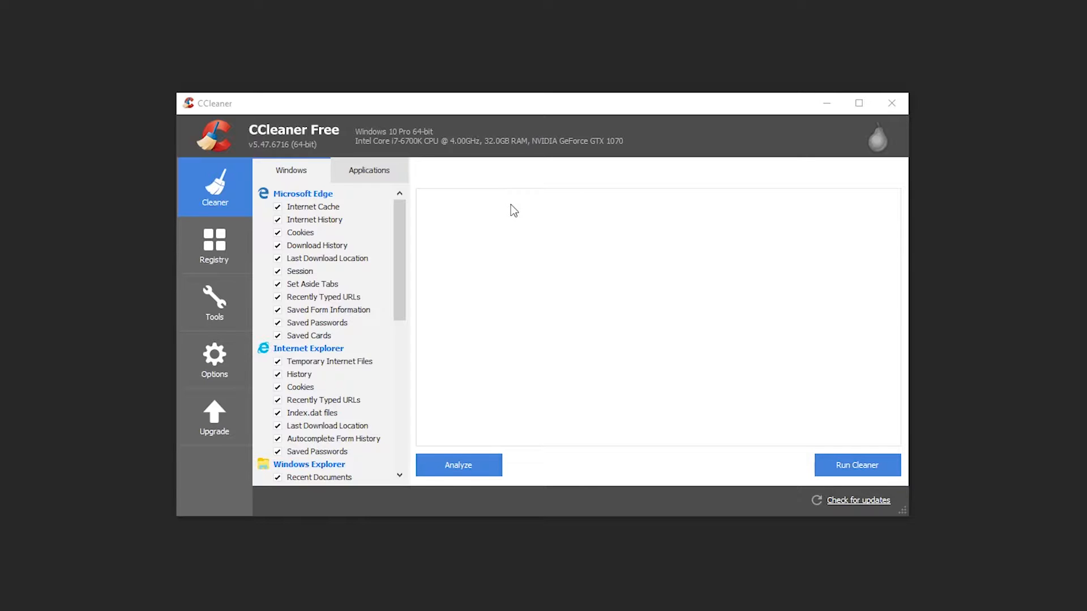
mouse_move(277, 119)
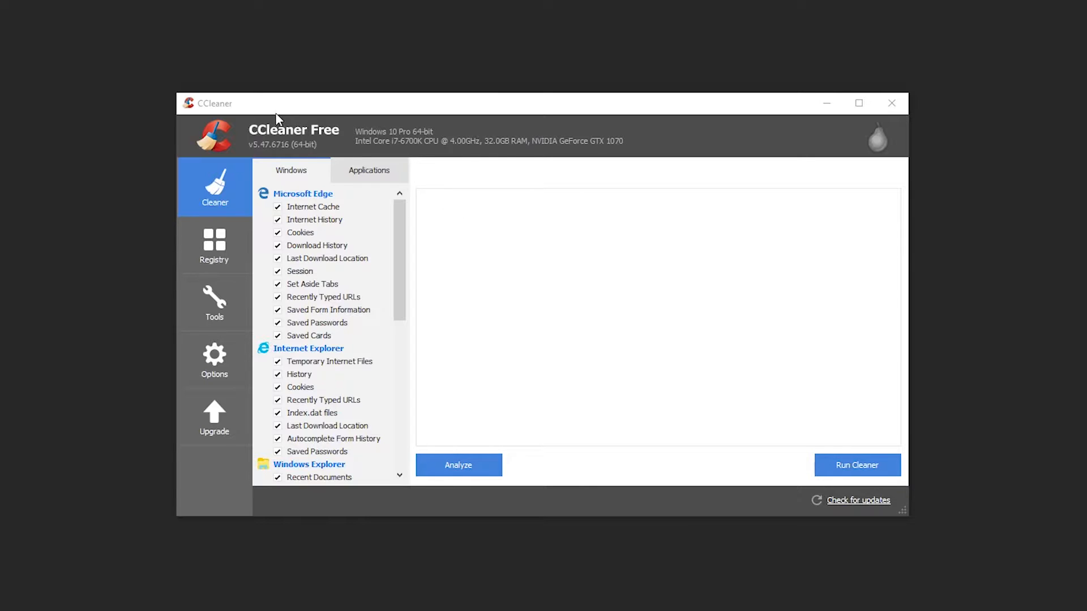
mouse_move(168, 199)
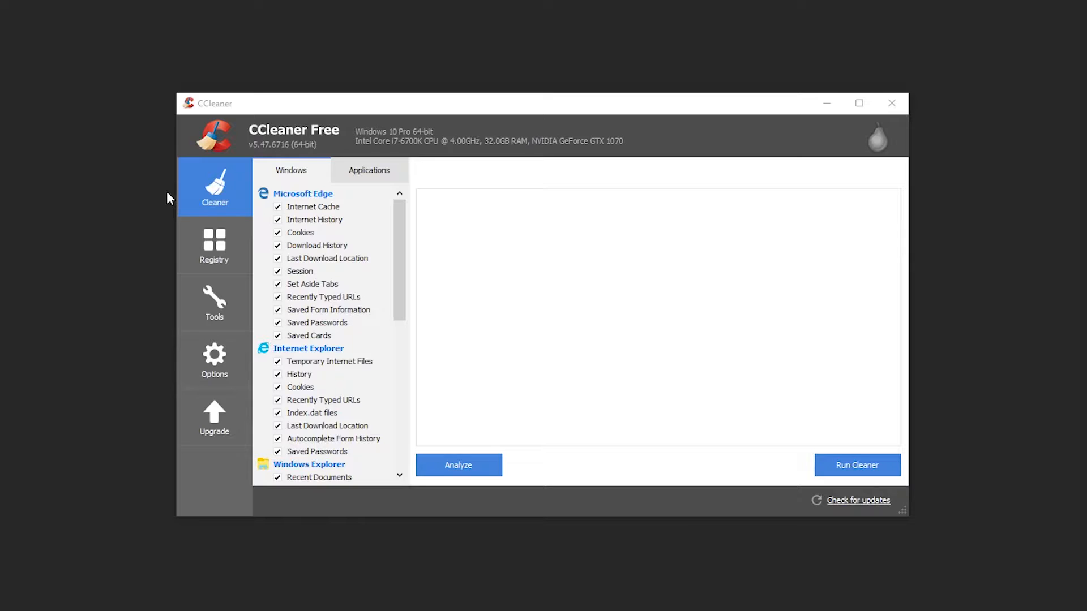
mouse_move(171, 232)
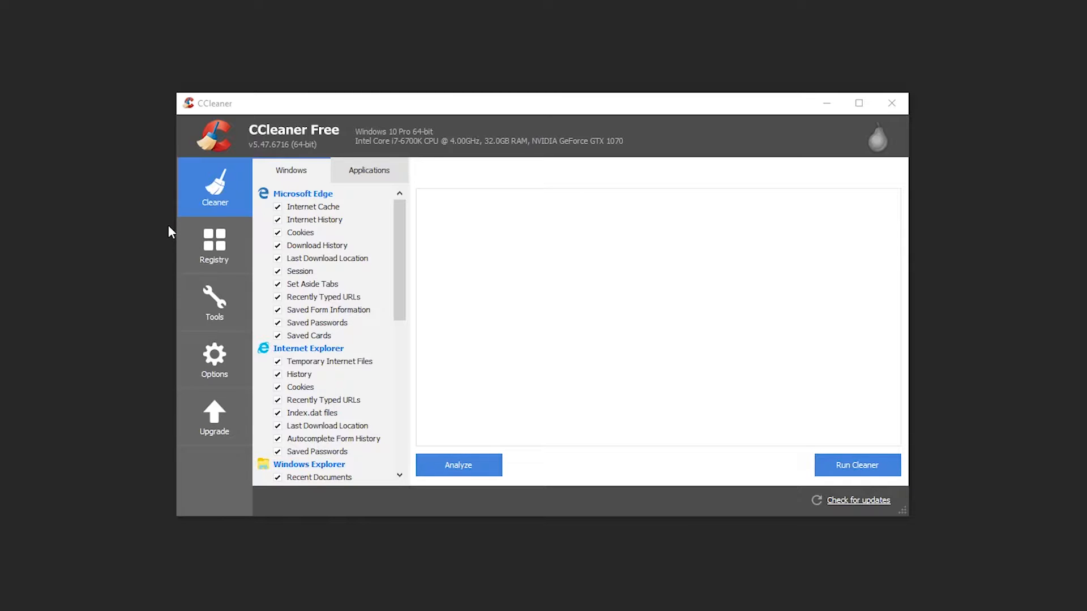
mouse_move(233, 205)
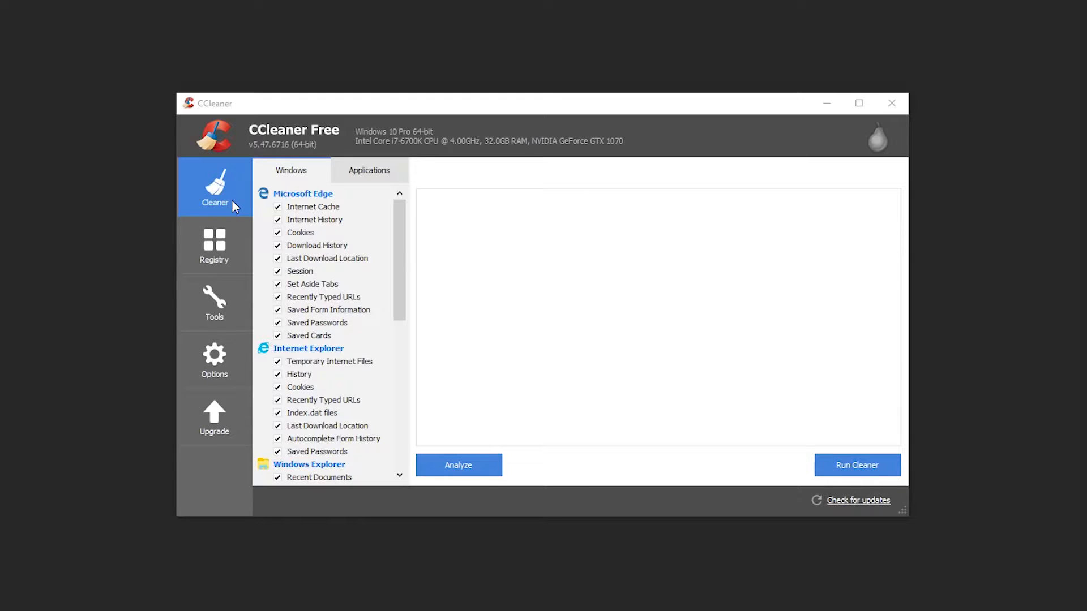
mouse_move(228, 261)
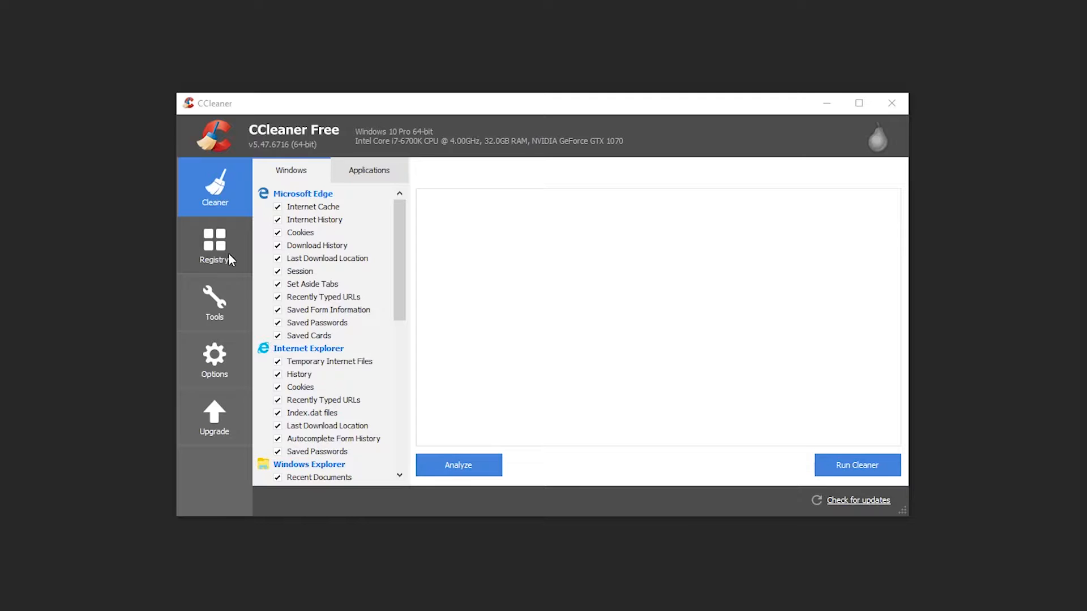
mouse_move(223, 292)
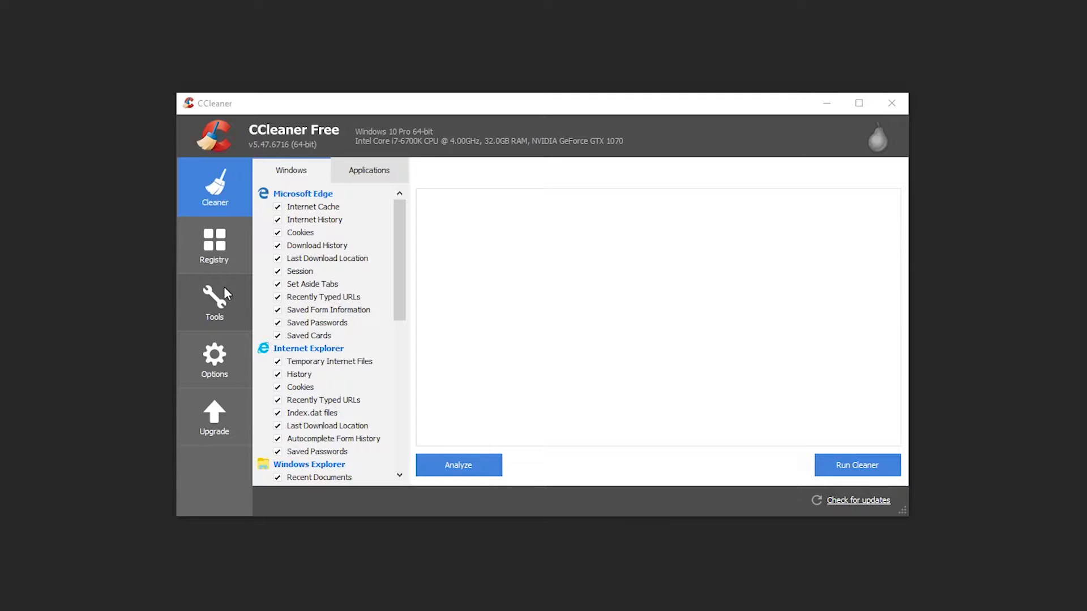
mouse_move(223, 321)
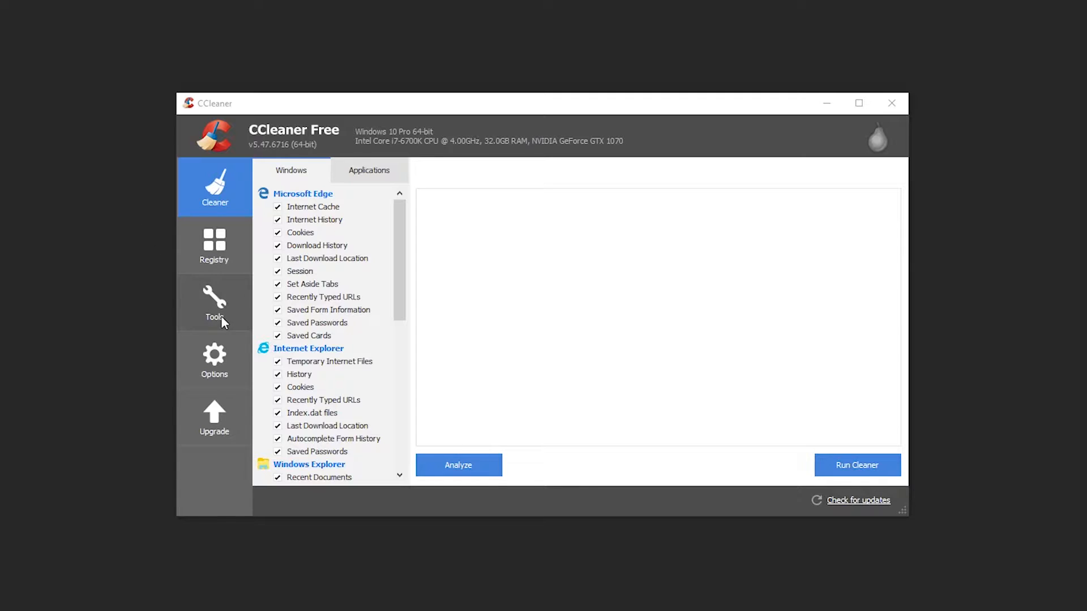
mouse_move(208, 287)
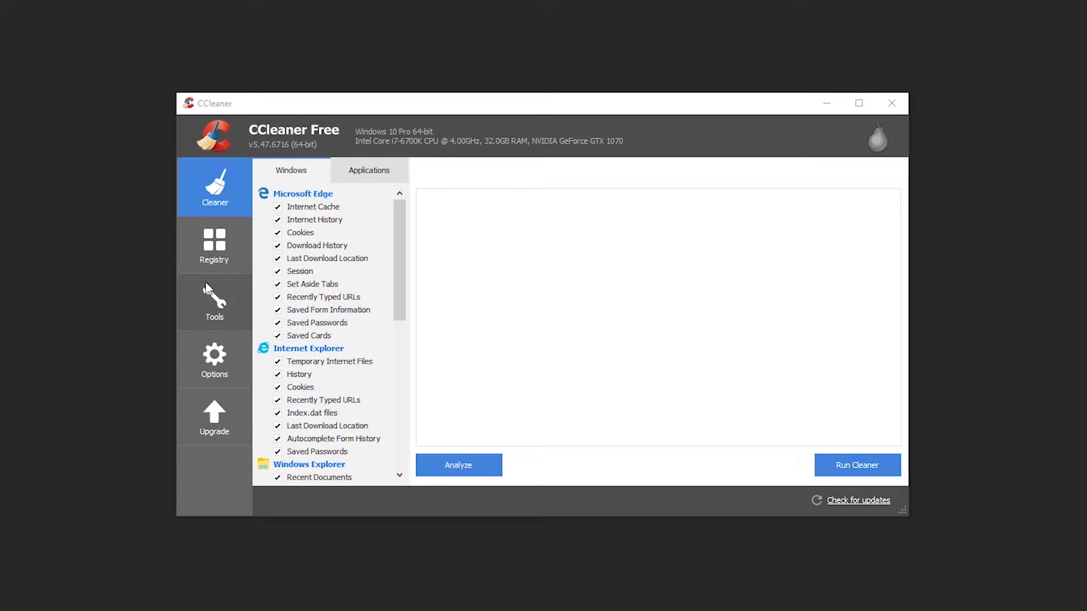
mouse_move(242, 193)
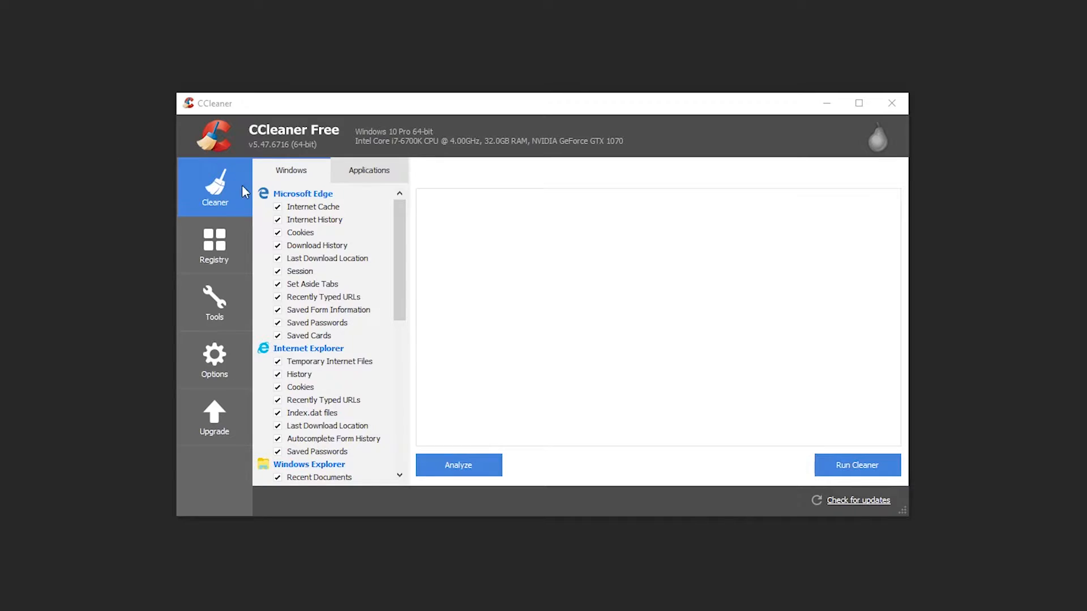
mouse_move(234, 199)
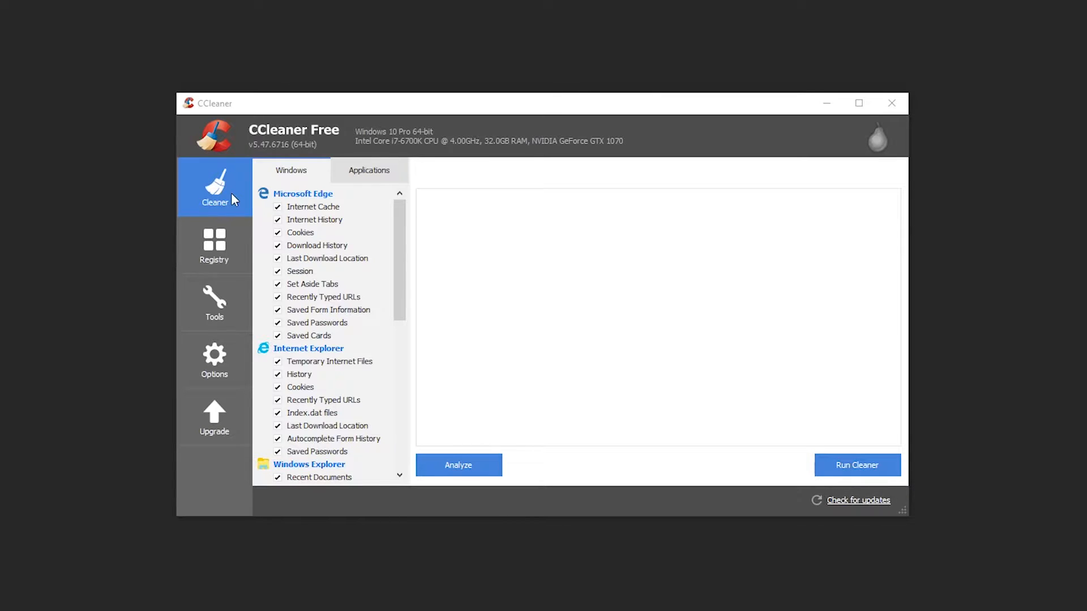
mouse_move(401, 260)
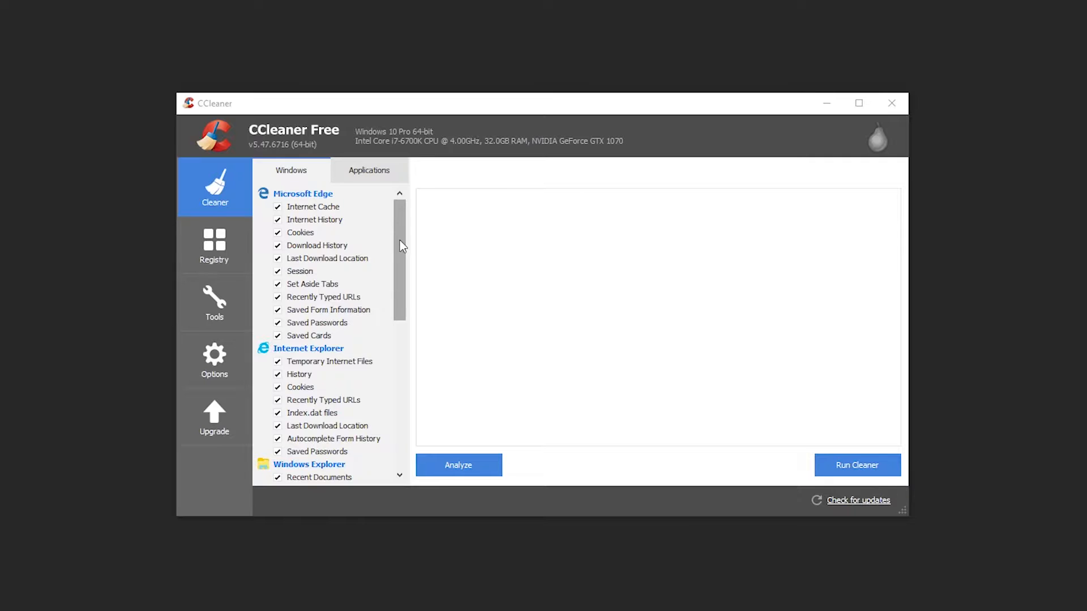
mouse_move(335, 230)
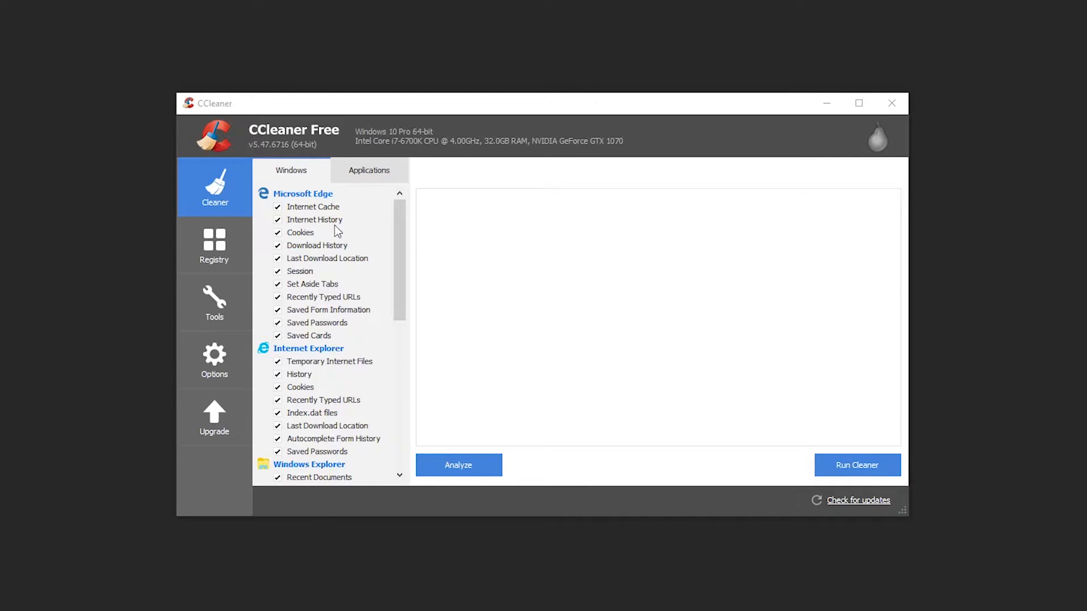
mouse_move(299, 216)
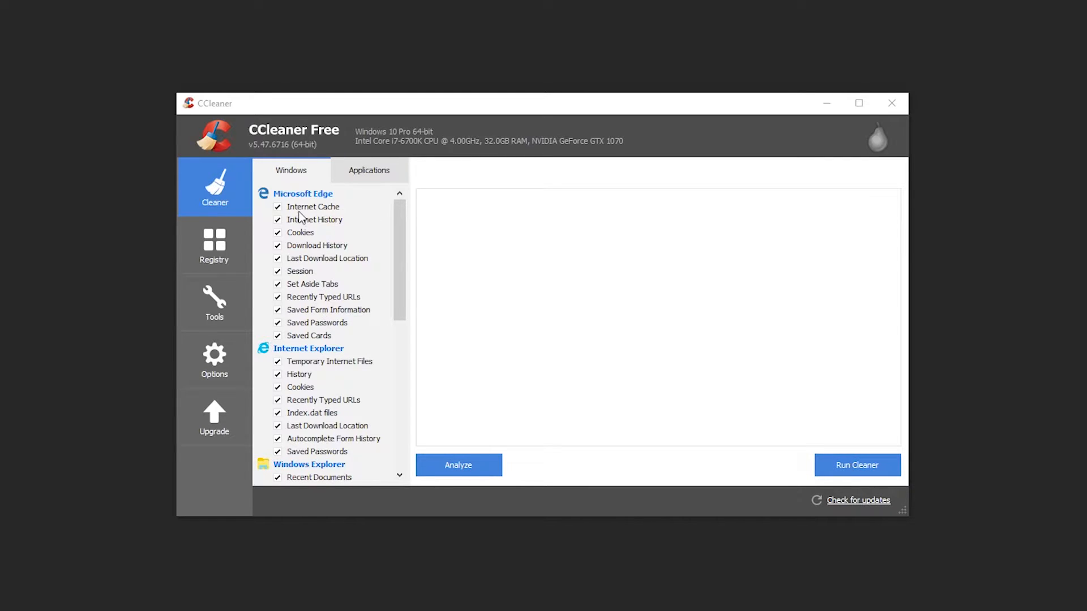
mouse_move(350, 221)
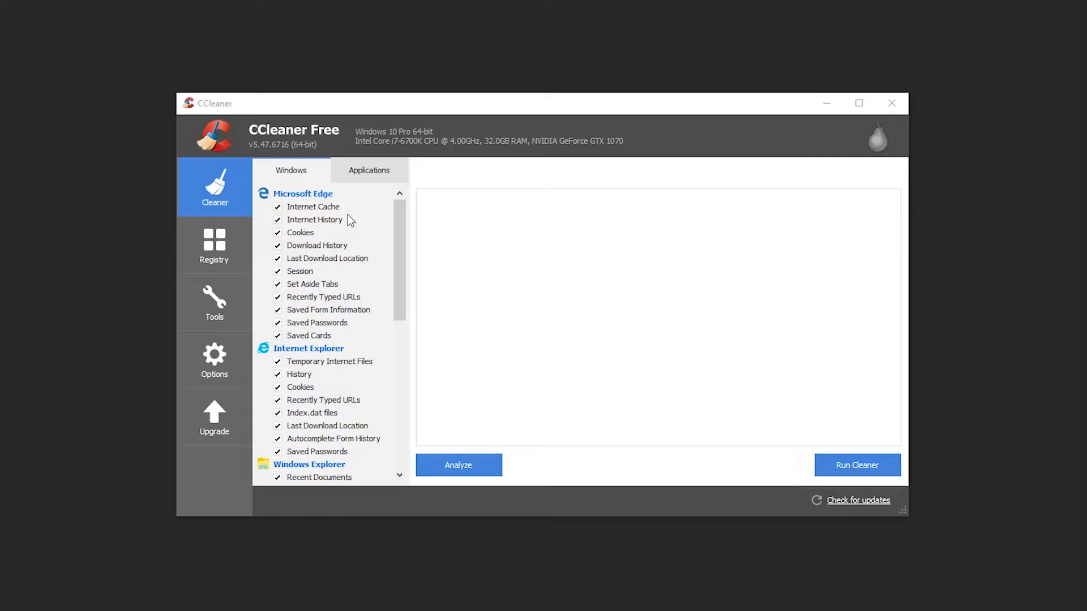
mouse_move(291, 230)
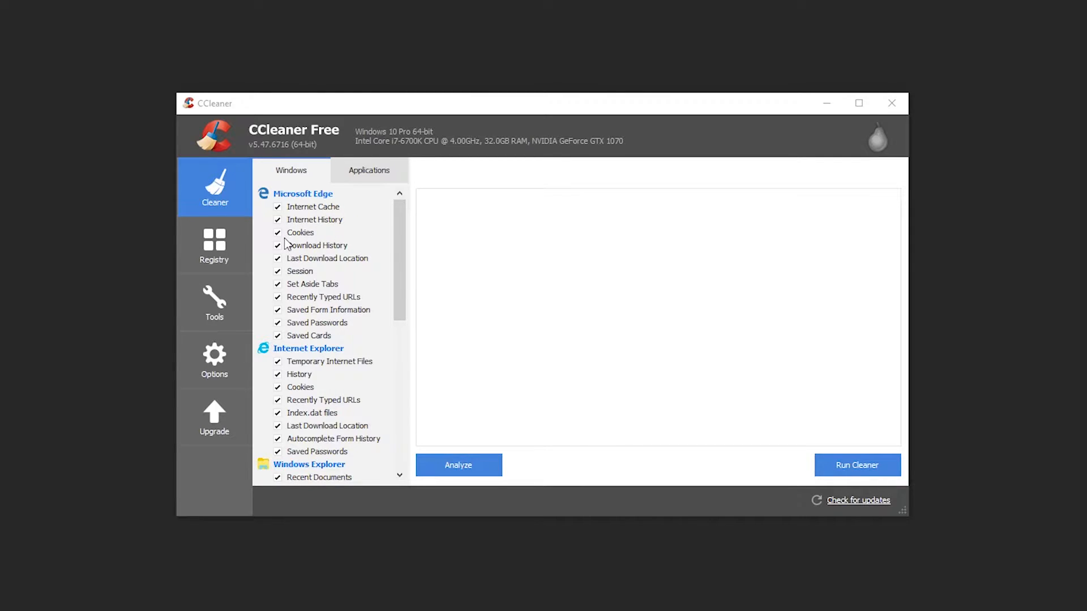
mouse_move(313, 242)
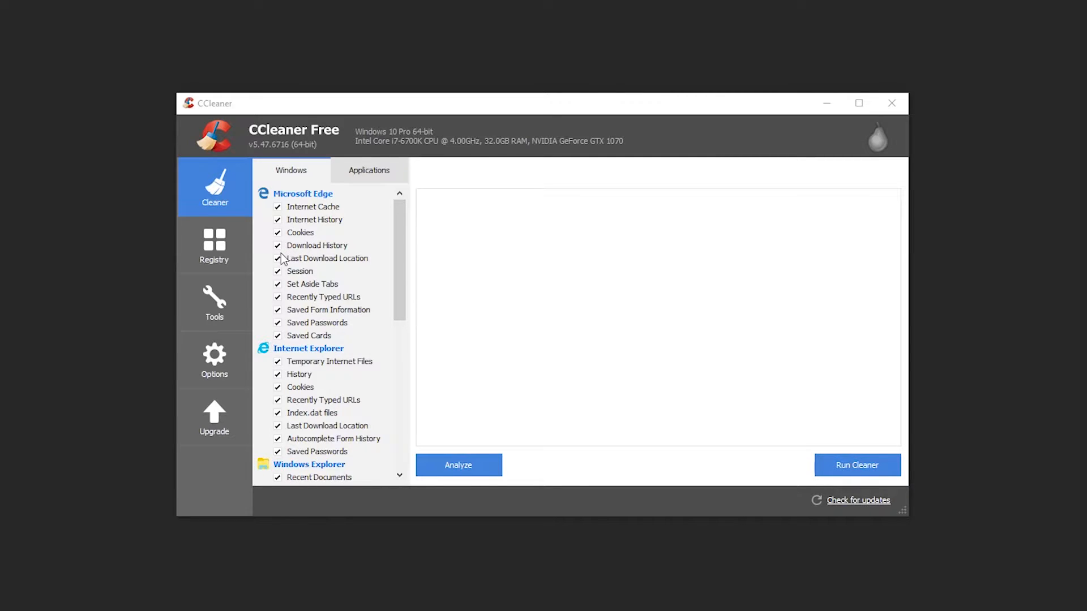
mouse_move(321, 275)
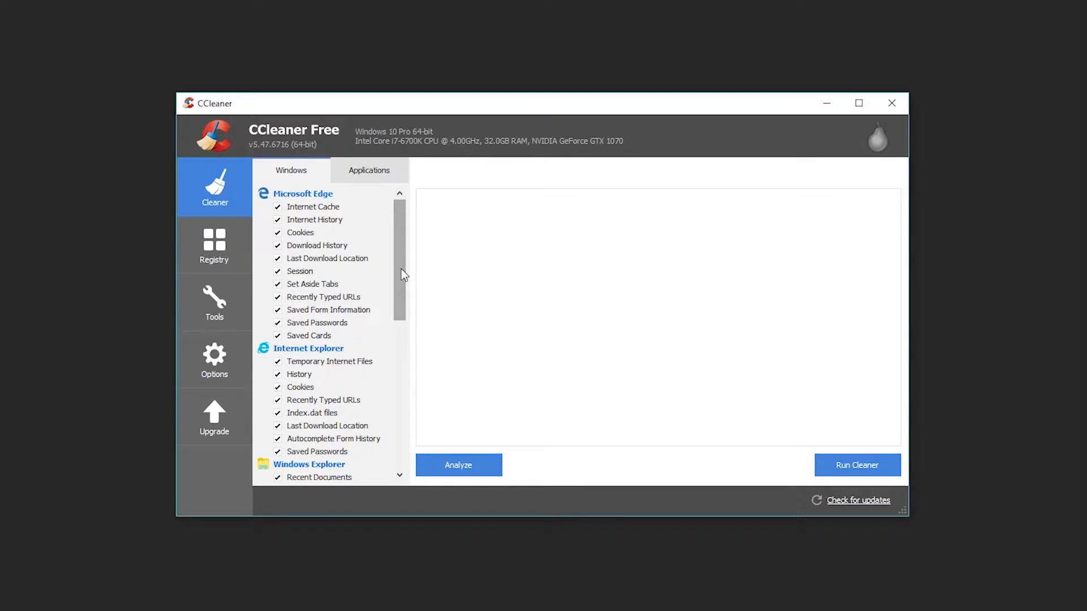
mouse_move(349, 272)
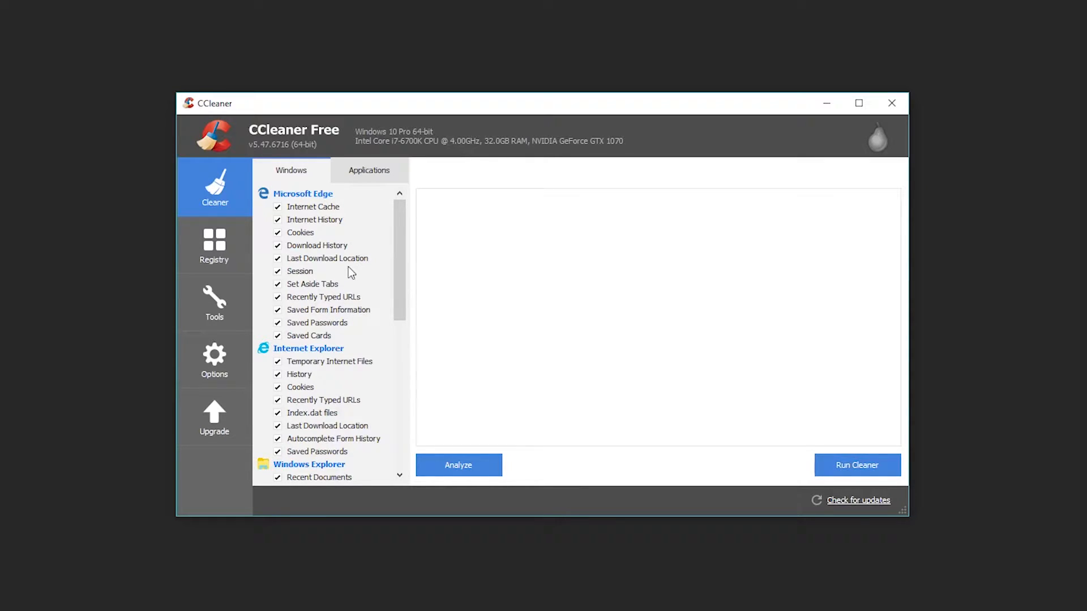
mouse_move(306, 259)
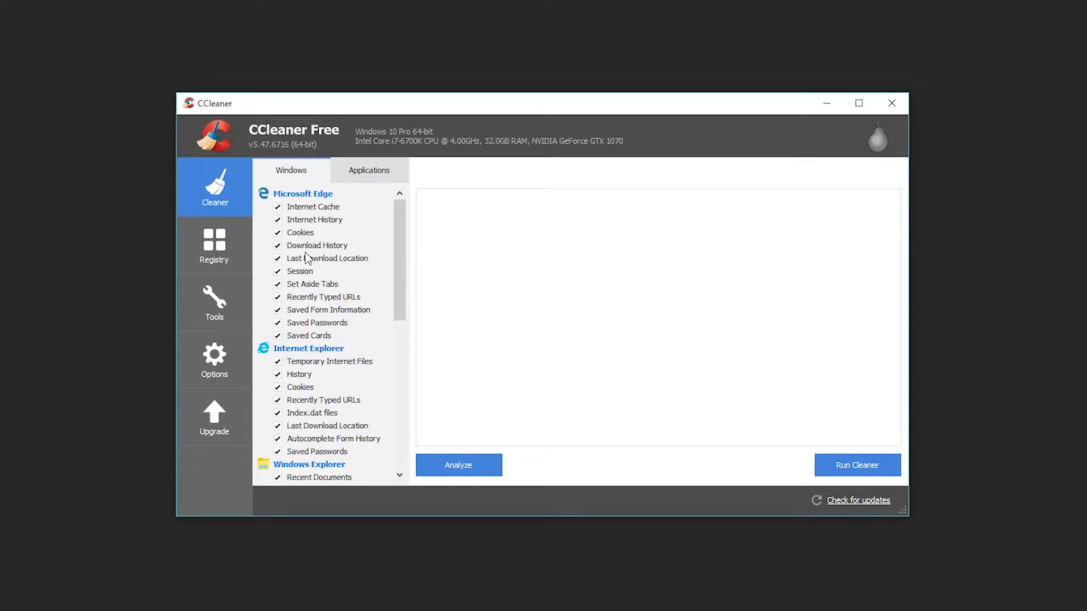
mouse_move(320, 247)
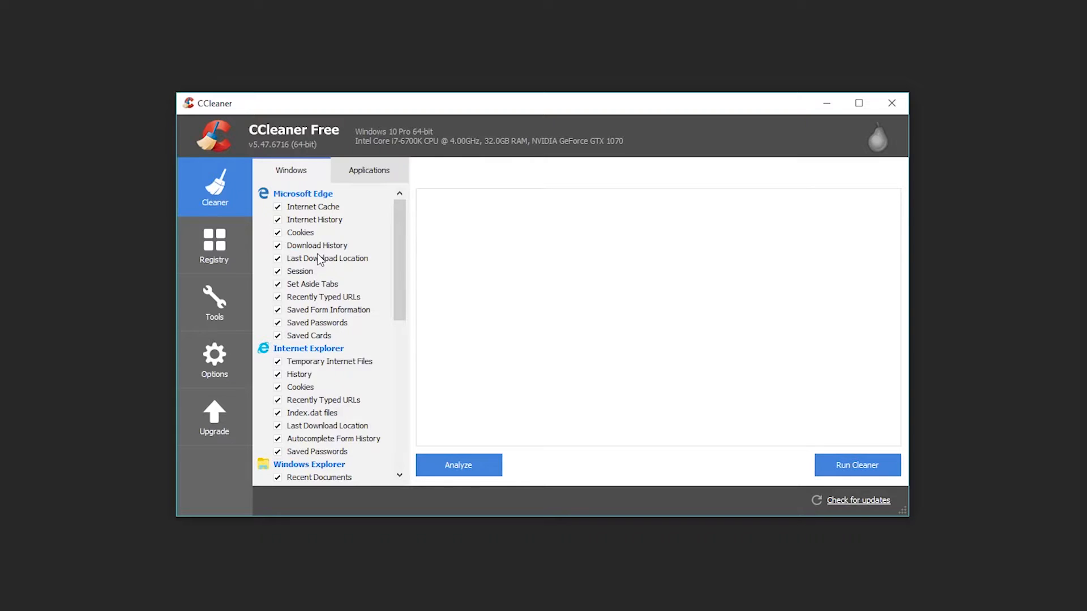
mouse_move(342, 262)
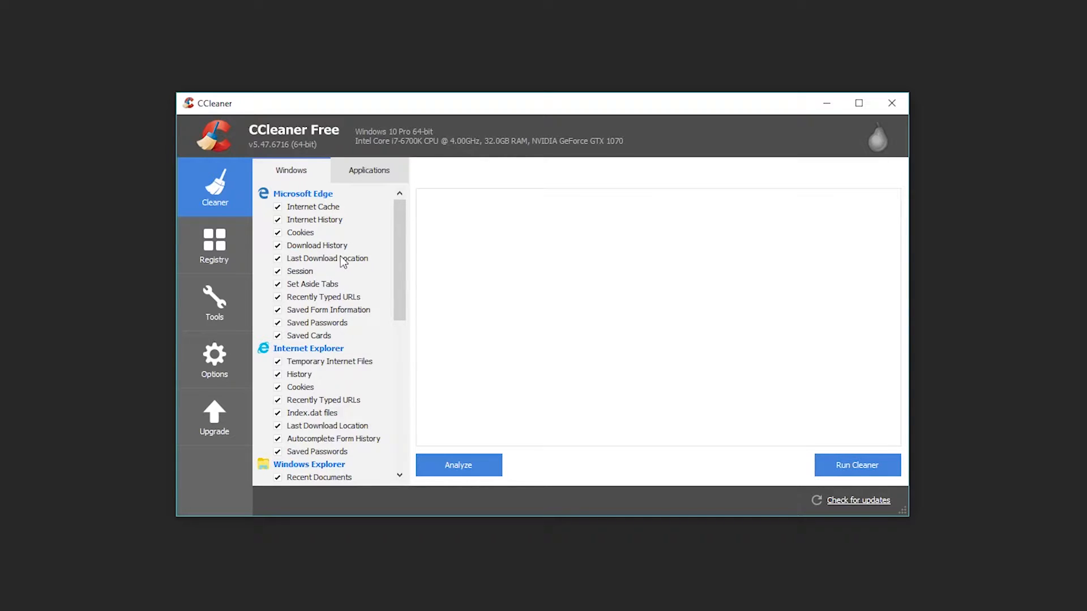
Browse the Windows cleaning list down through the System and Advanced items.
scroll("down", 3)
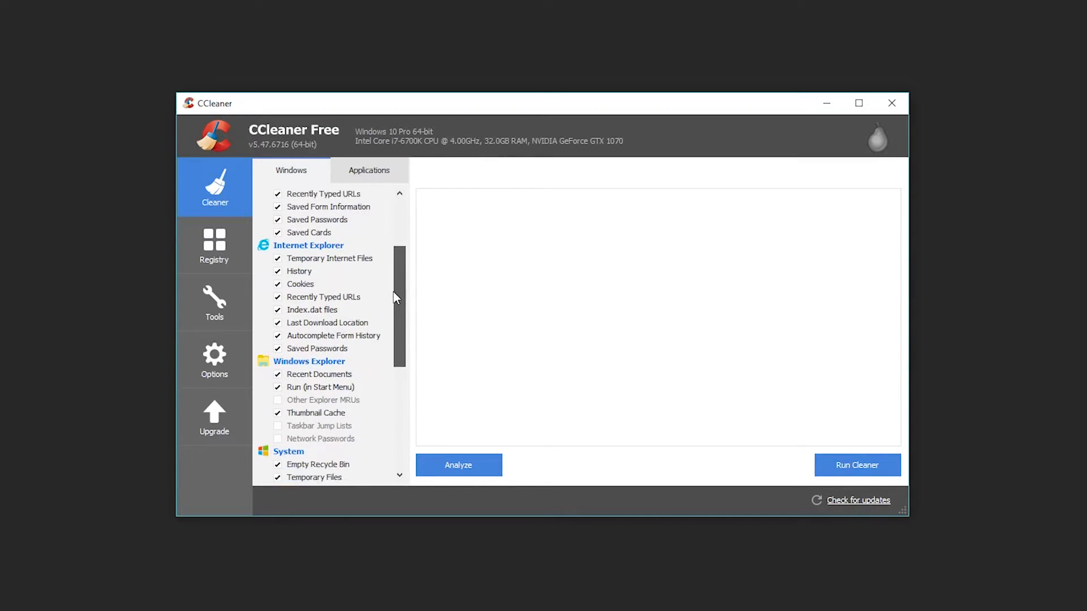
scroll("down", 3)
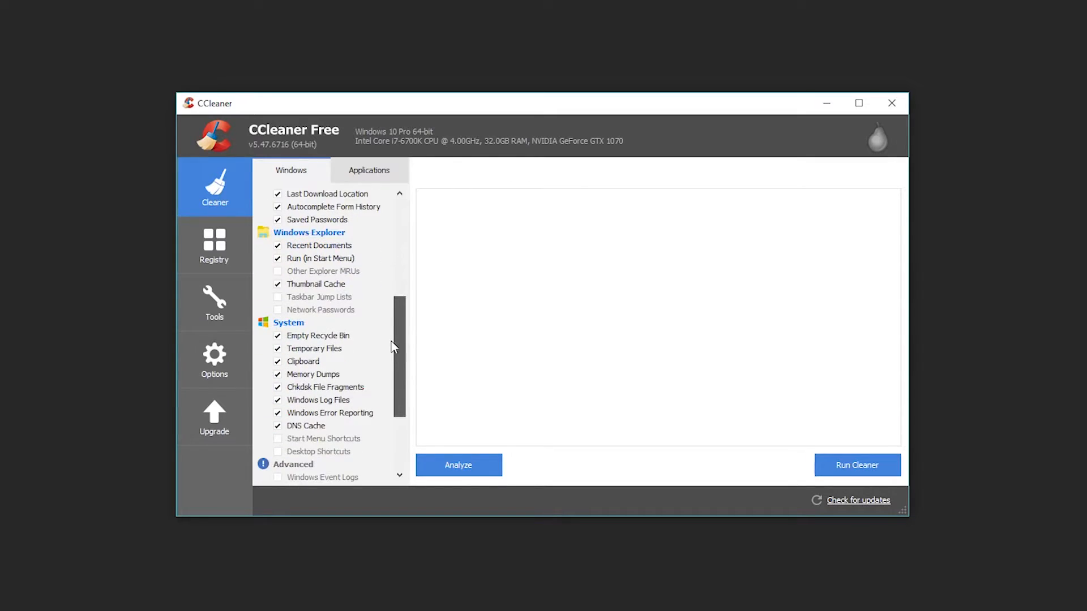
mouse_move(281, 297)
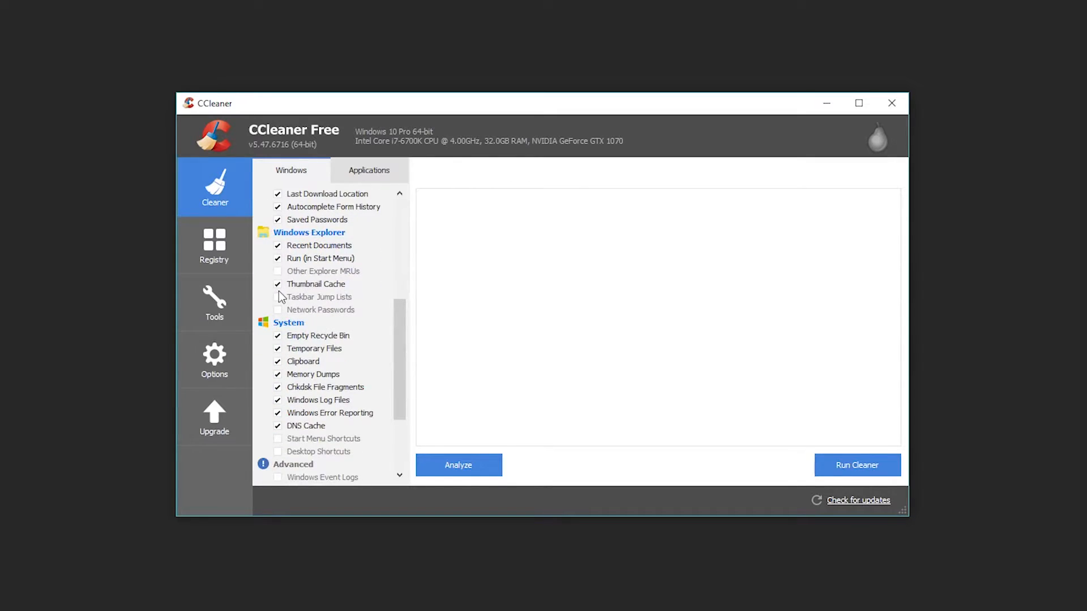
left_click(279, 285)
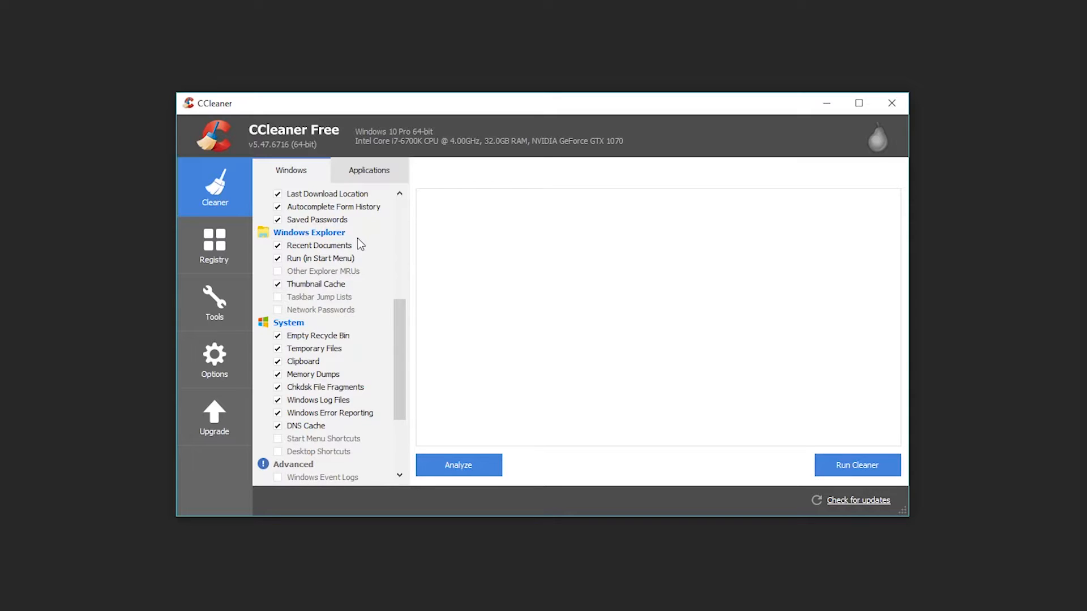
mouse_move(289, 234)
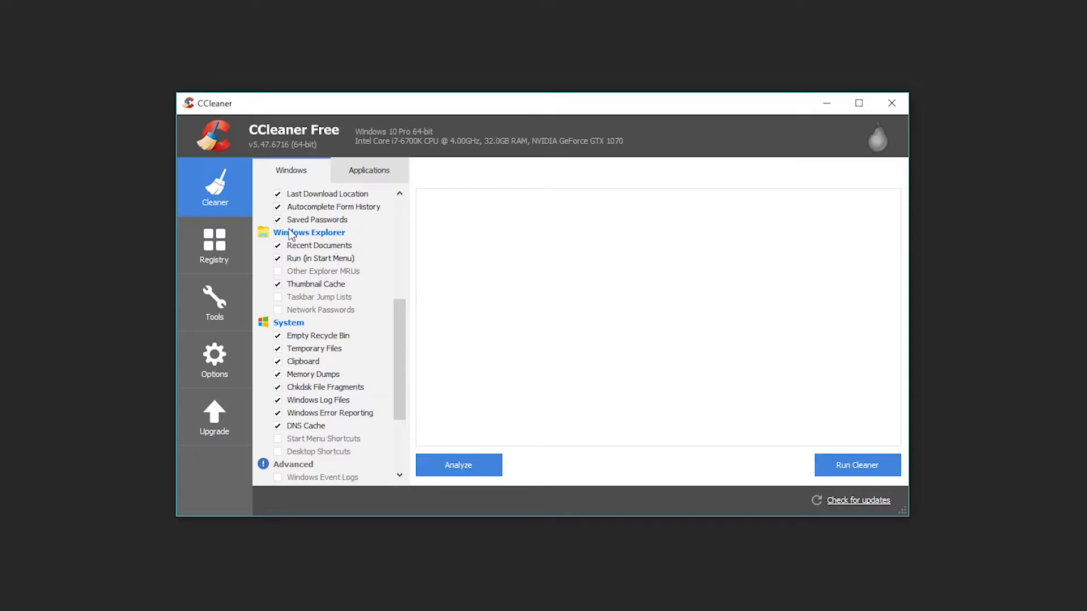
mouse_move(290, 249)
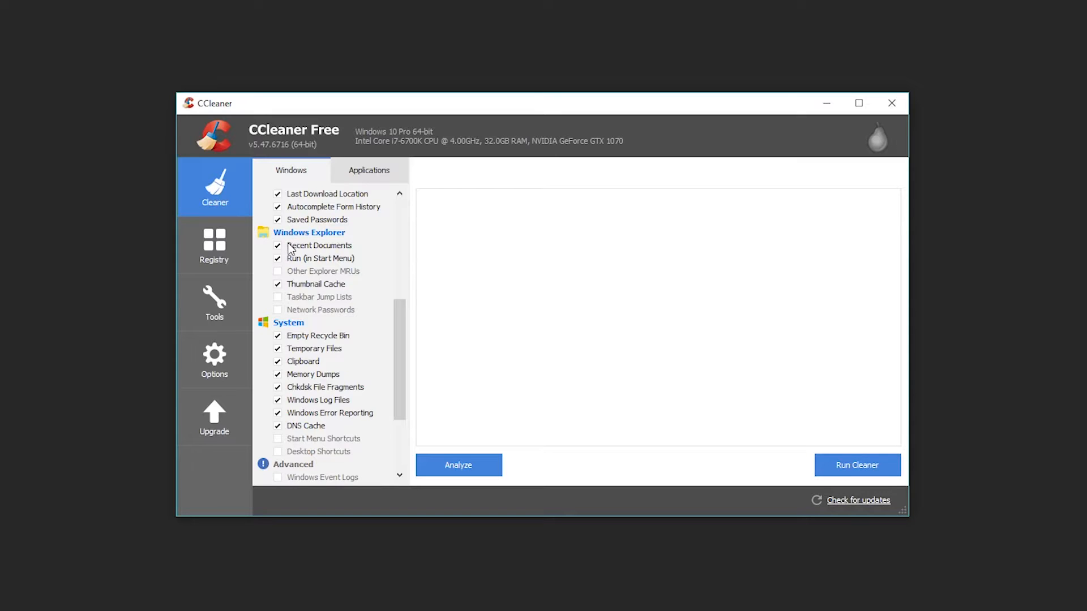
mouse_move(298, 257)
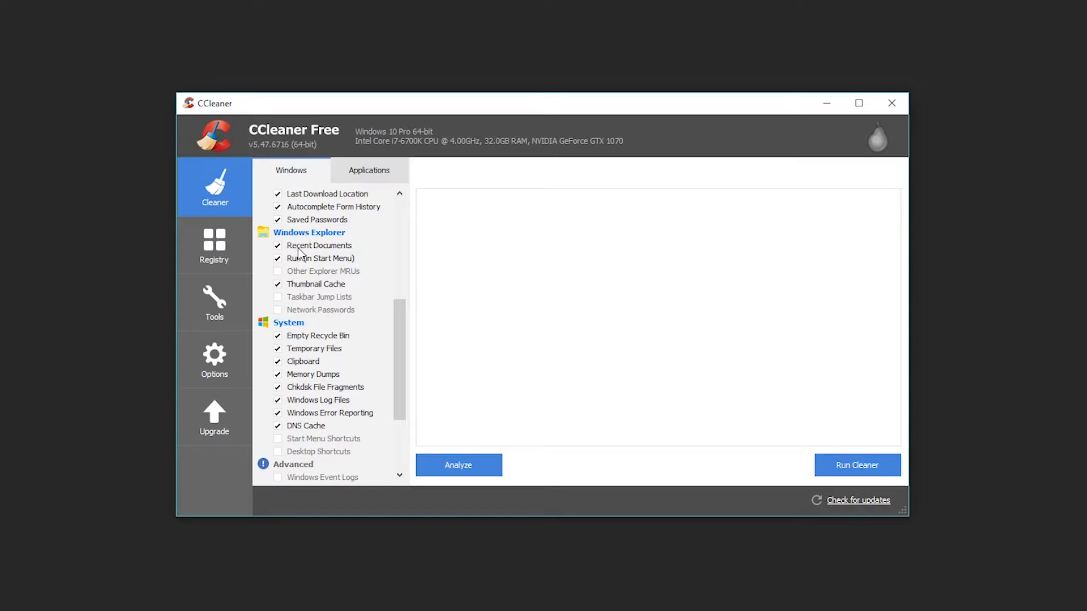
mouse_move(347, 258)
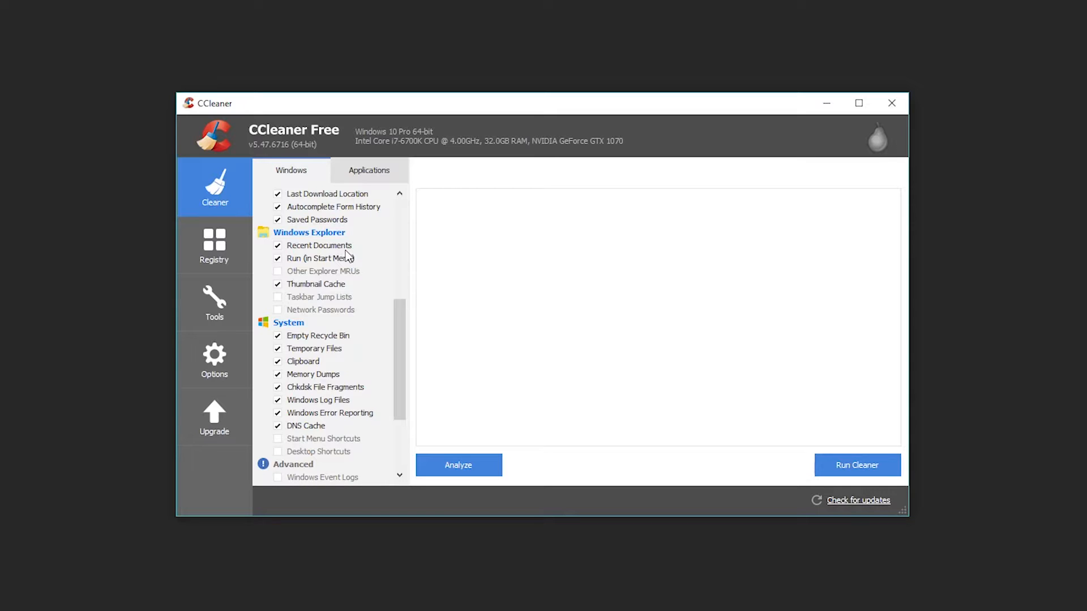
mouse_move(291, 258)
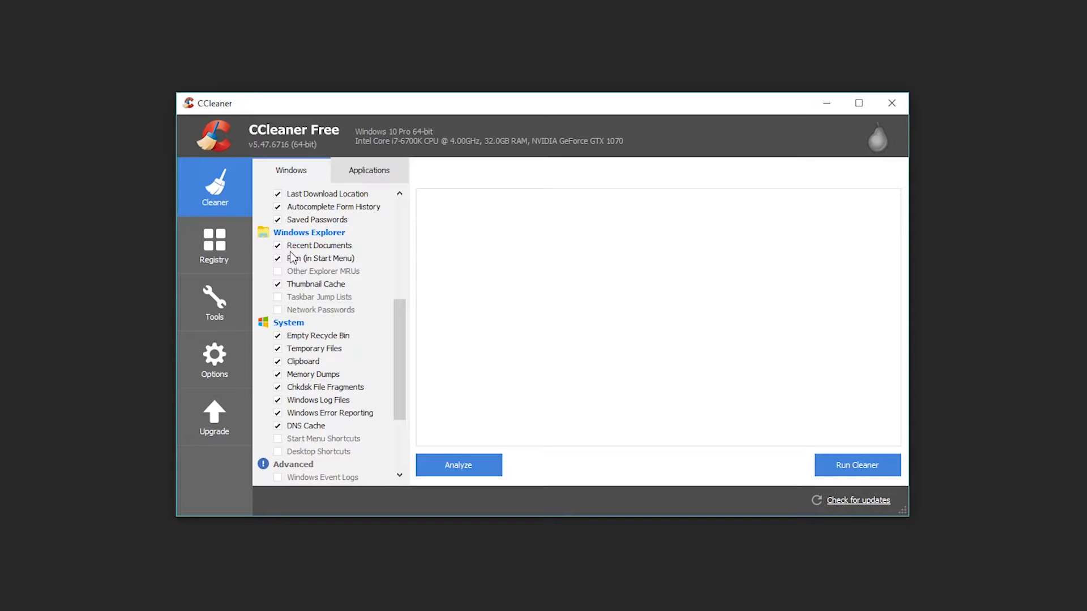
mouse_move(273, 269)
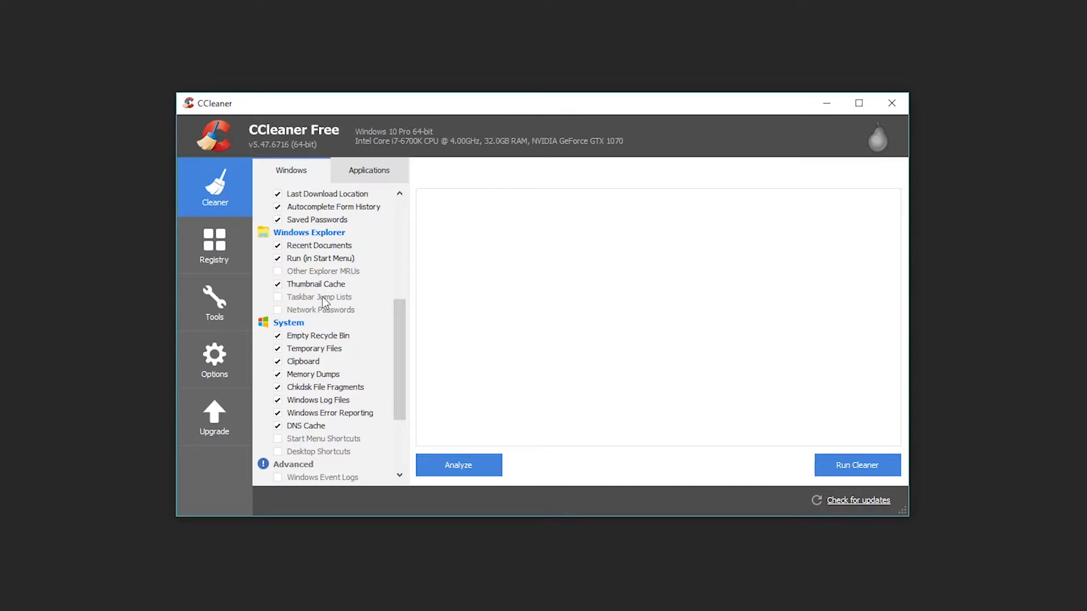
mouse_move(277, 300)
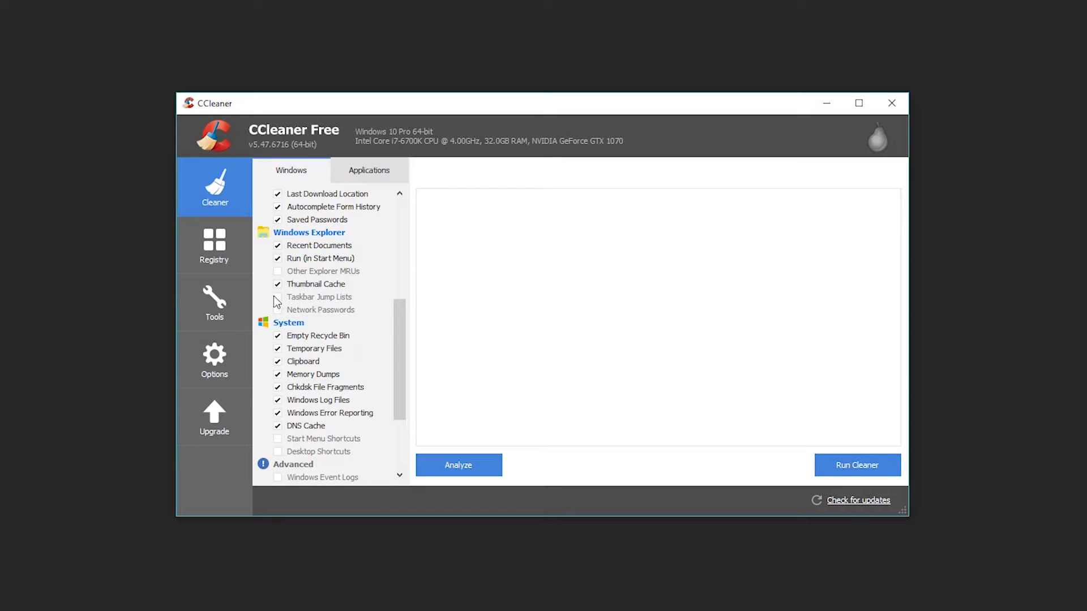
mouse_move(281, 311)
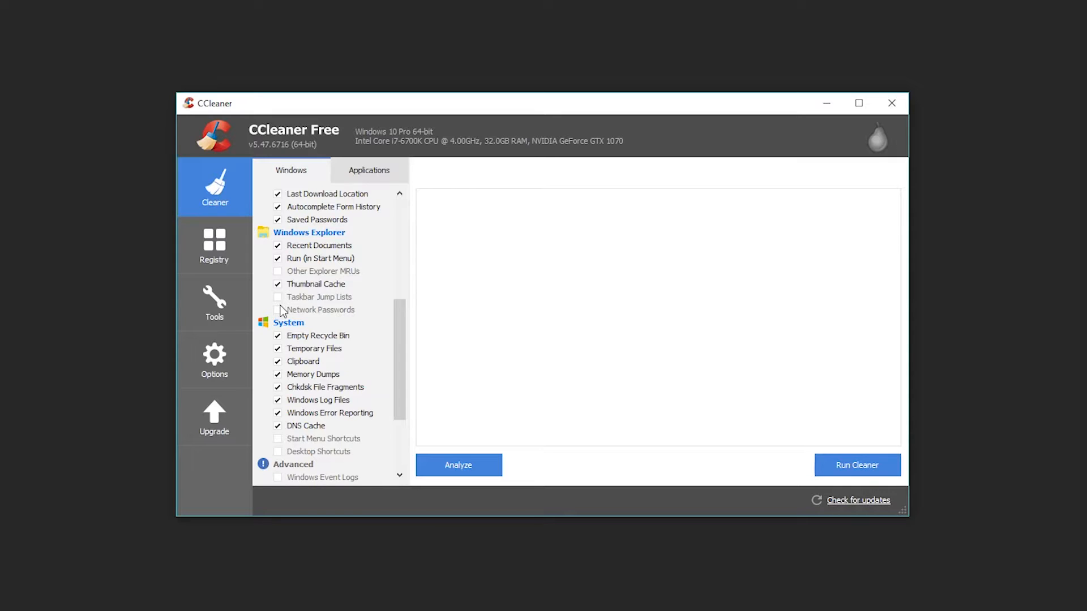
mouse_move(314, 299)
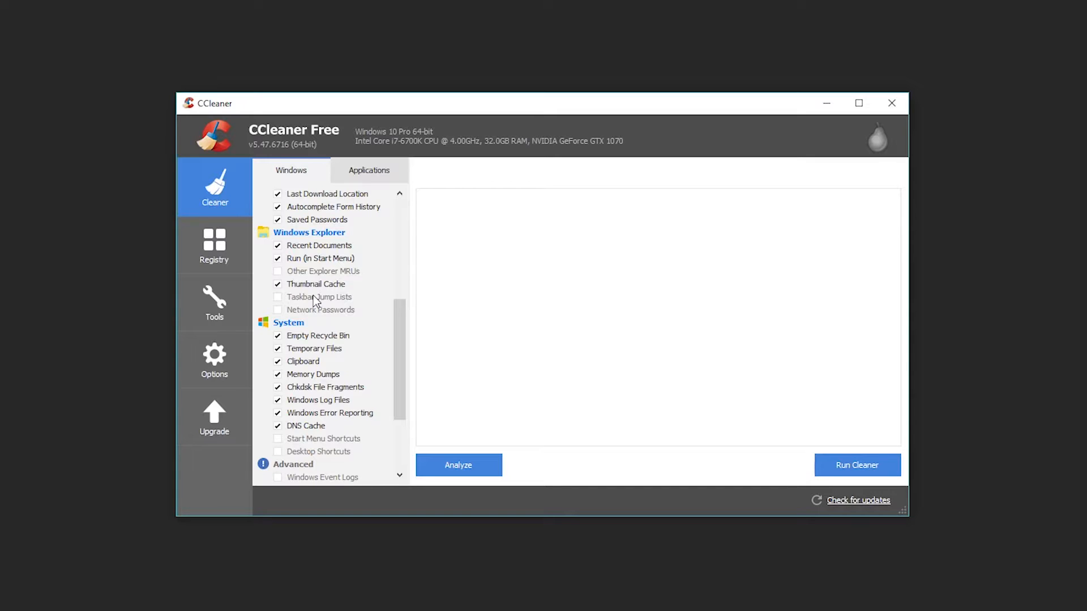
mouse_move(256, 301)
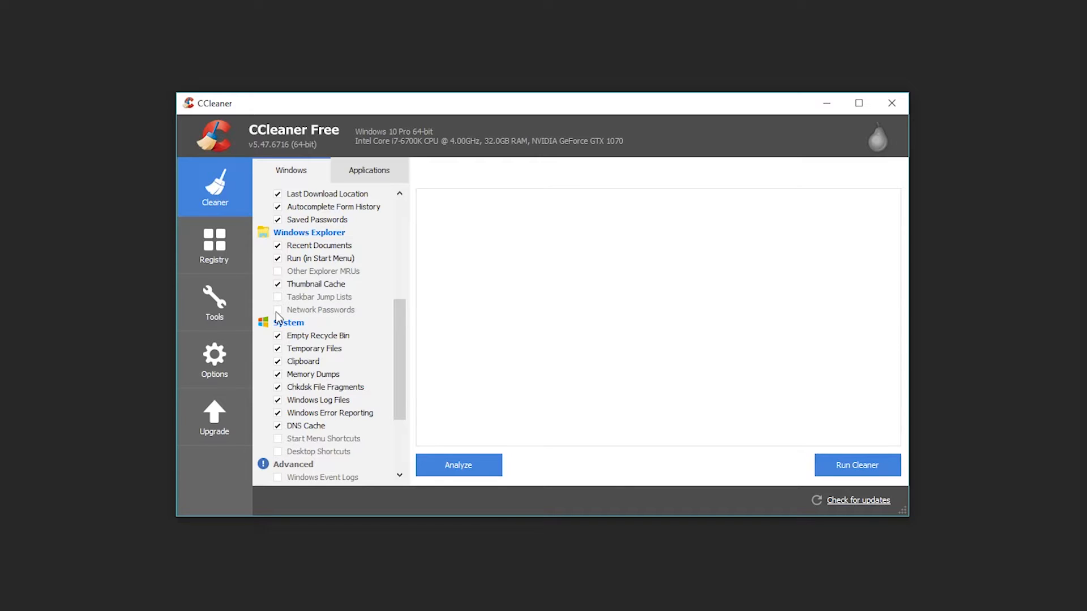
mouse_move(408, 301)
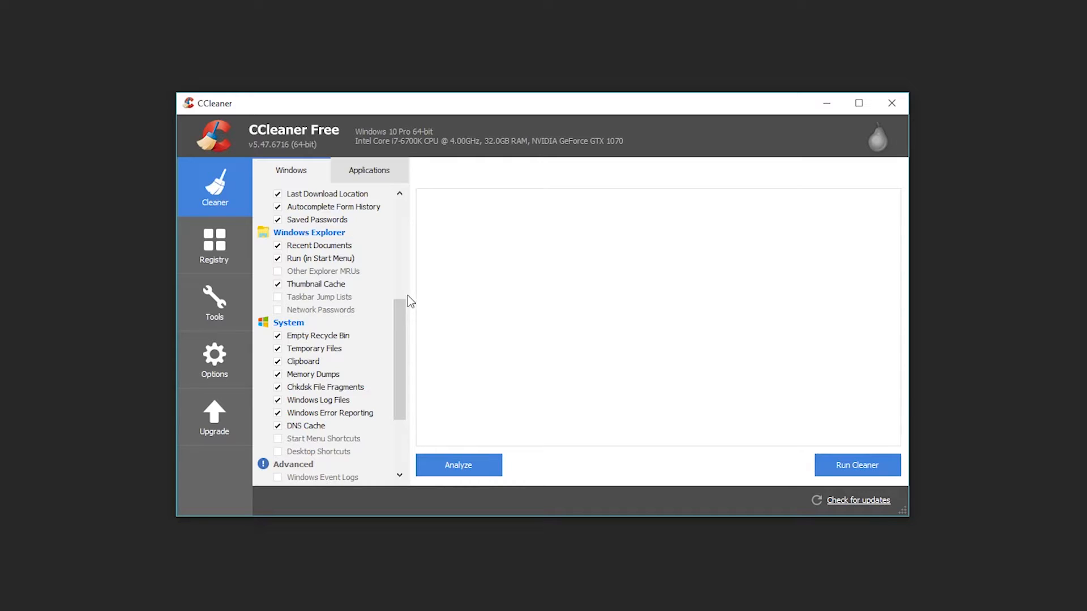
scroll("up", 3)
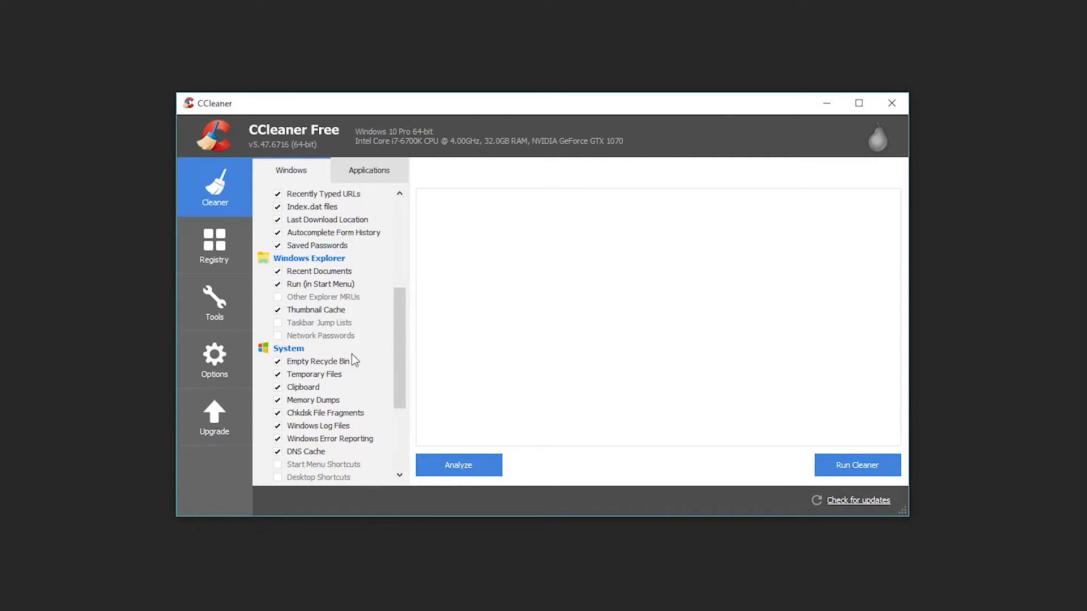
scroll("down", 3)
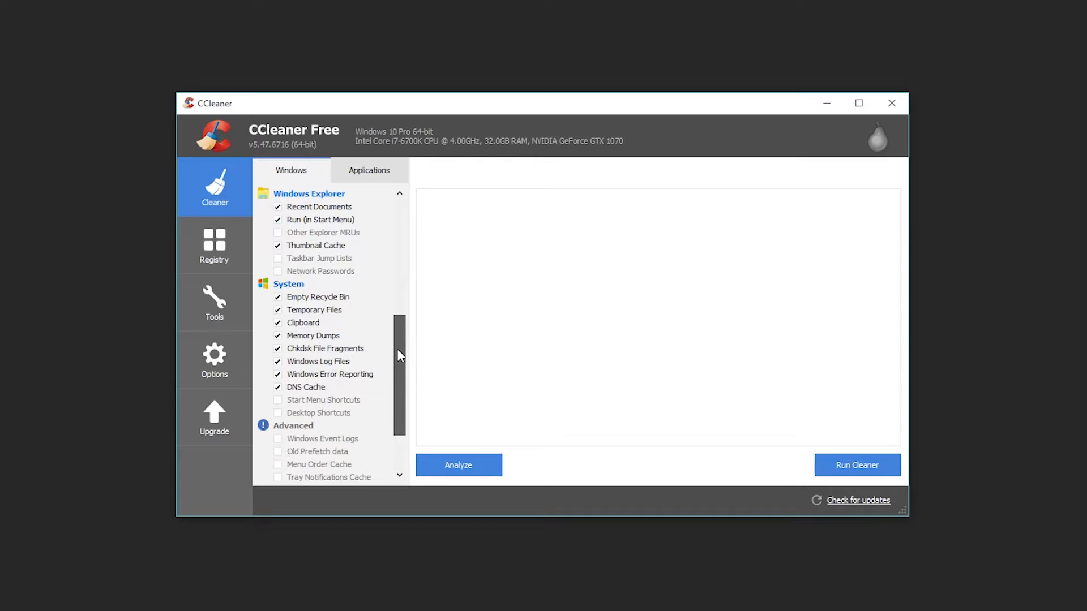
scroll("down", 3)
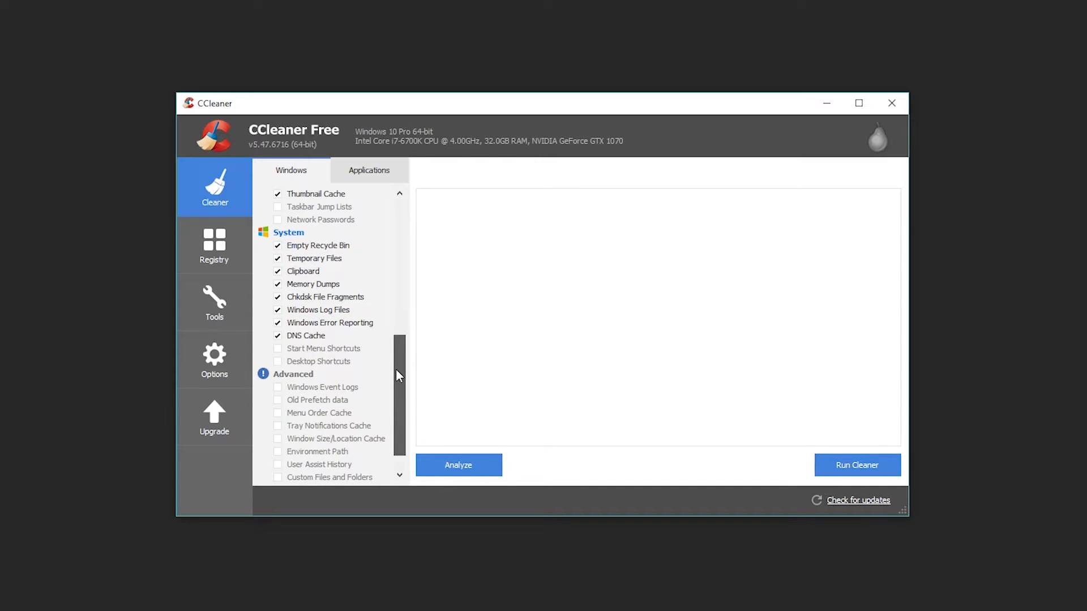
mouse_move(360, 289)
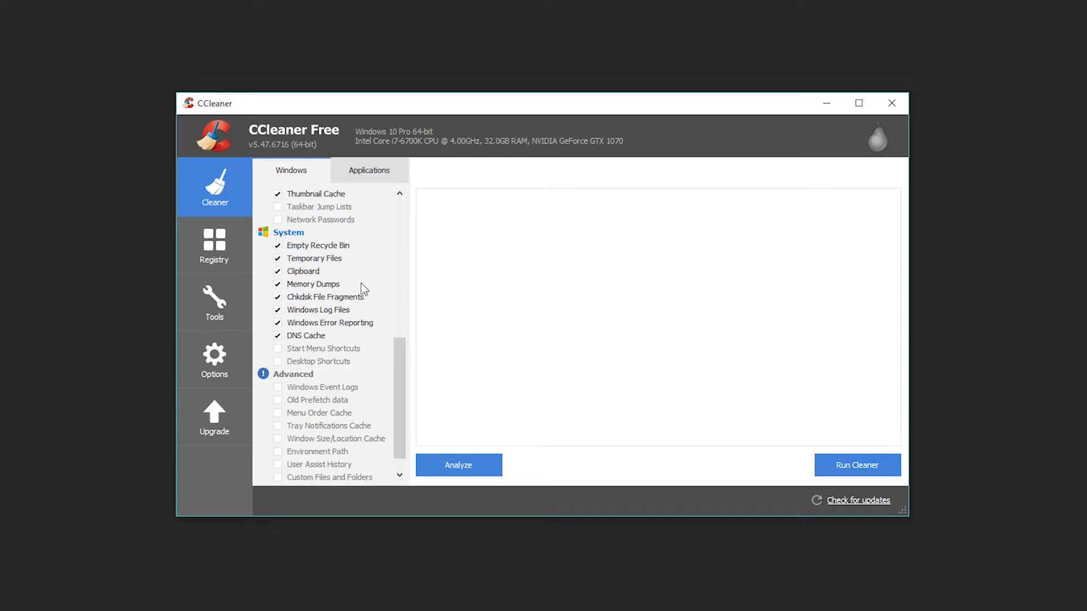
mouse_move(360, 283)
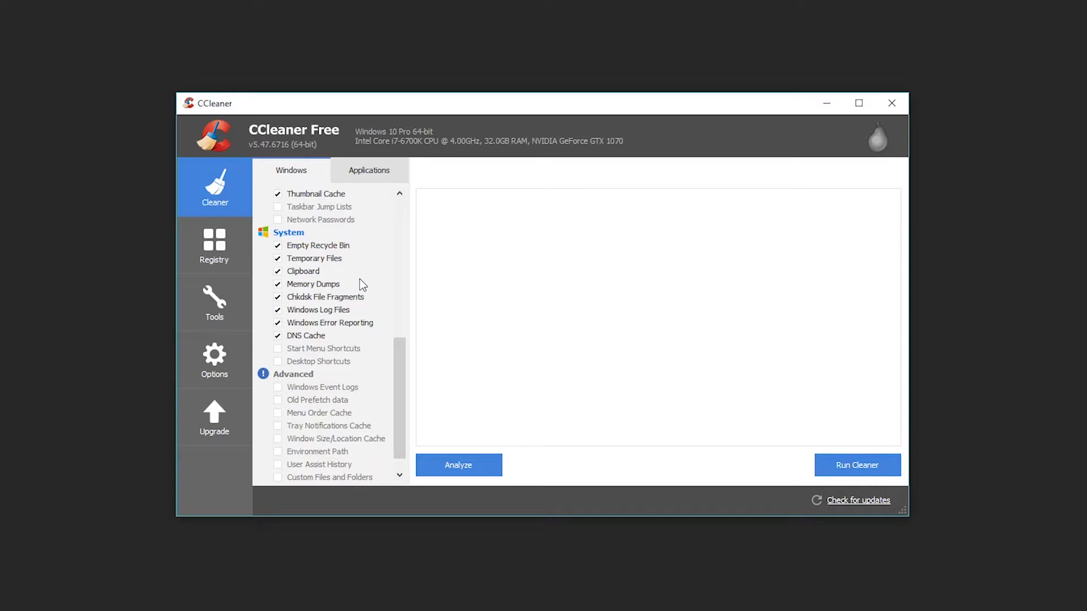
mouse_move(336, 267)
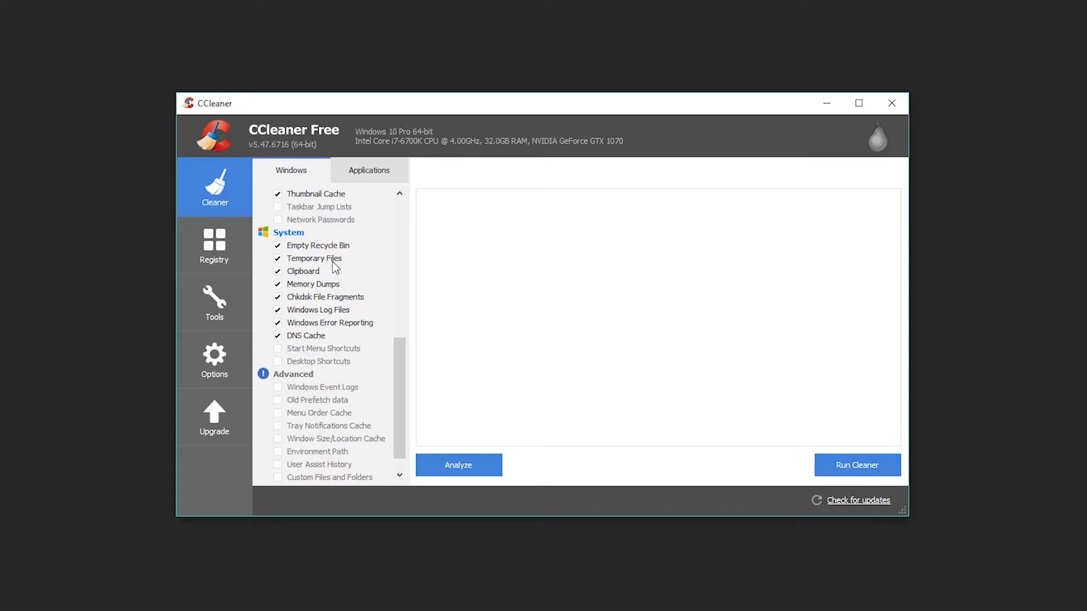
mouse_move(255, 274)
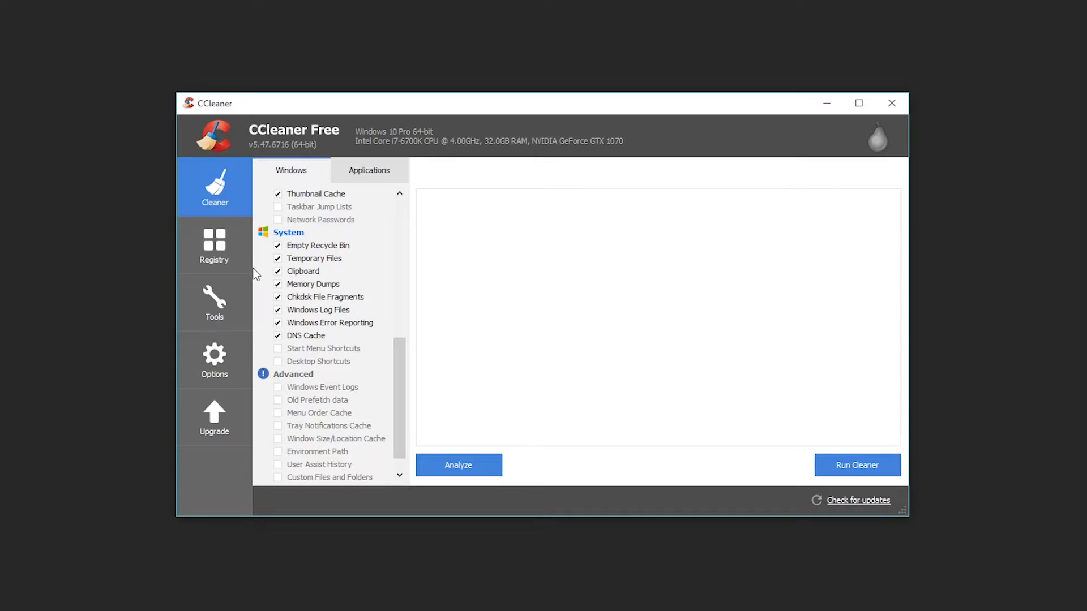
mouse_move(326, 270)
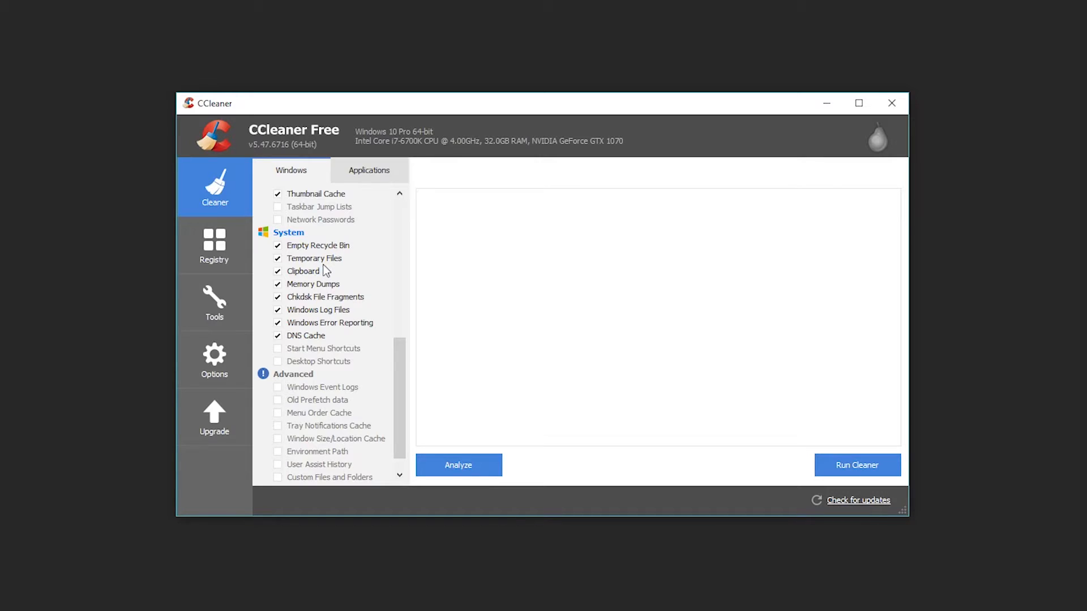
mouse_move(332, 283)
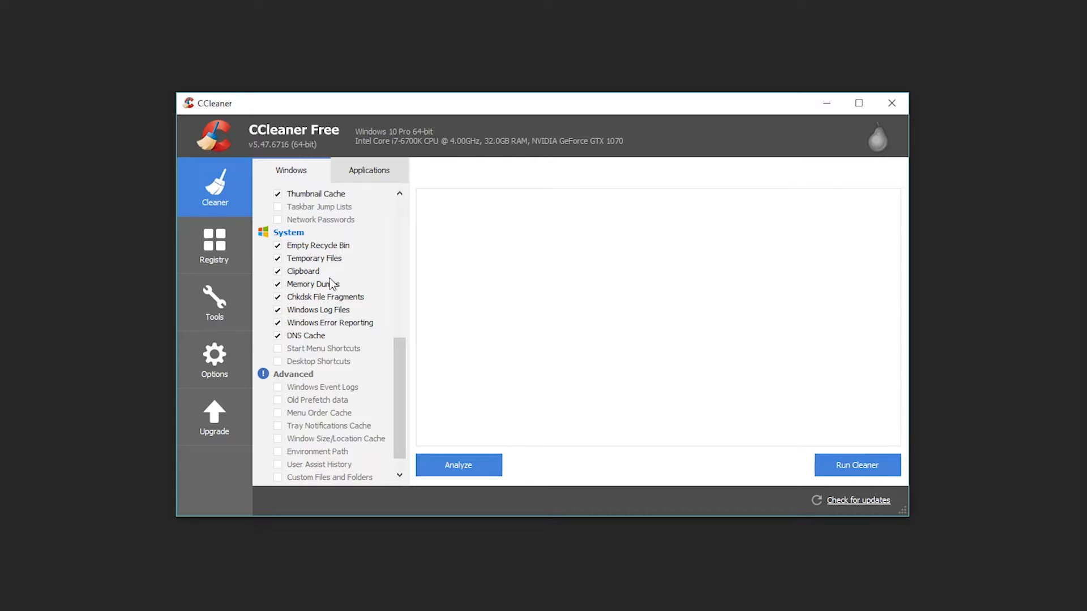
mouse_move(317, 276)
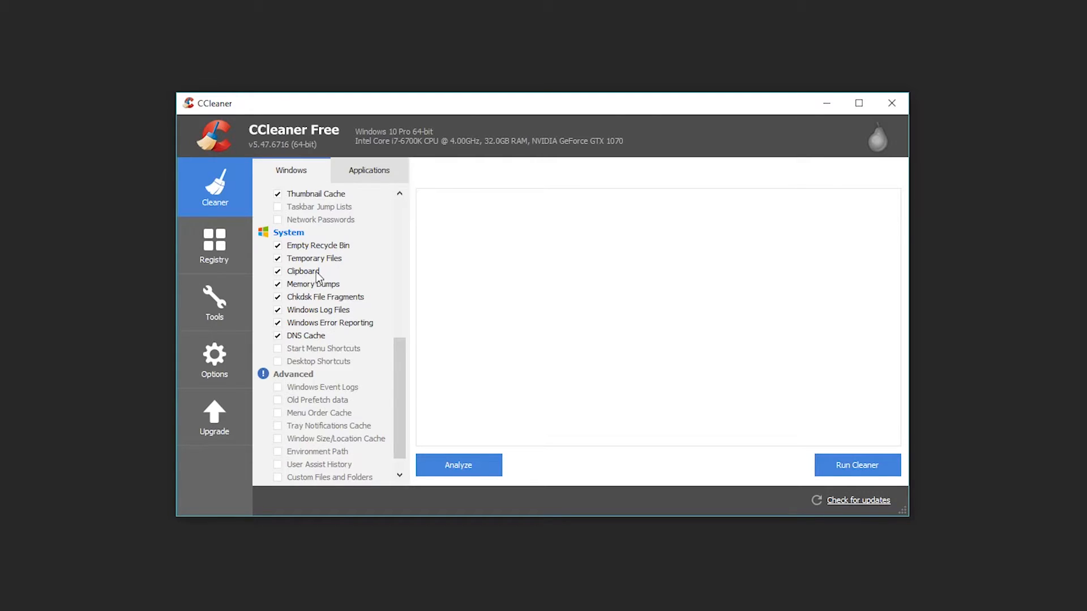
mouse_move(316, 295)
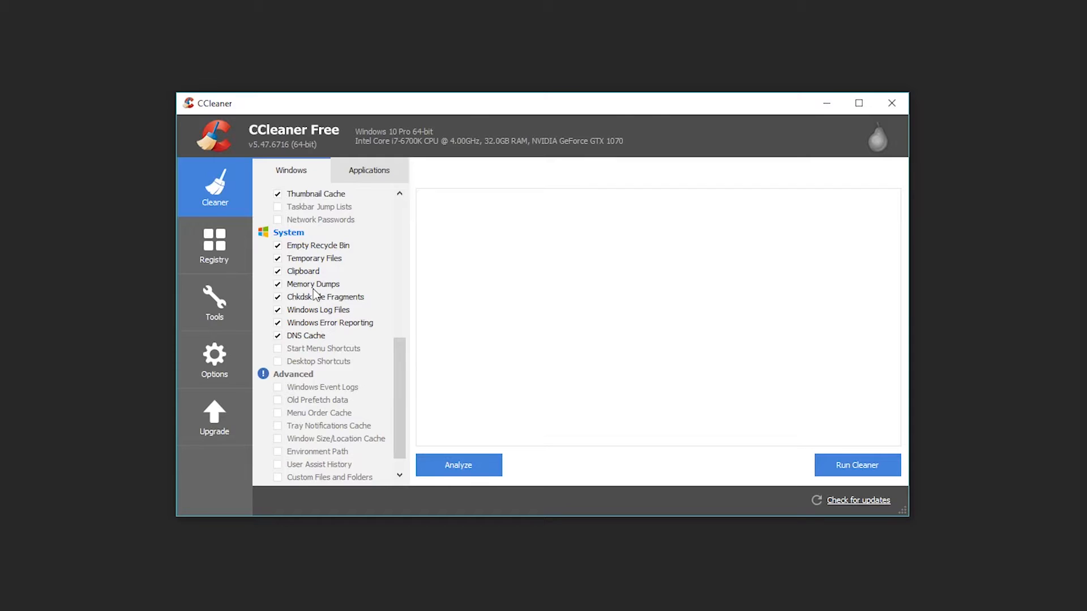
mouse_move(291, 307)
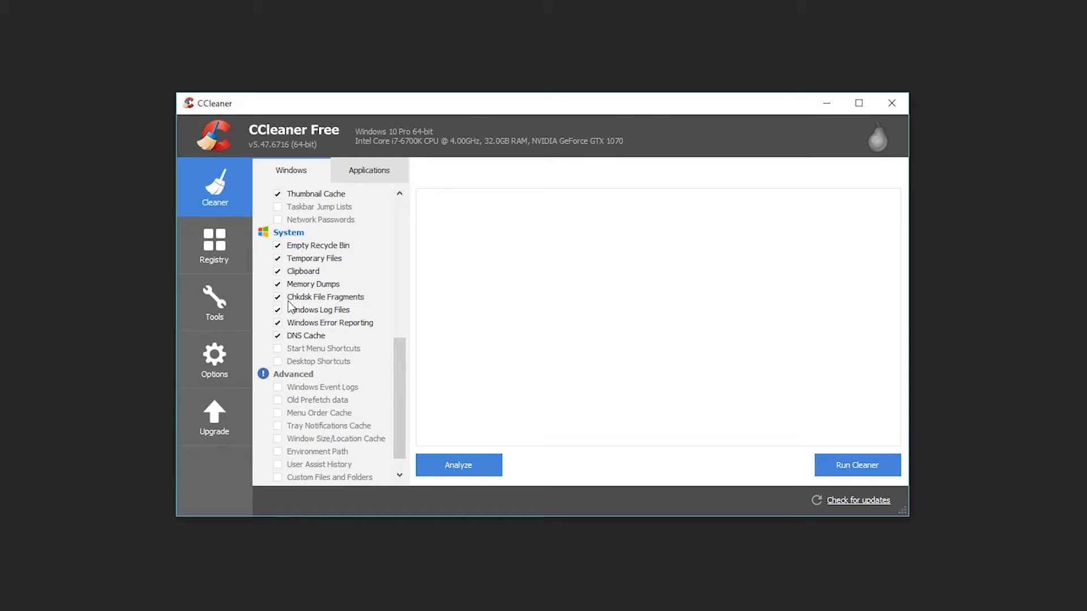
mouse_move(349, 310)
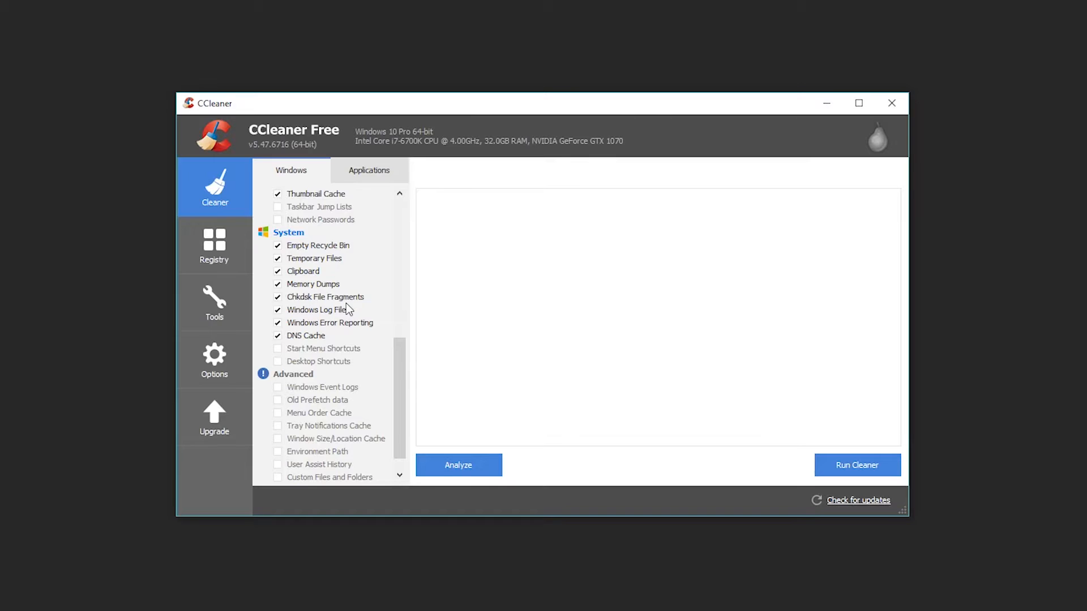
scroll("down", 3)
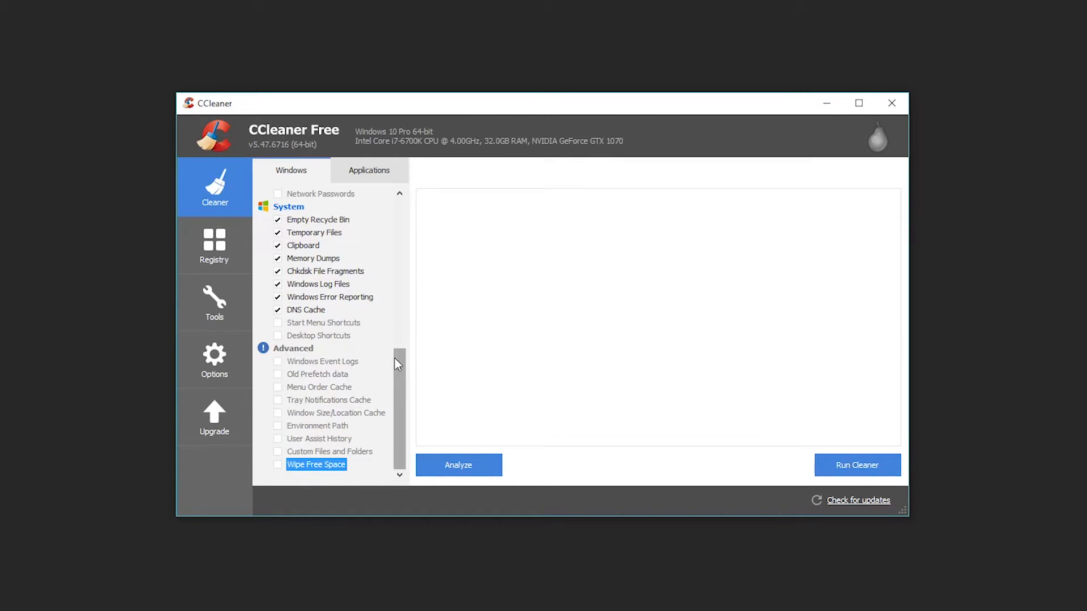
mouse_move(335, 315)
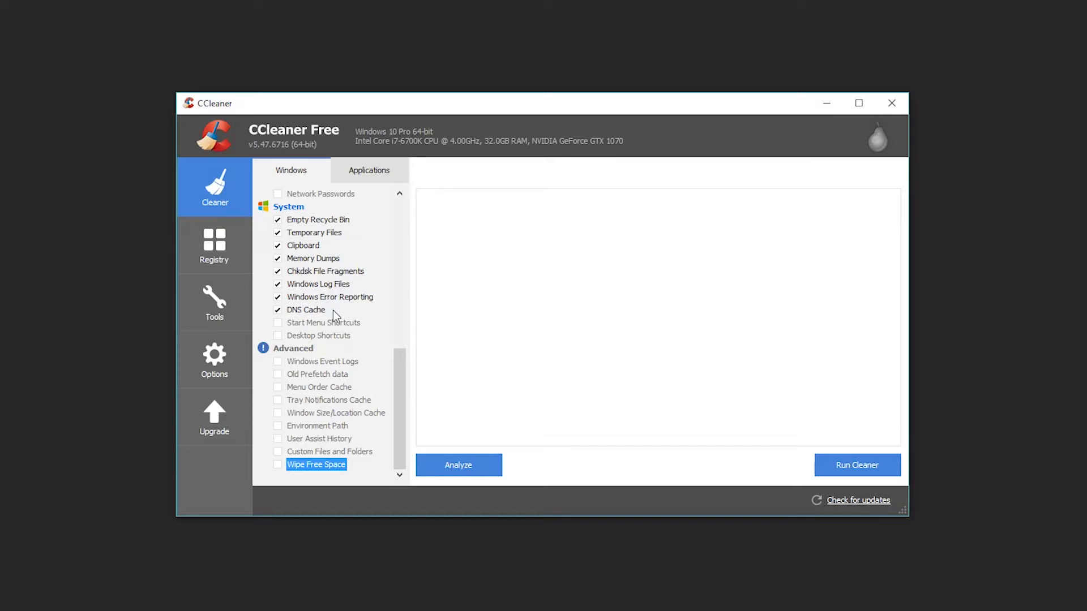
mouse_move(299, 320)
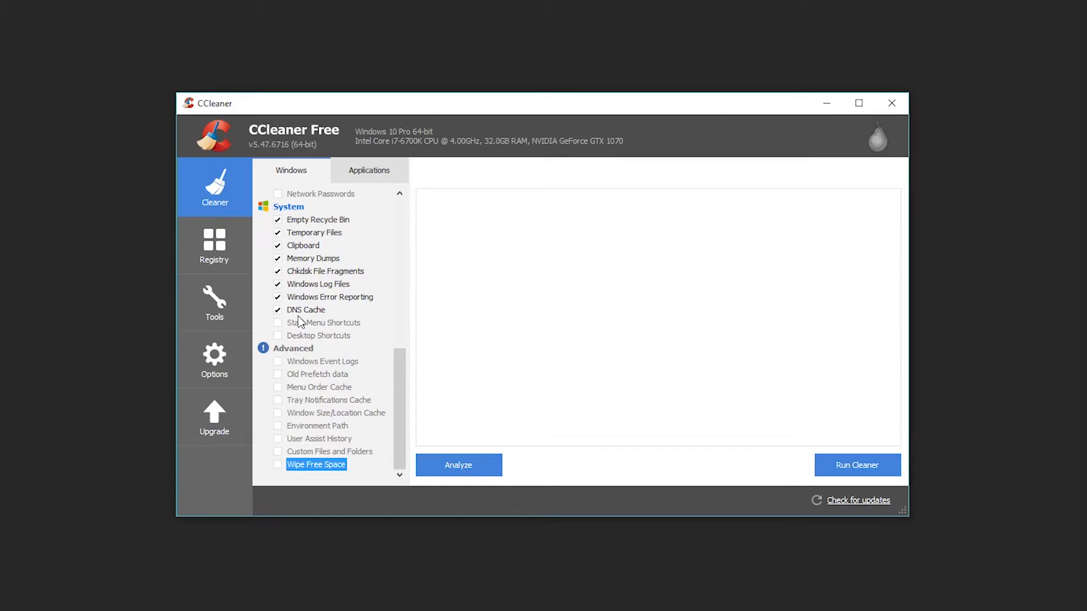
scroll("up", 3)
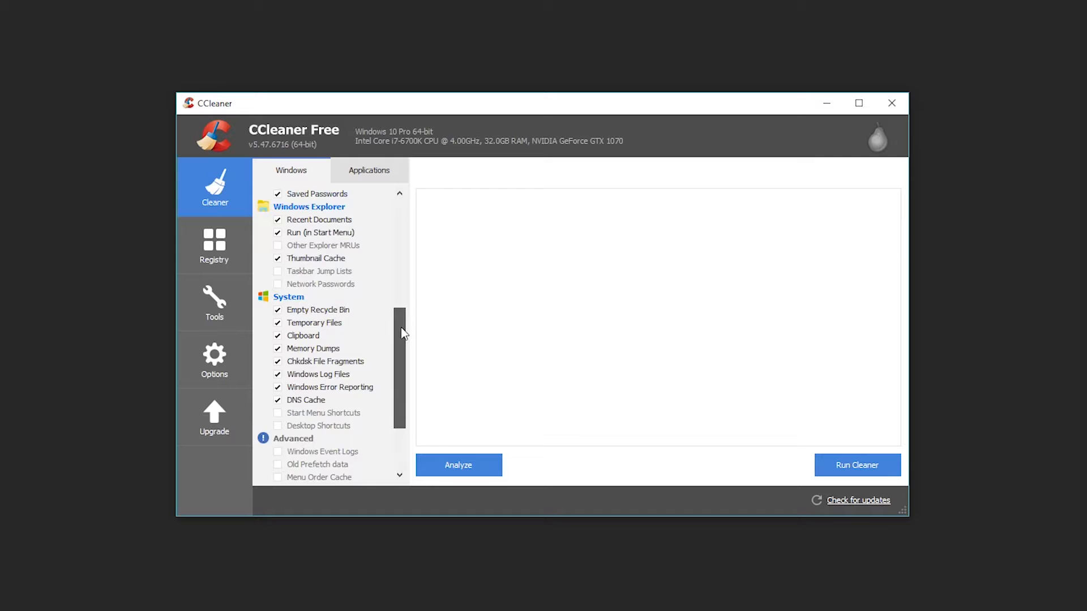
scroll("up", 3)
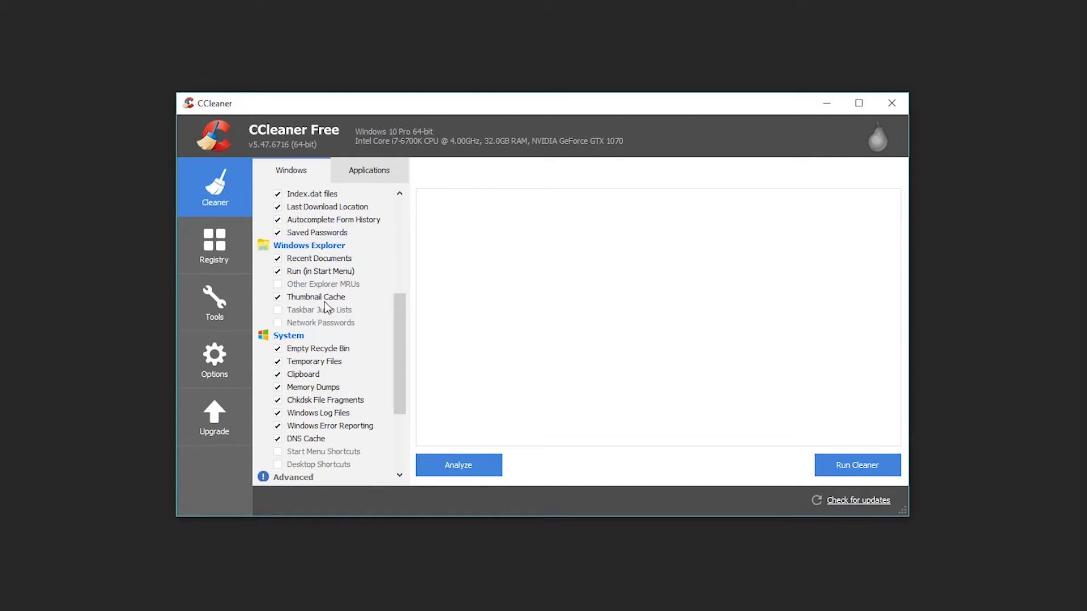
mouse_move(345, 310)
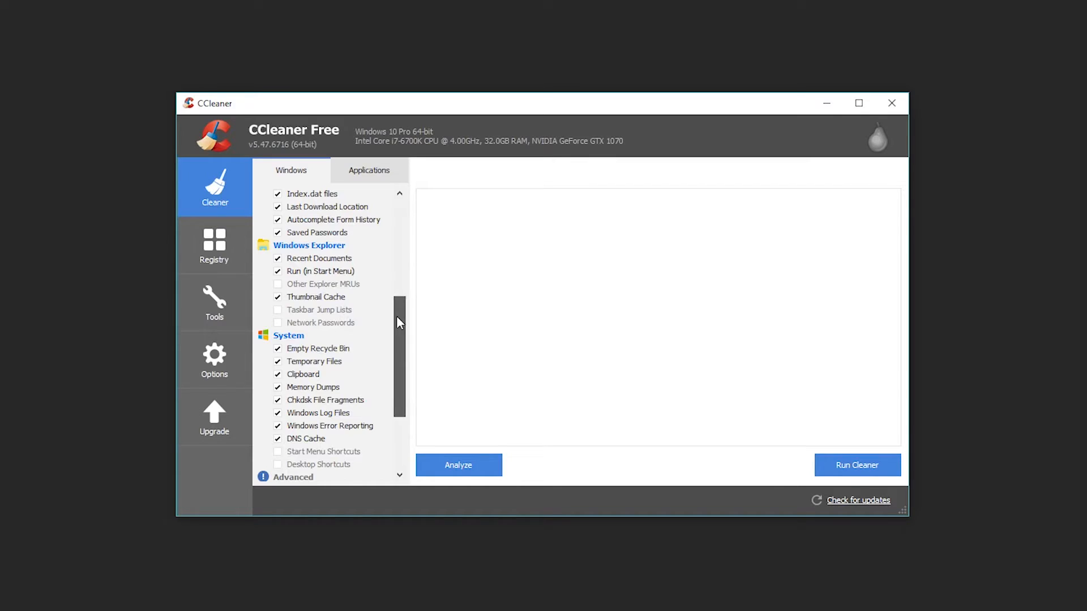
scroll("down", 3)
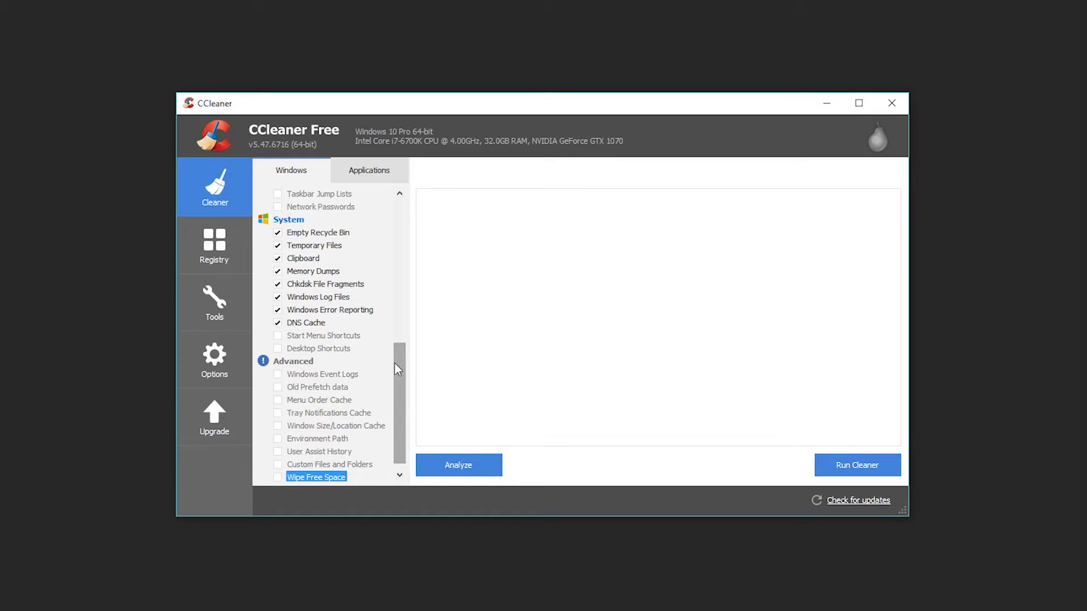
scroll("down", 3)
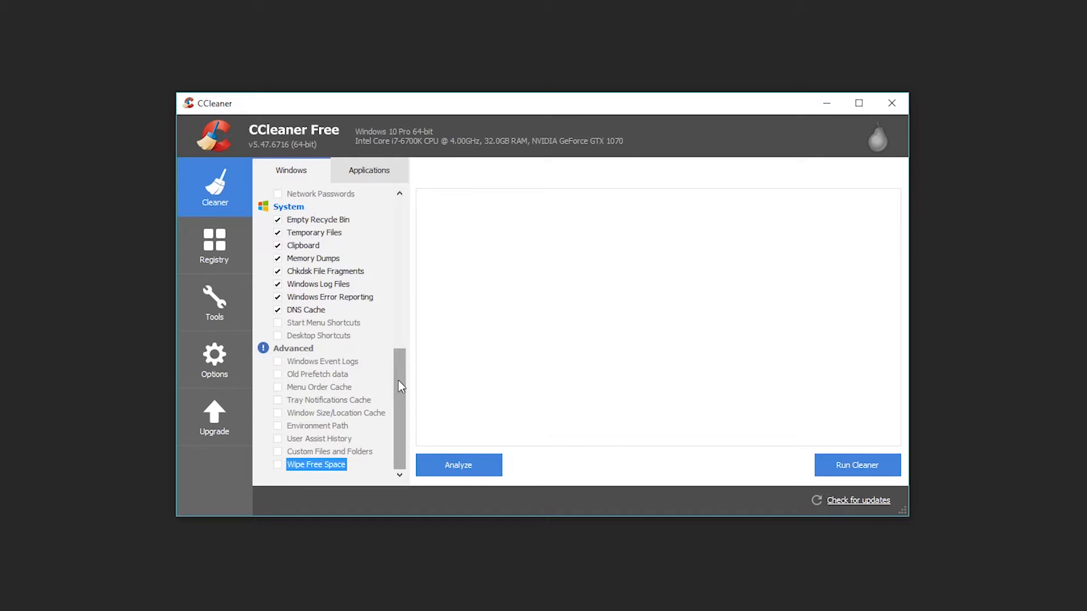
mouse_move(309, 402)
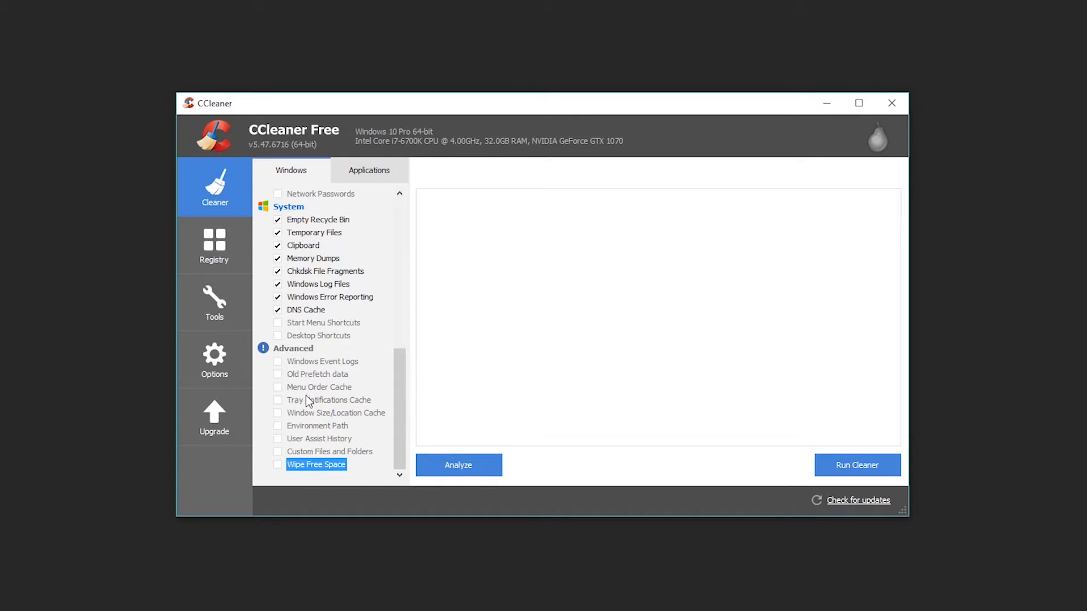
mouse_move(369, 483)
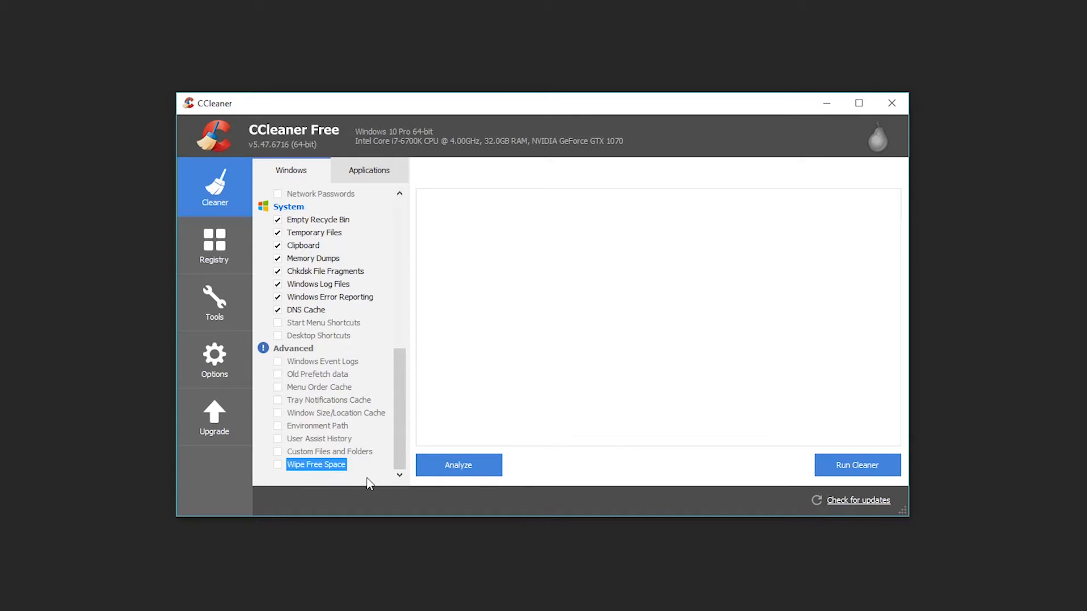
mouse_move(276, 470)
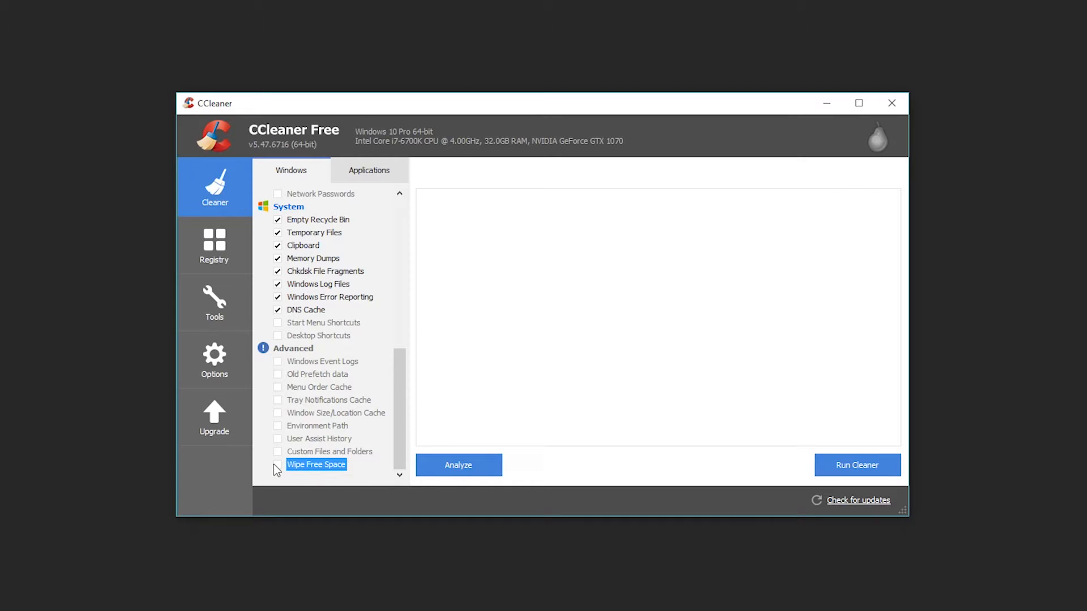
Toggle Wipe Free Space and leave it unticked, then show the Applications cleaning list.
left_click(279, 464)
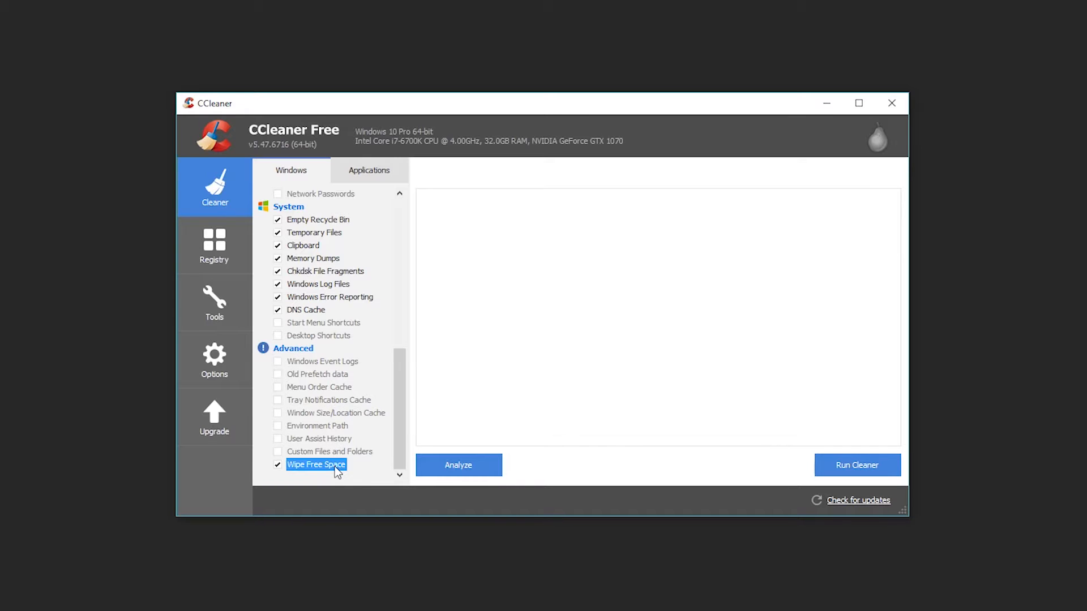
left_click(279, 464)
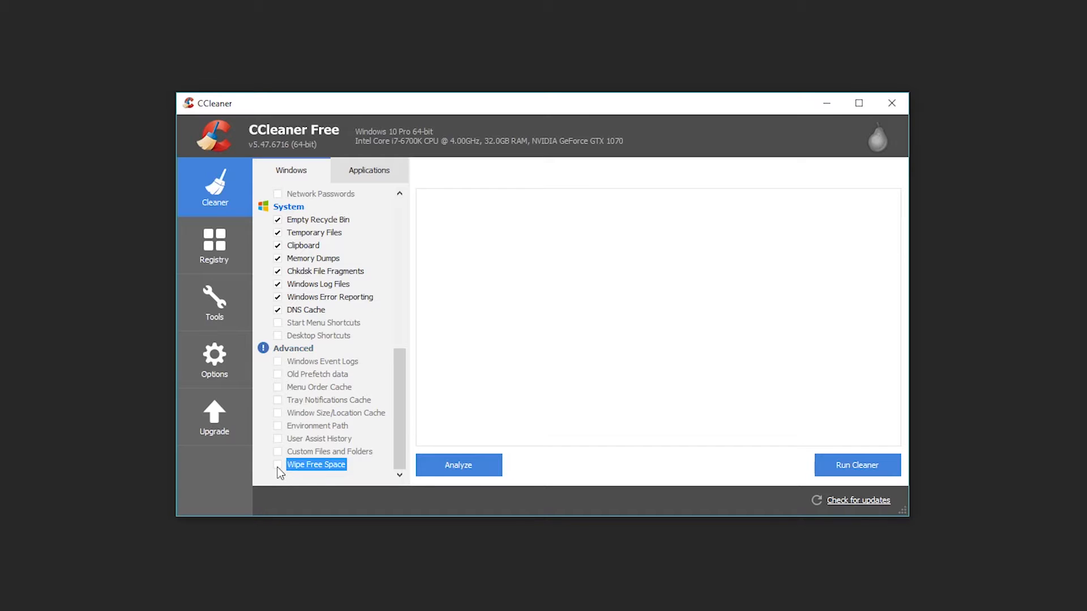
mouse_move(279, 485)
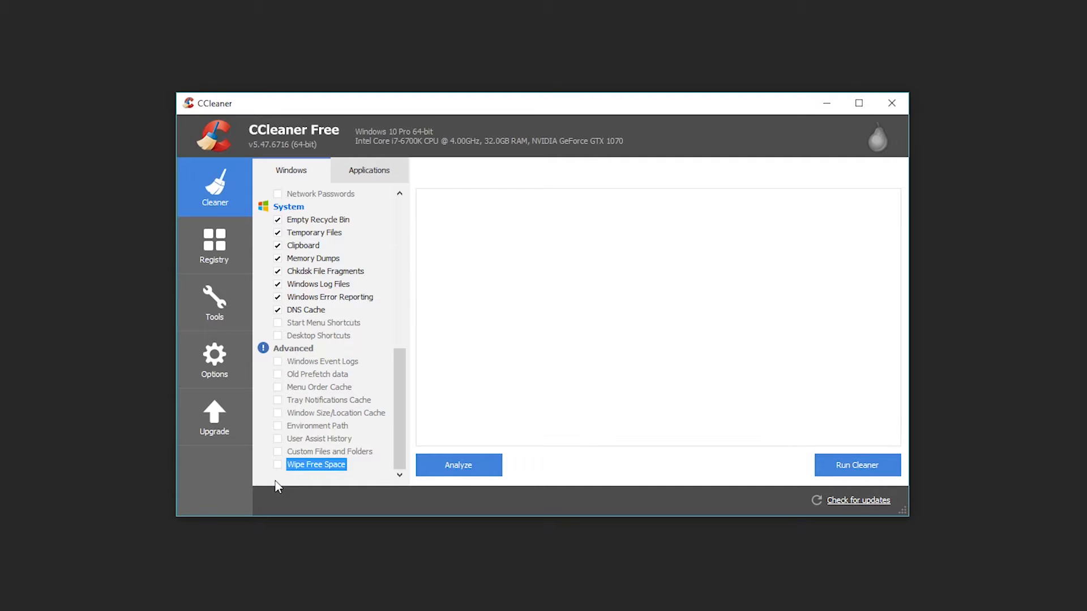
mouse_move(298, 474)
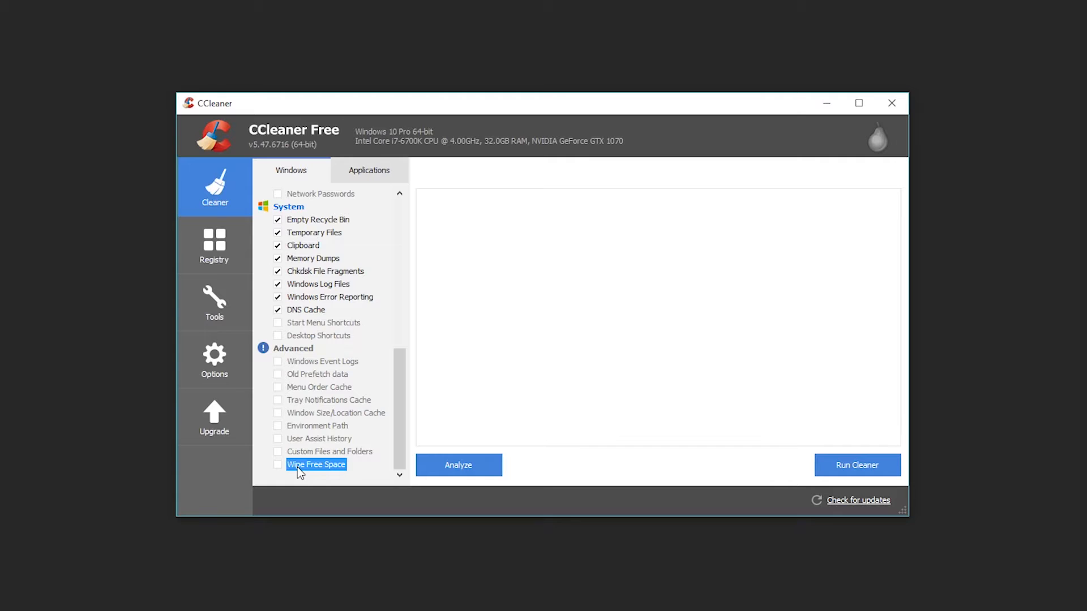
left_click(369, 169)
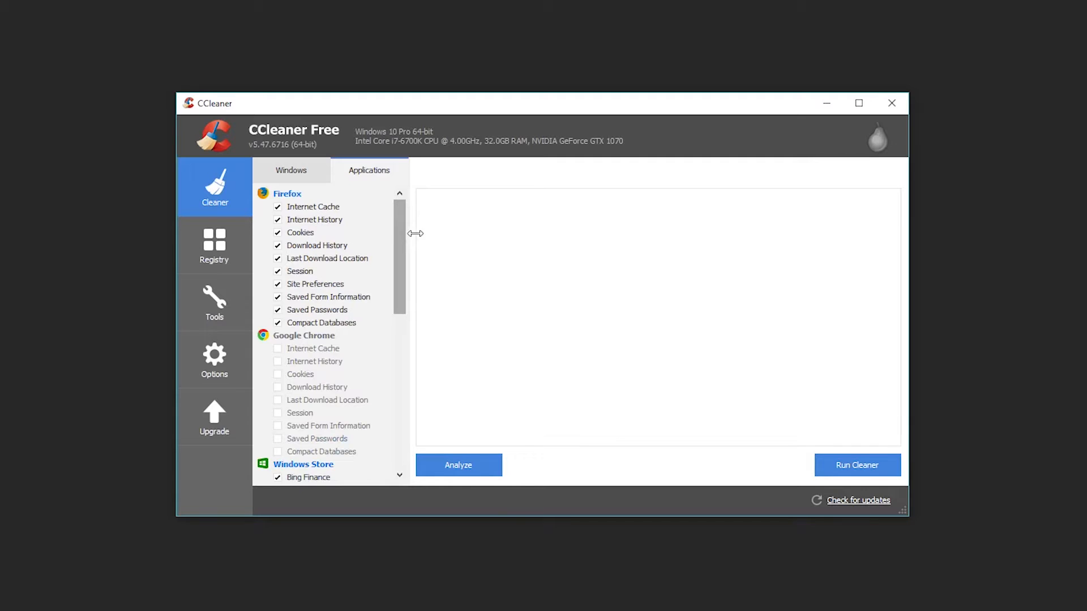
Browse the Applications list (Firefox ticked, Chrome unticked) and run Analyze on the selection.
scroll("down", 3)
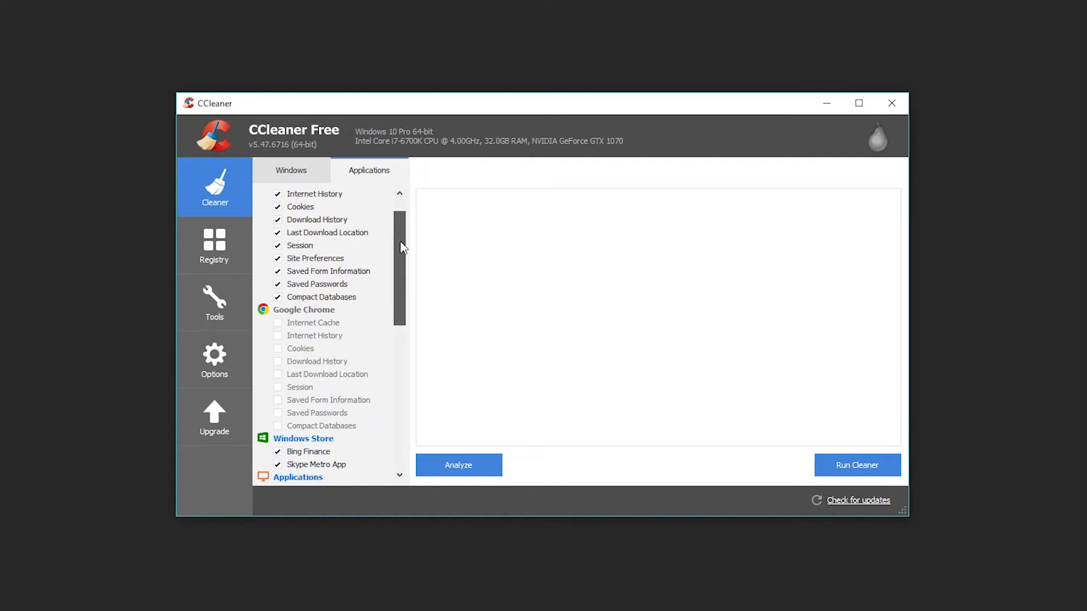
scroll("down", 3)
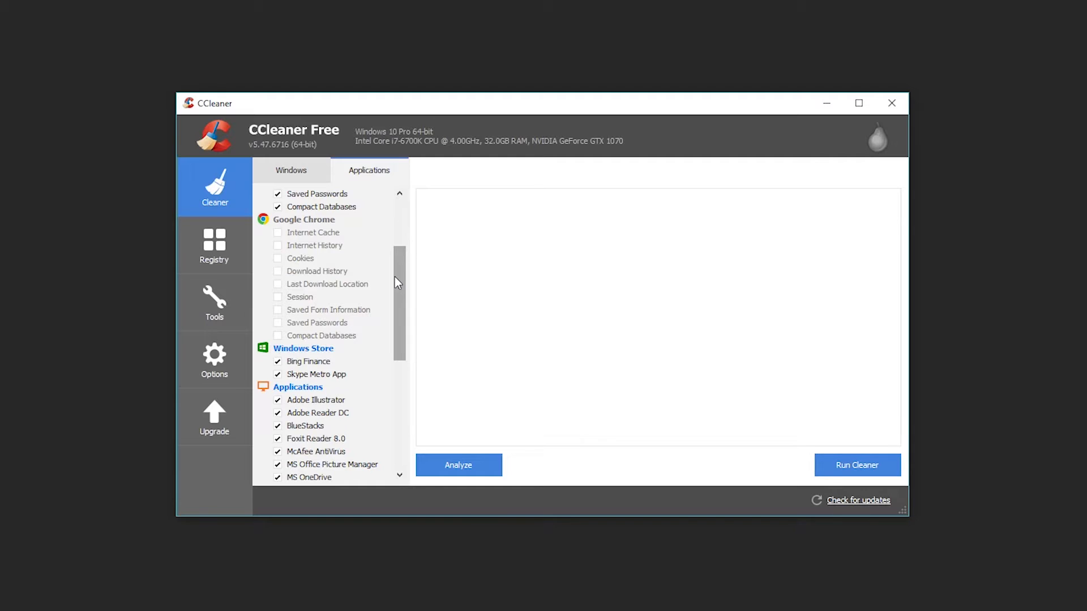
scroll("down", 3)
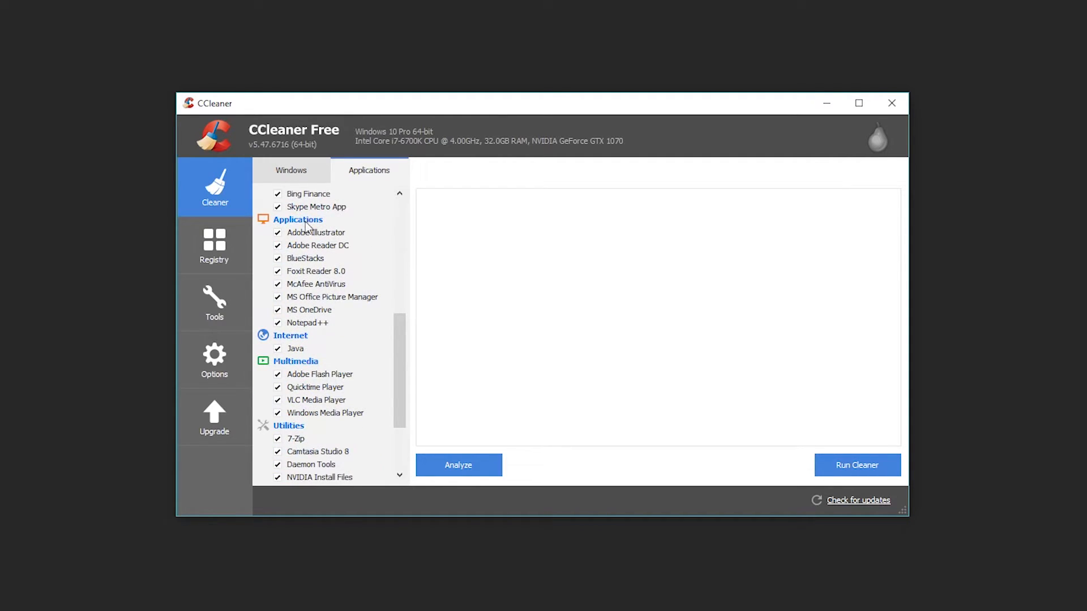
mouse_move(405, 355)
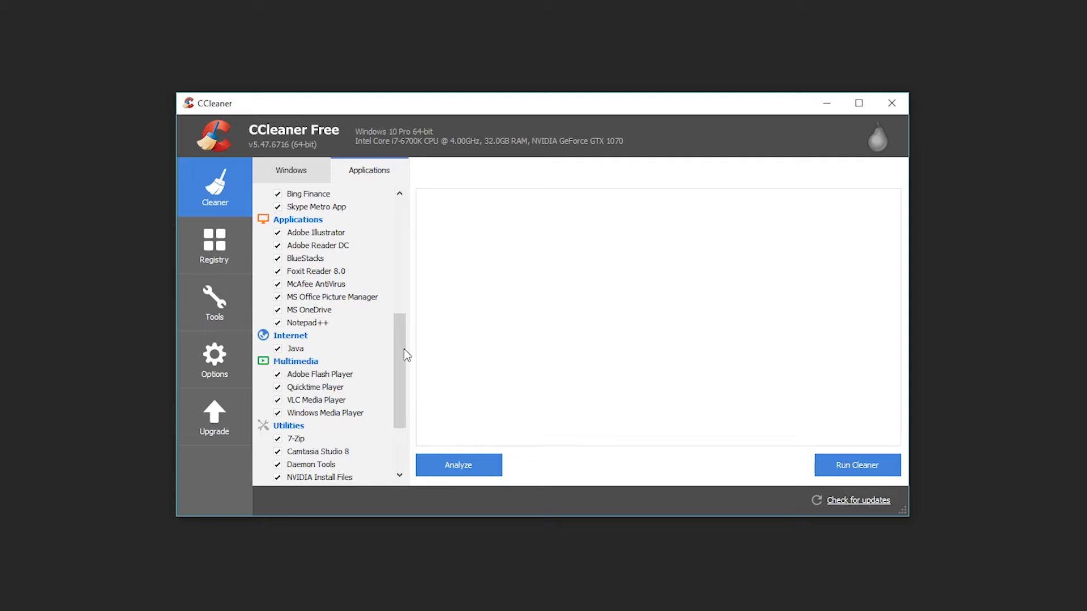
scroll("down", 3)
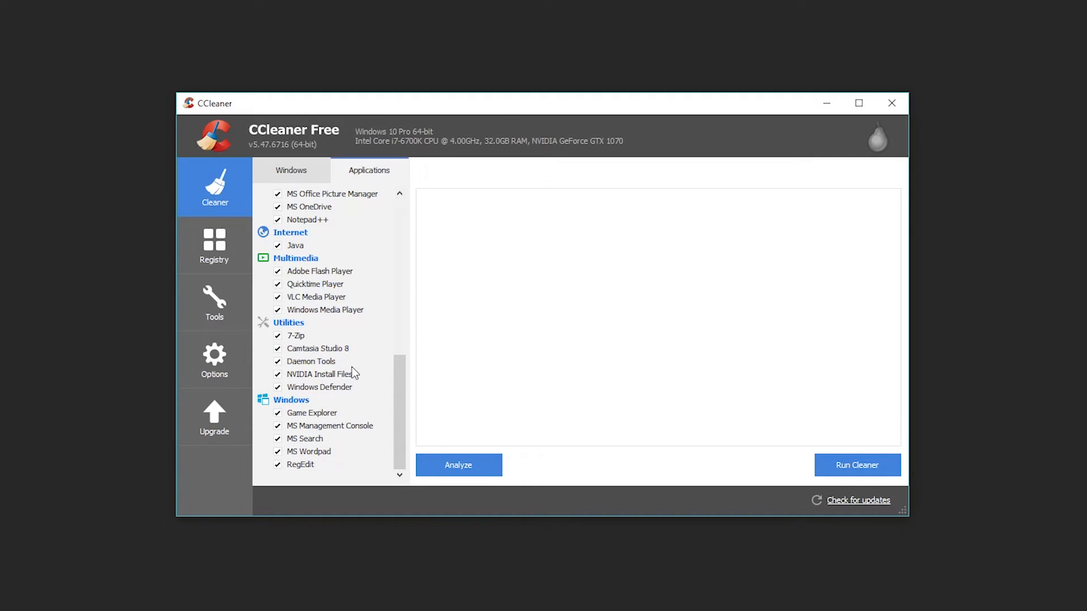
scroll("up", 3)
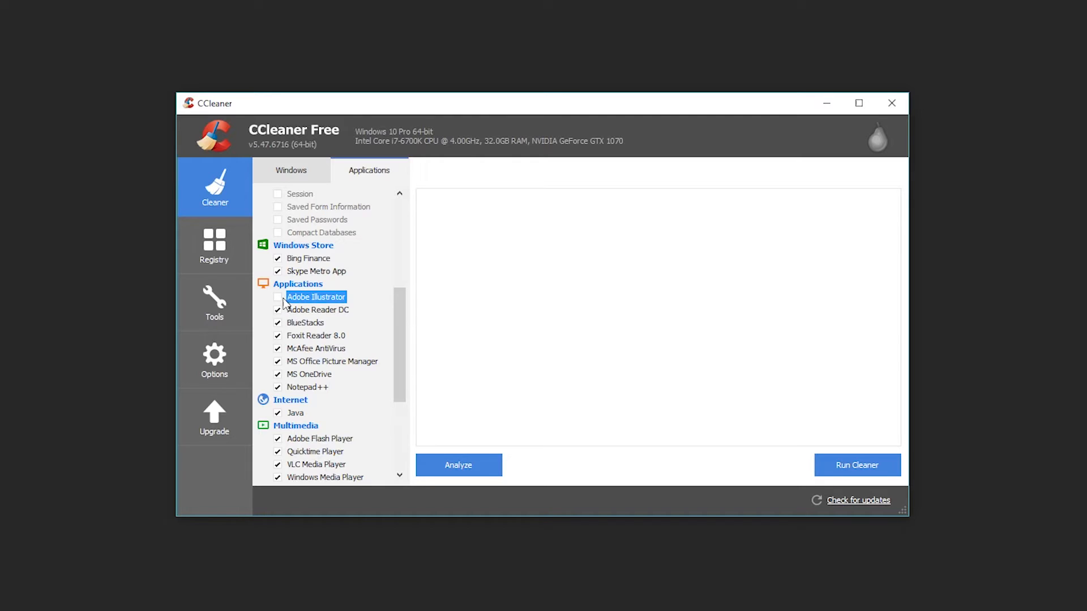
scroll("up", 3)
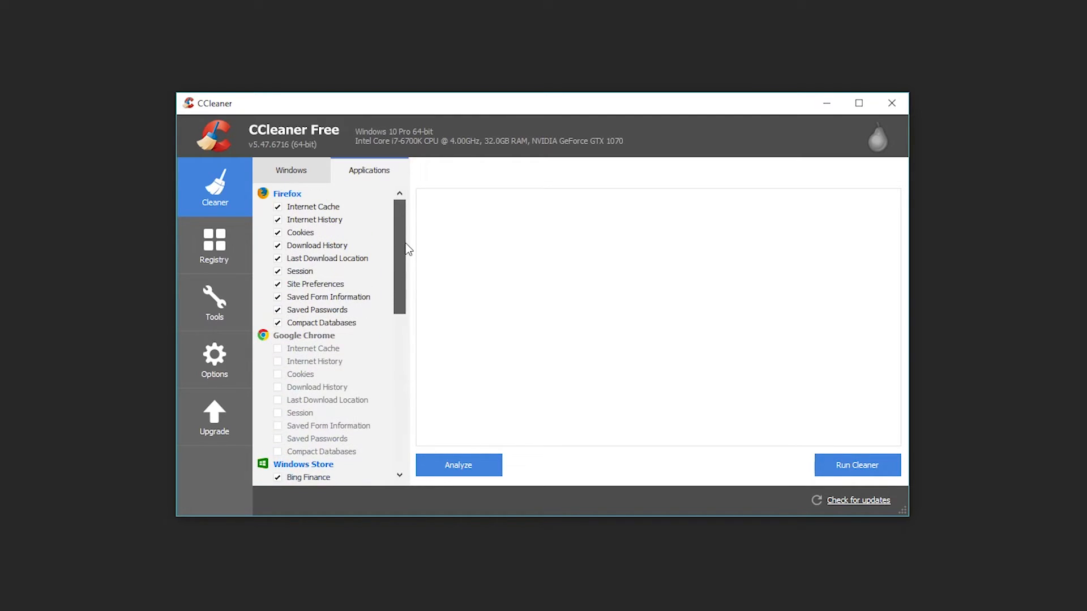
left_click(457, 465)
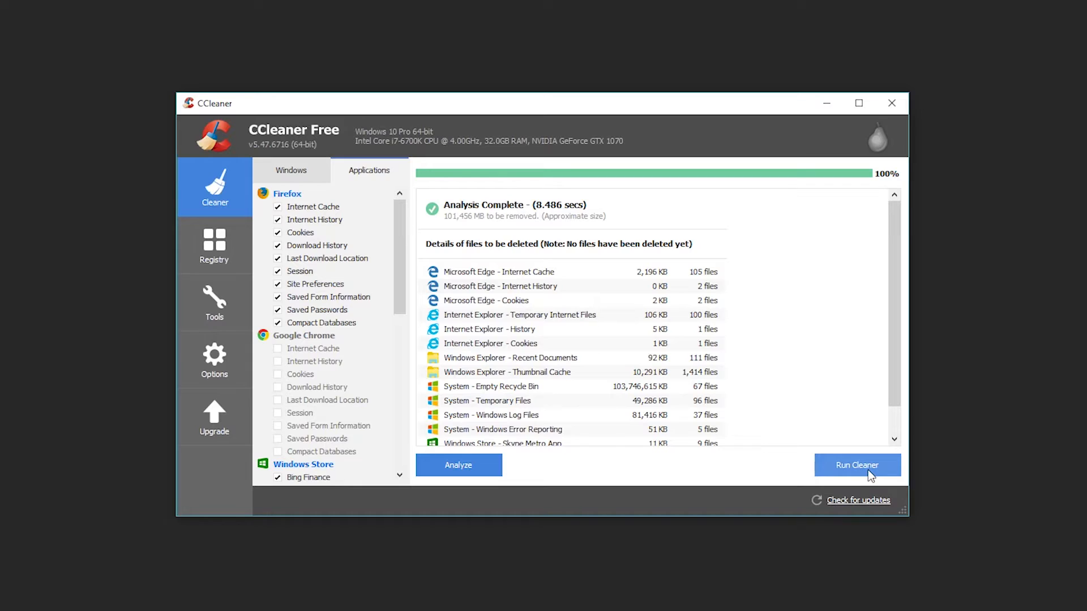
mouse_move(446, 226)
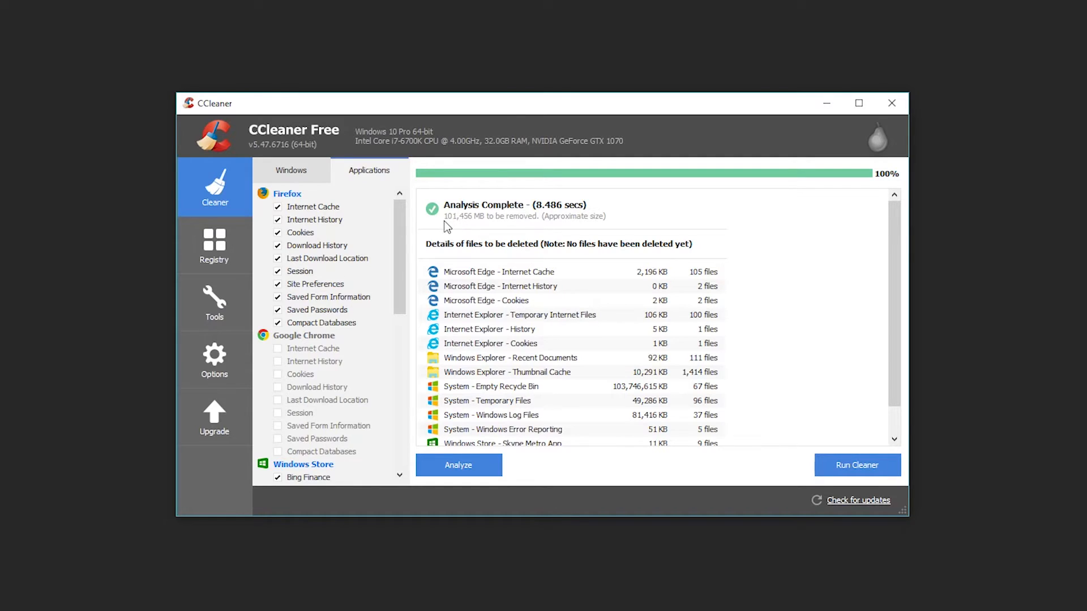
mouse_move(457, 229)
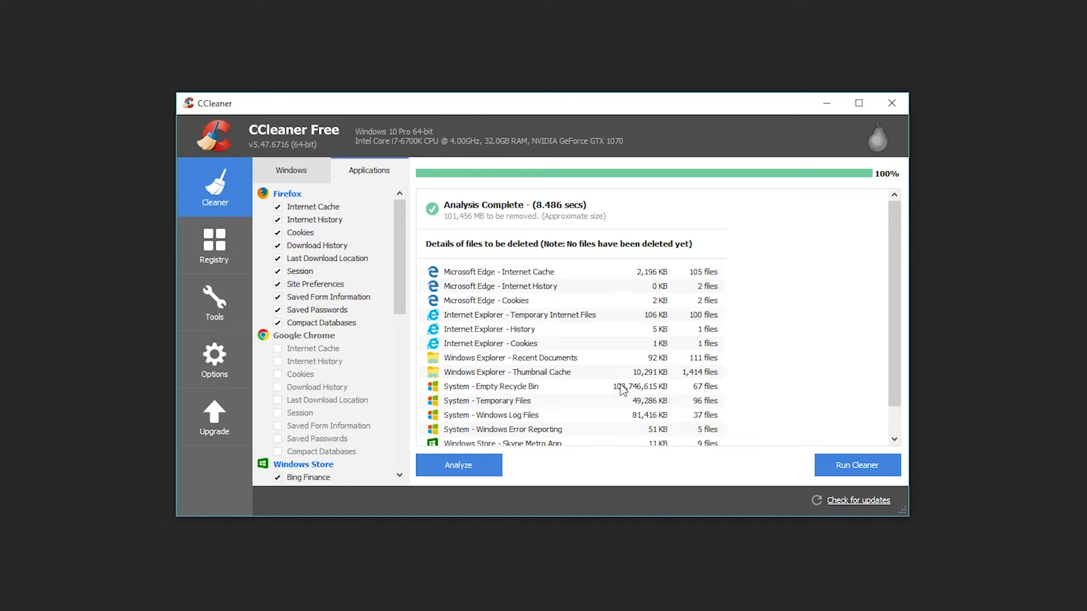
Run the cleaner and confirm, deleting the roughly 101,456 MB of analysed files.
scroll("up", 3)
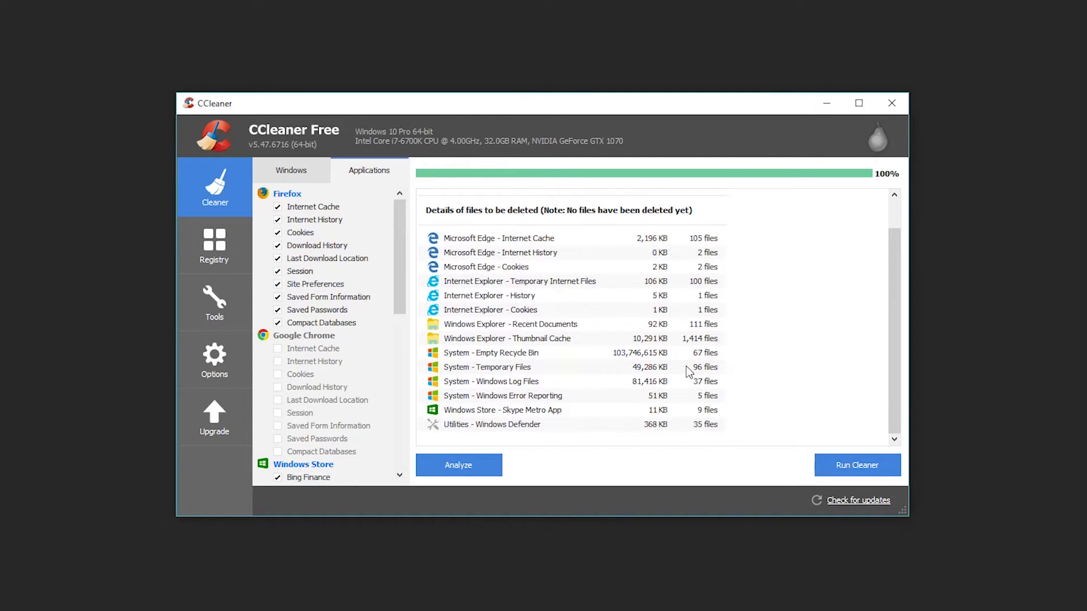
mouse_move(682, 370)
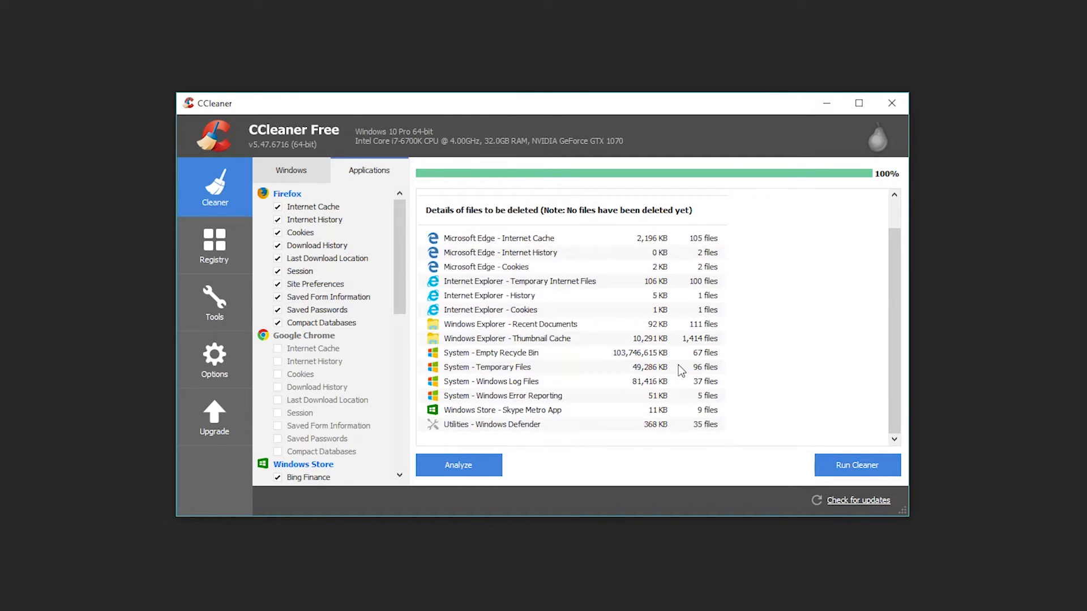
mouse_move(782, 438)
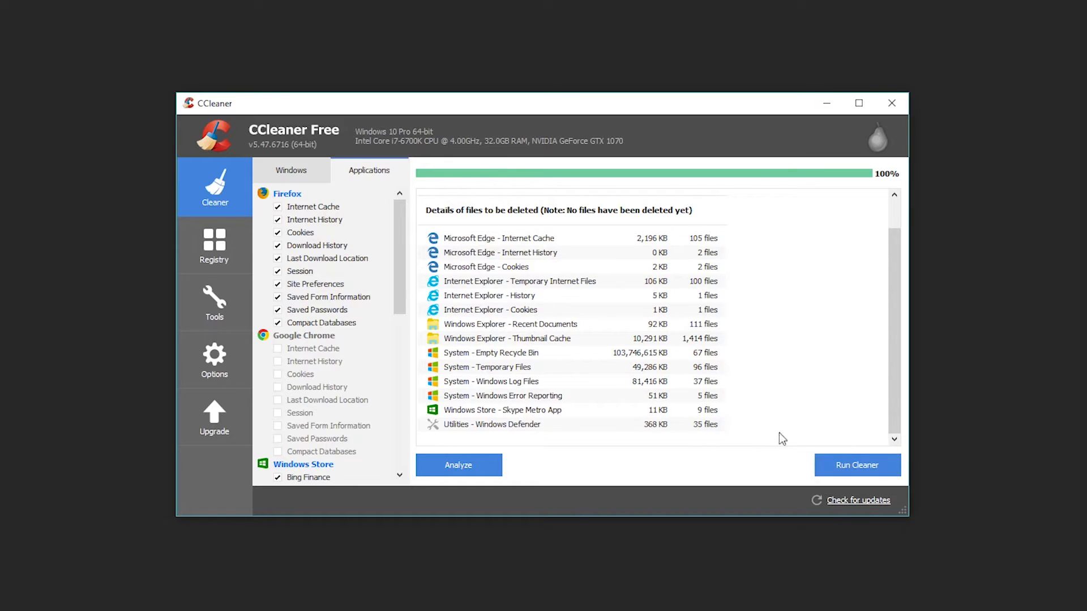
mouse_move(703, 405)
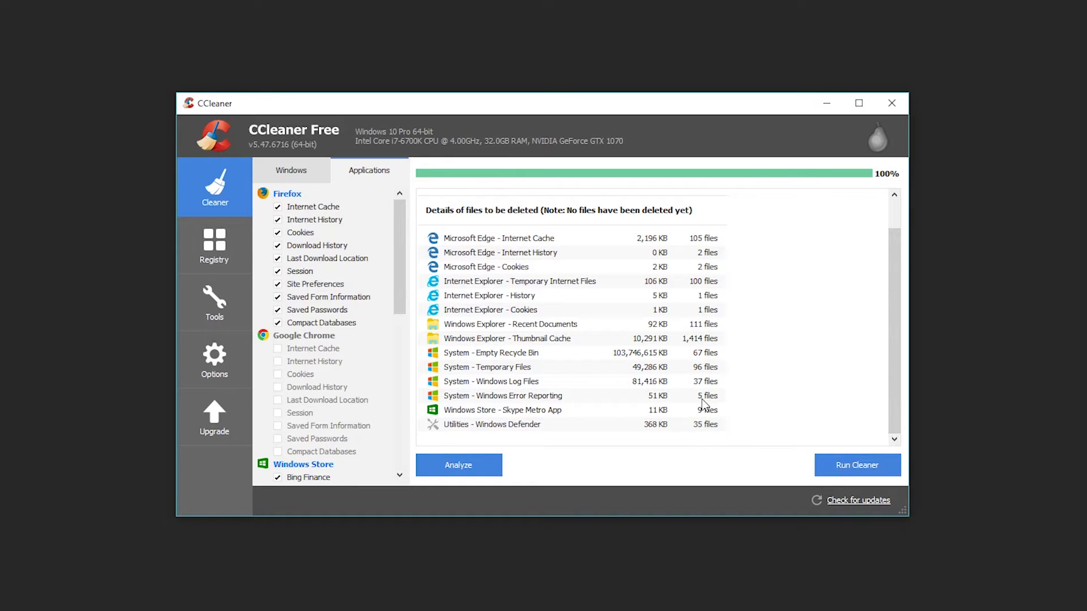
left_click(857, 465)
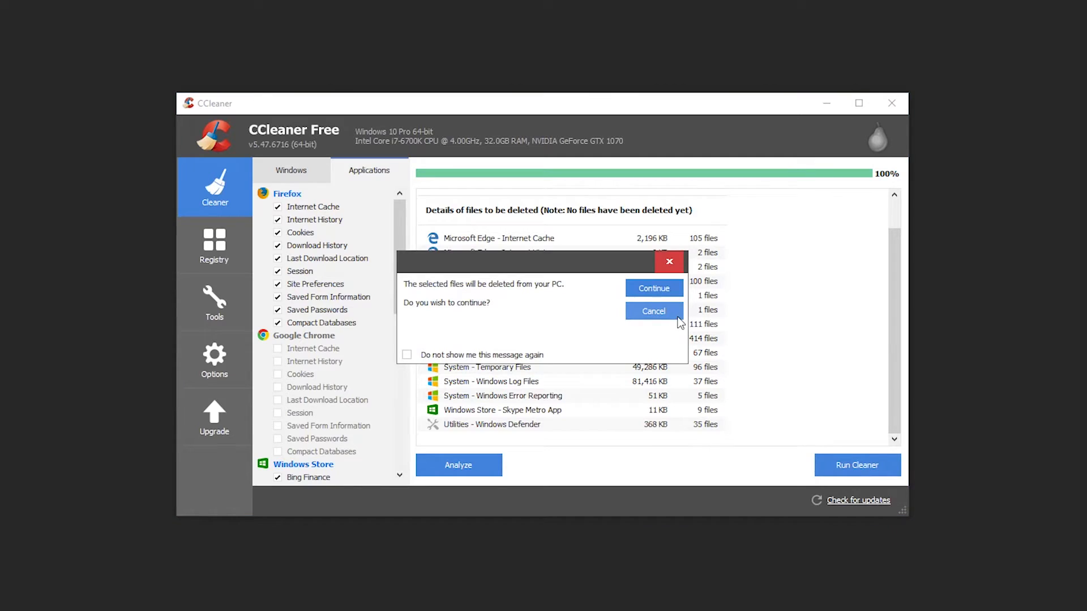
left_click(652, 289)
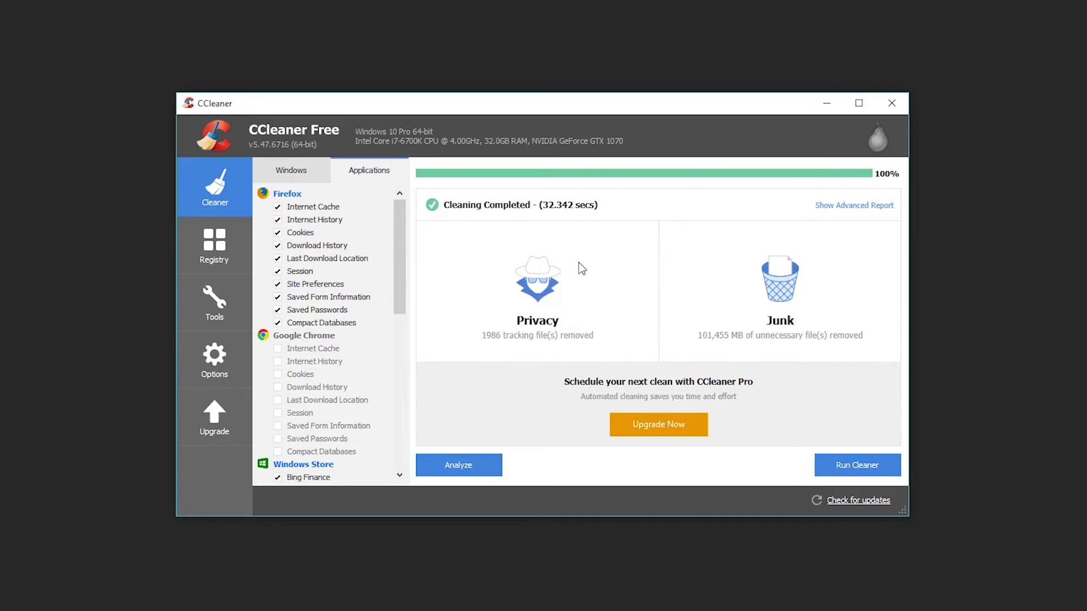
mouse_move(757, 342)
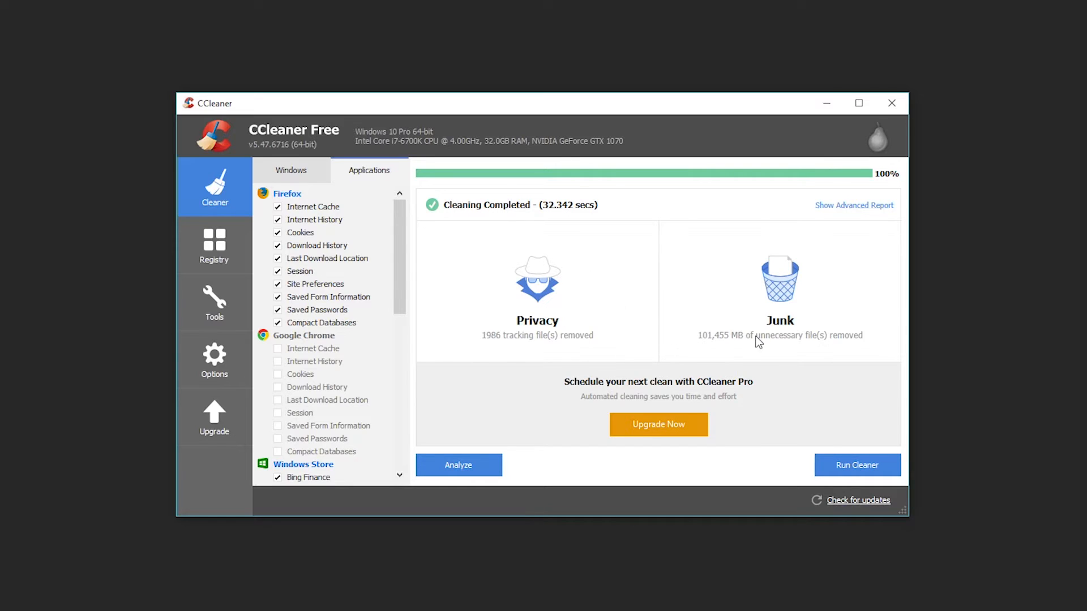
mouse_move(524, 346)
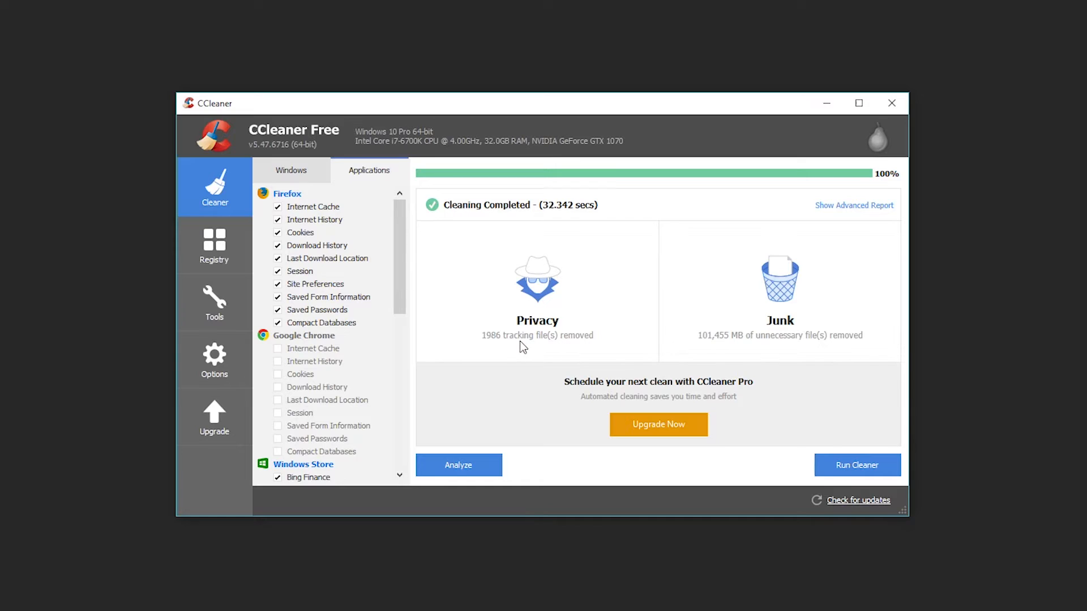
mouse_move(524, 354)
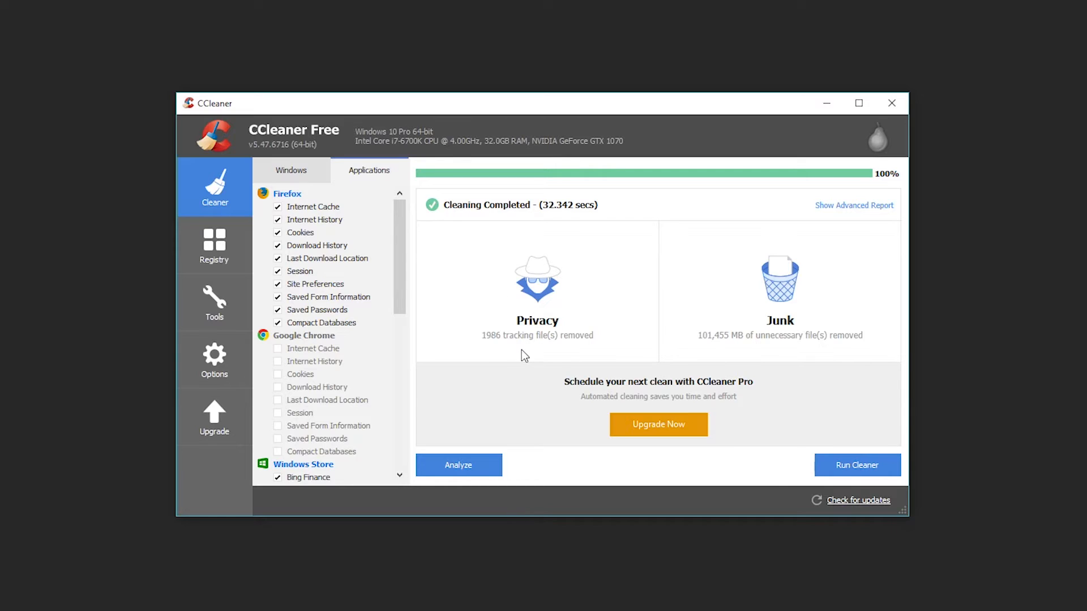
mouse_move(561, 348)
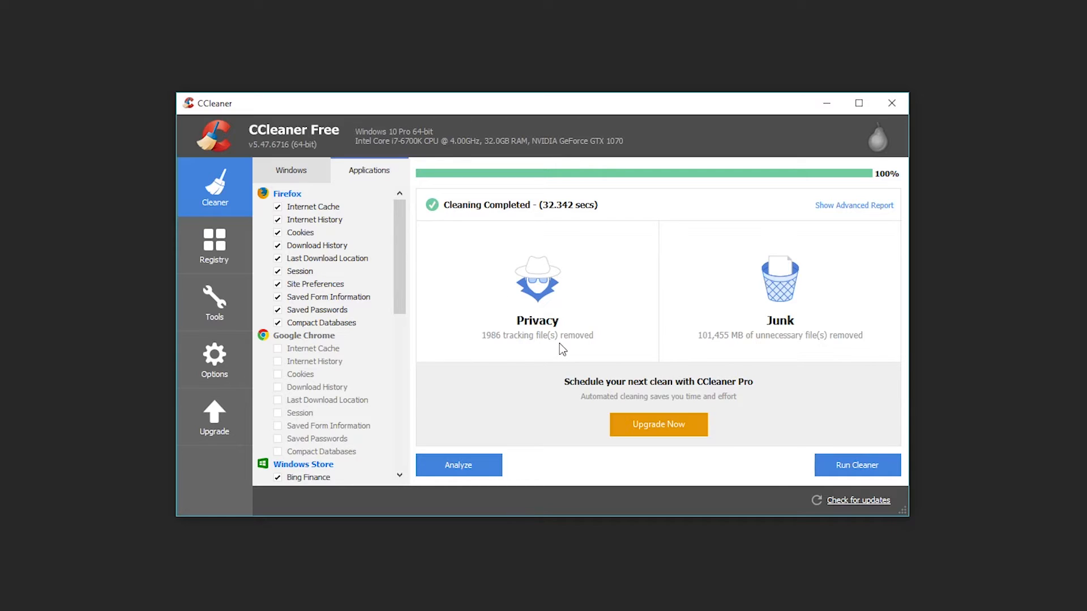
mouse_move(496, 349)
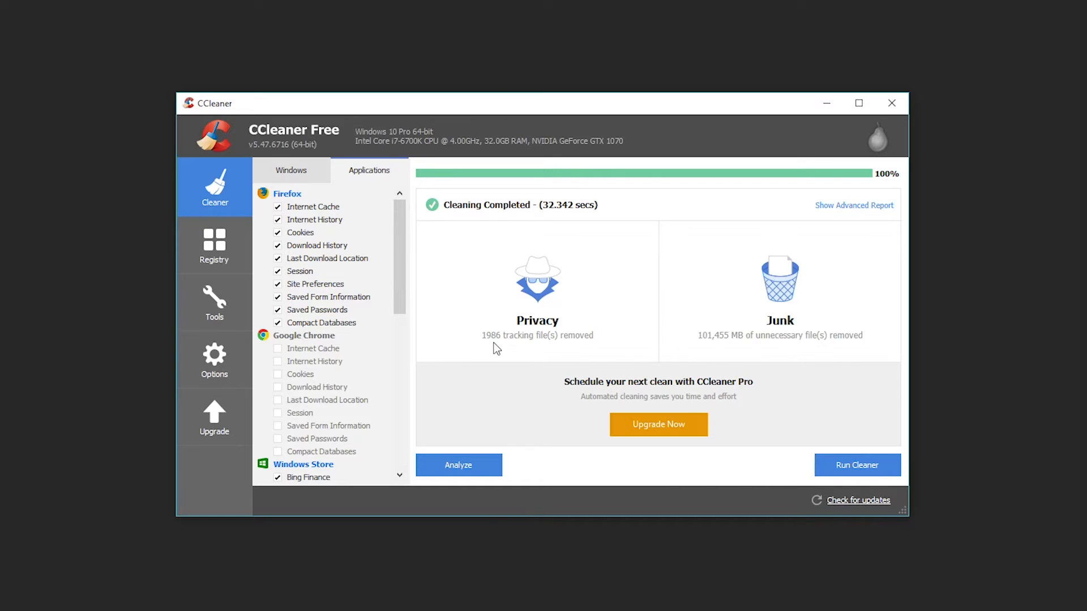
mouse_move(592, 322)
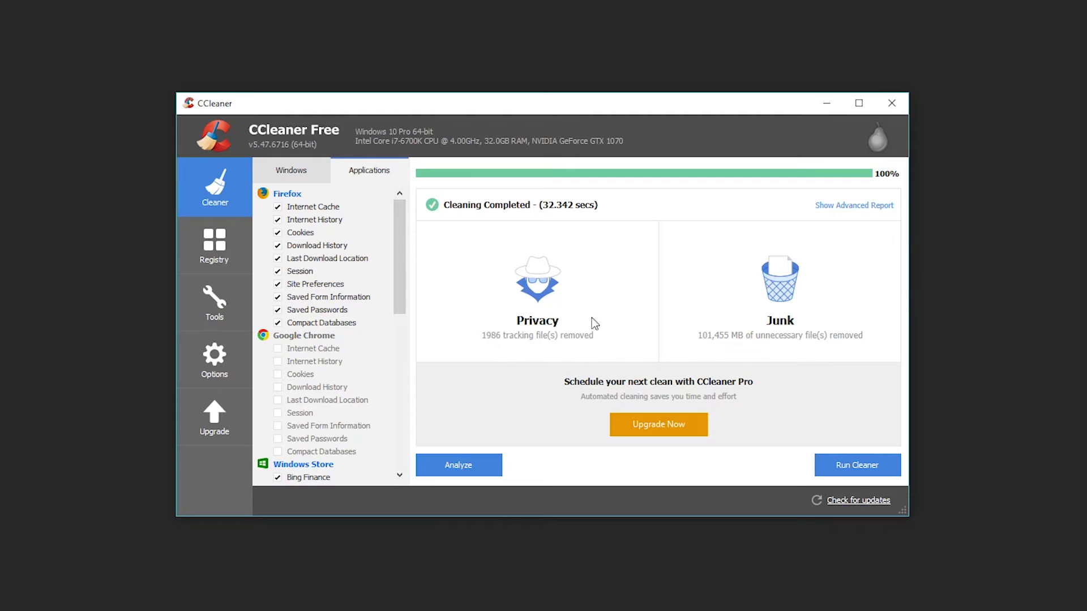
mouse_move(225, 262)
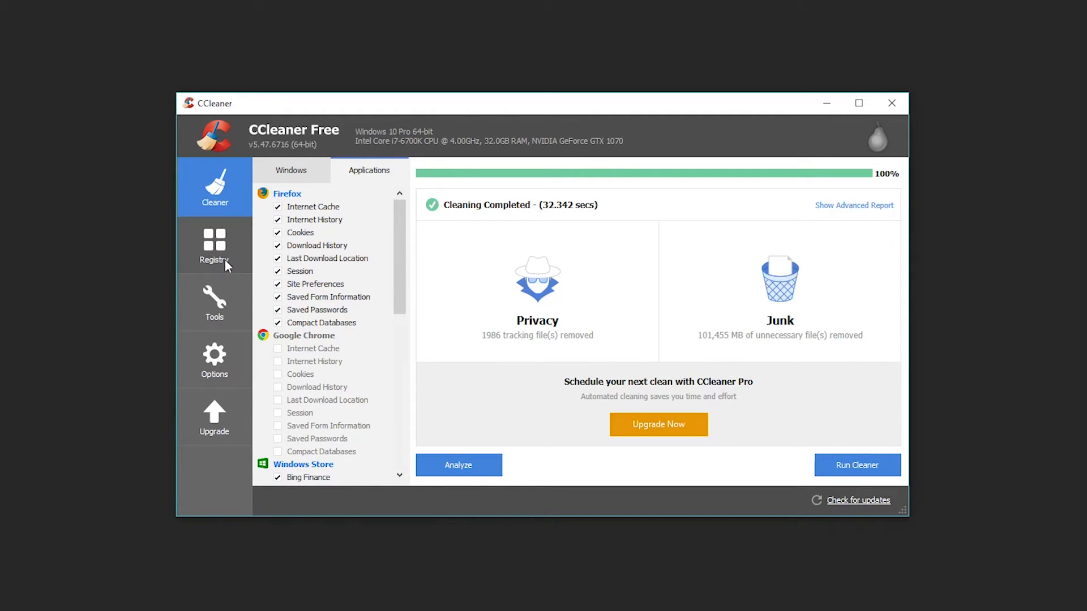
Scan the registry for issues, listing ActiveX/COM and invalid firewall rule problems.
left_click(214, 246)
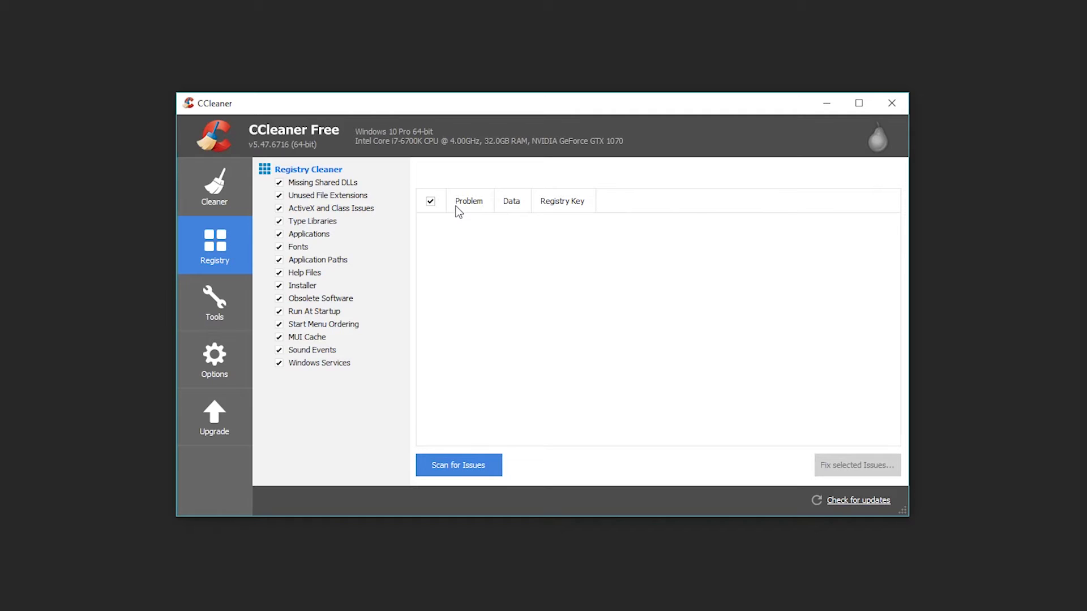
mouse_move(522, 221)
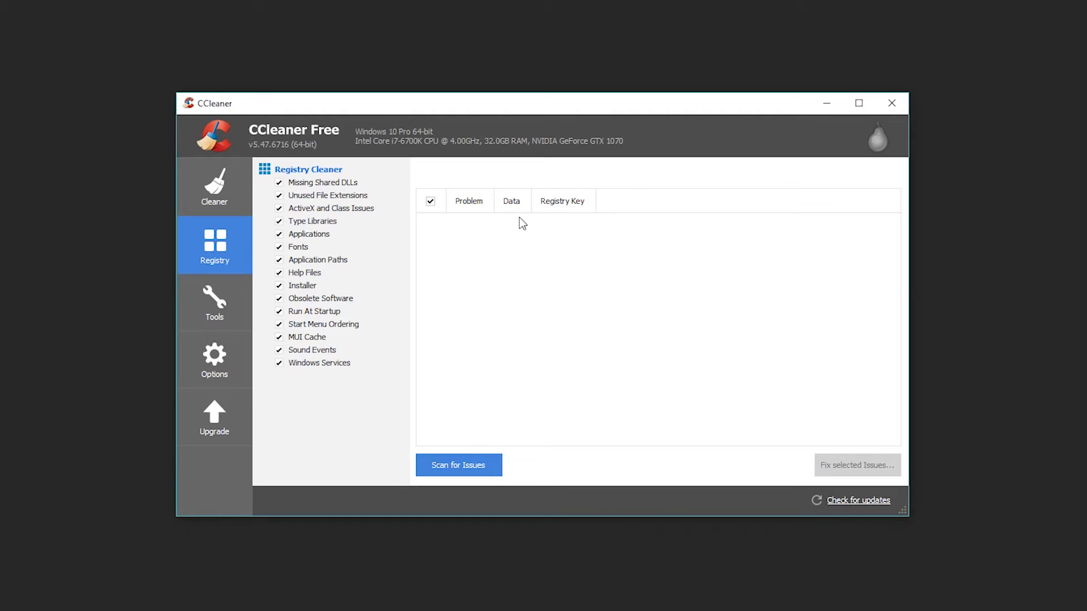
left_click(458, 466)
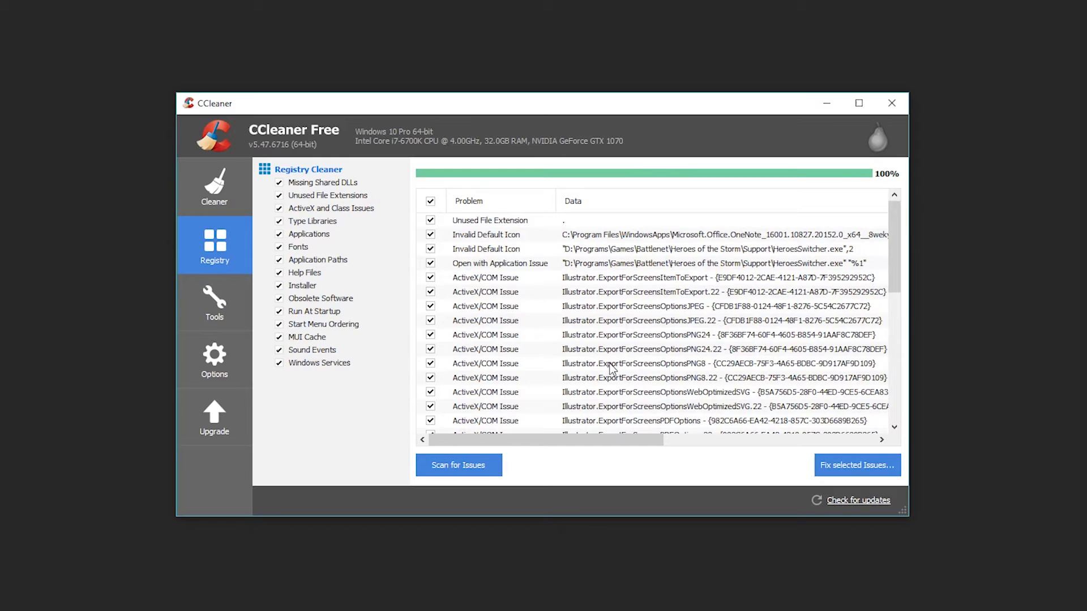
scroll("down", 3)
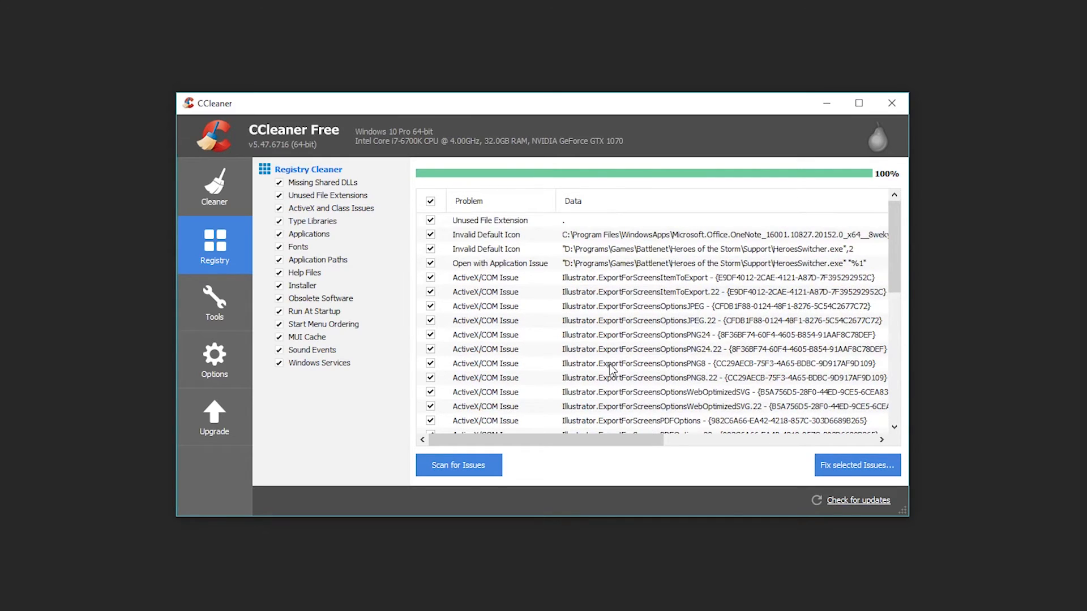
scroll("down", 3)
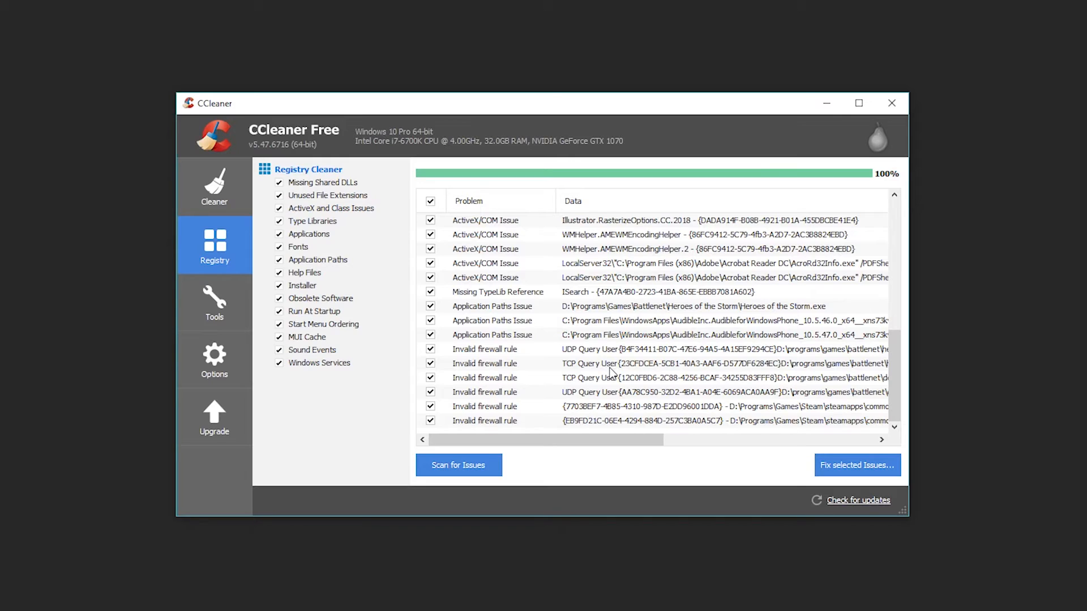
mouse_move(857, 465)
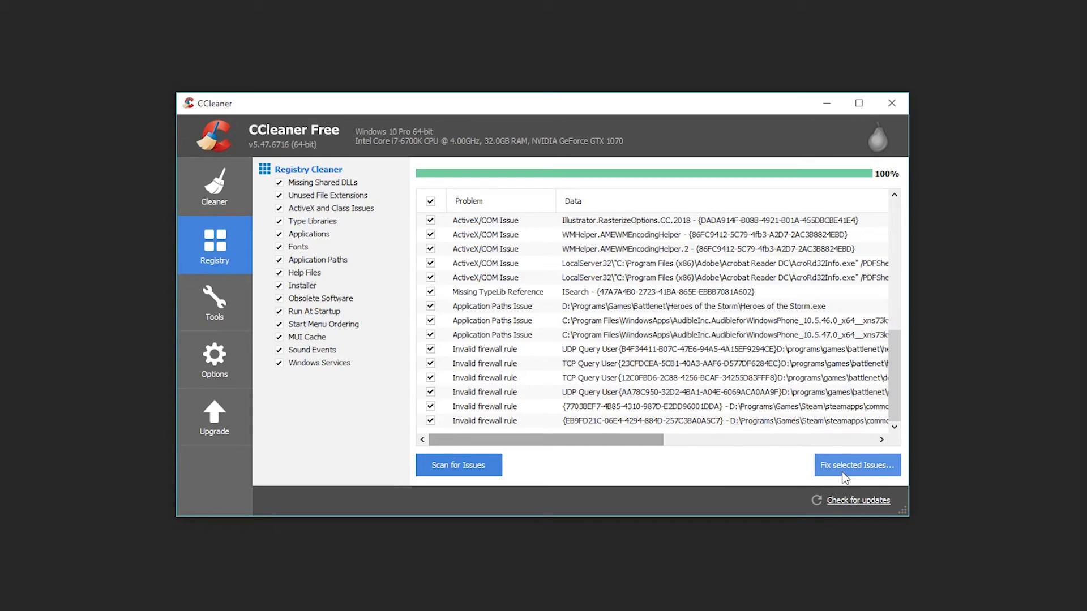
Fix all 36 selected registry issues at once without making a registry backup.
left_click(857, 465)
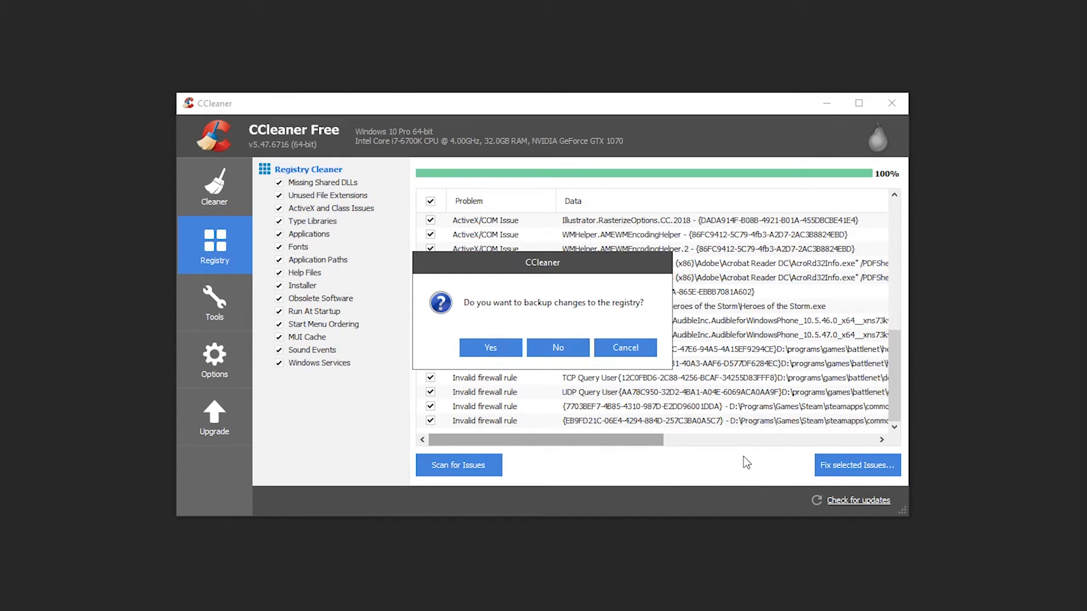
mouse_move(564, 262)
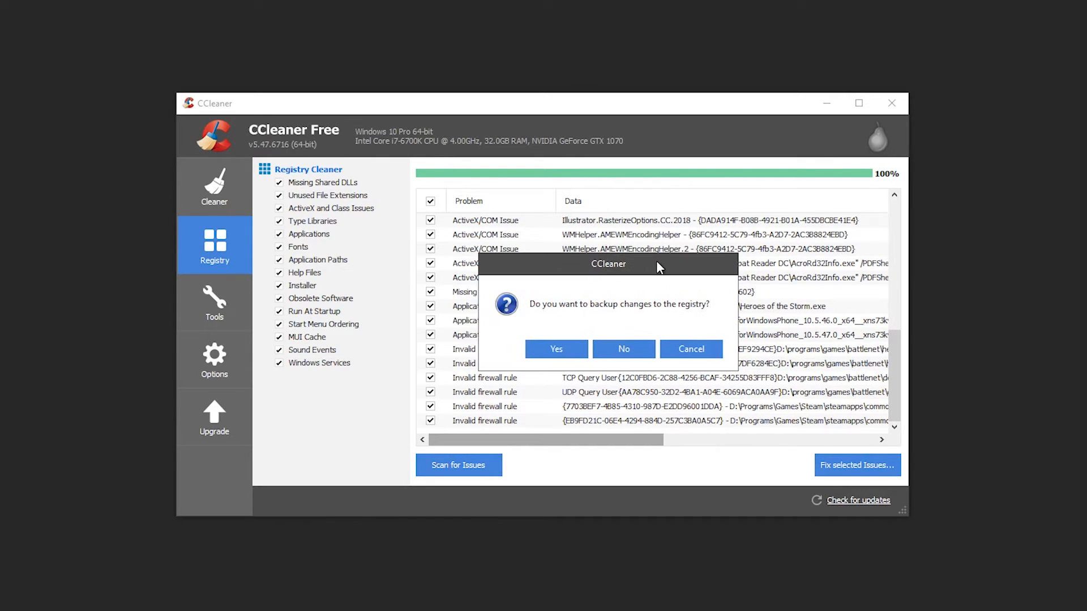
mouse_move(582, 274)
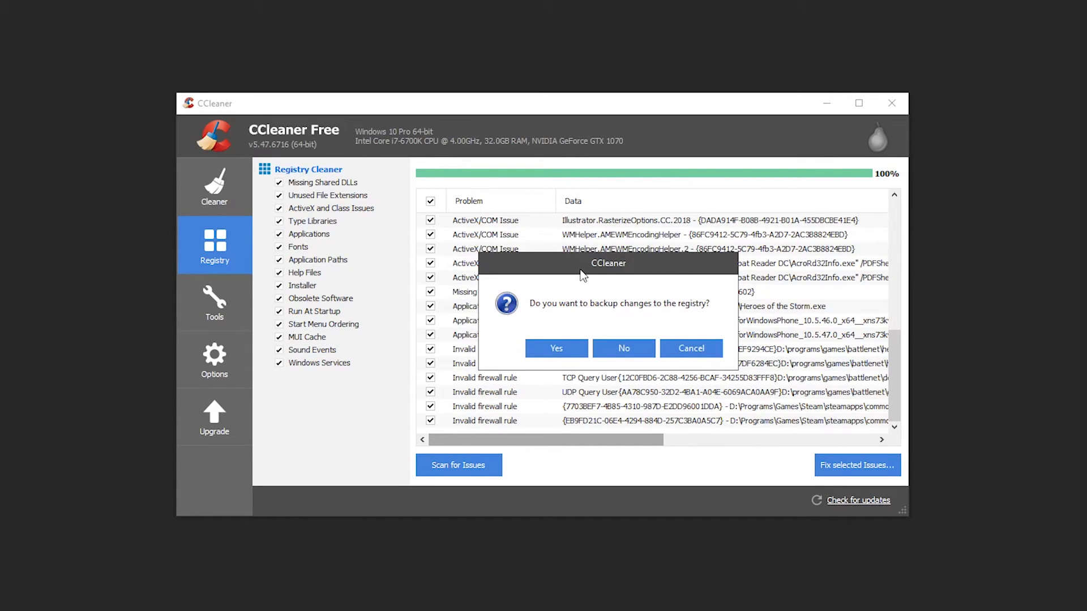
mouse_move(581, 281)
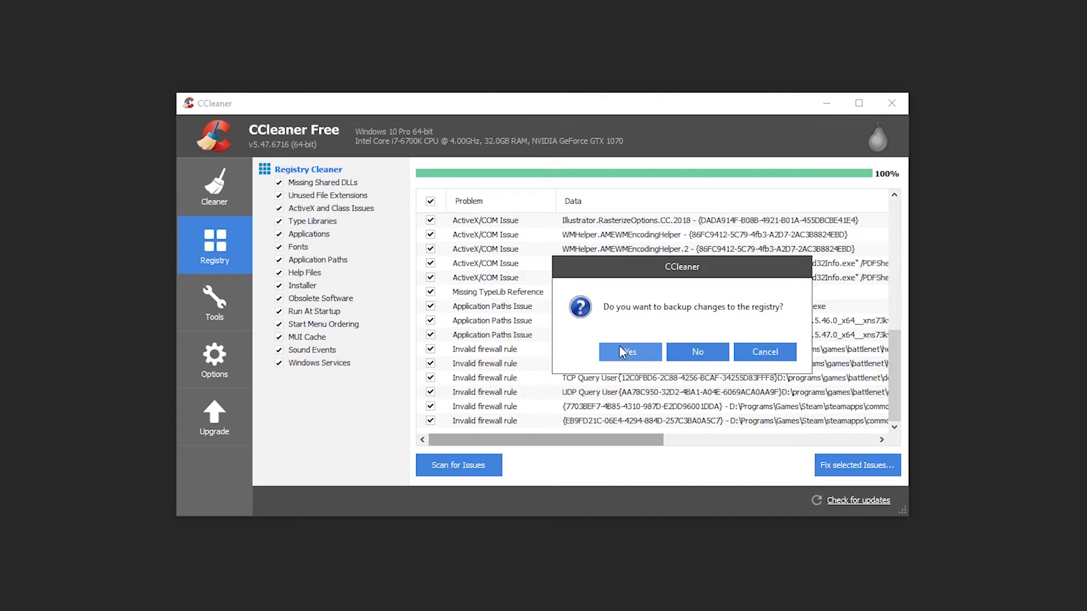
mouse_move(653, 337)
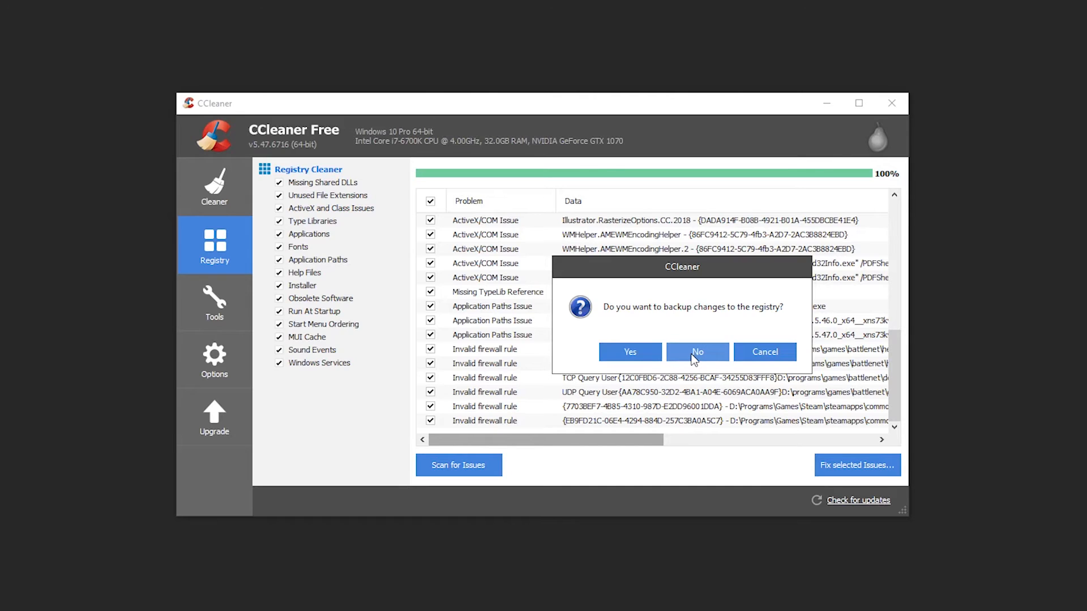
left_click(696, 351)
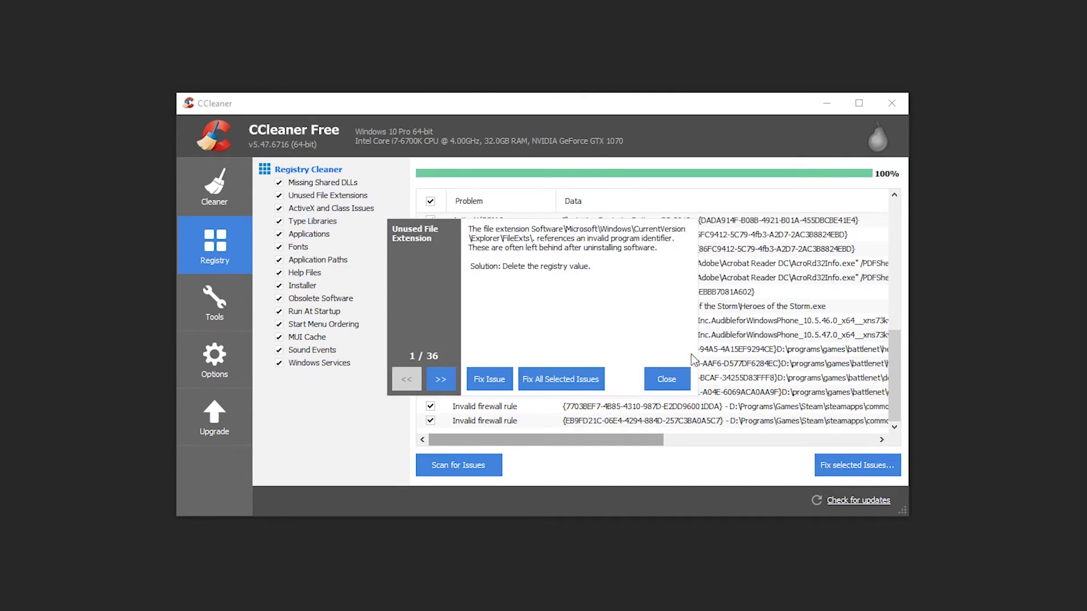
mouse_move(561, 379)
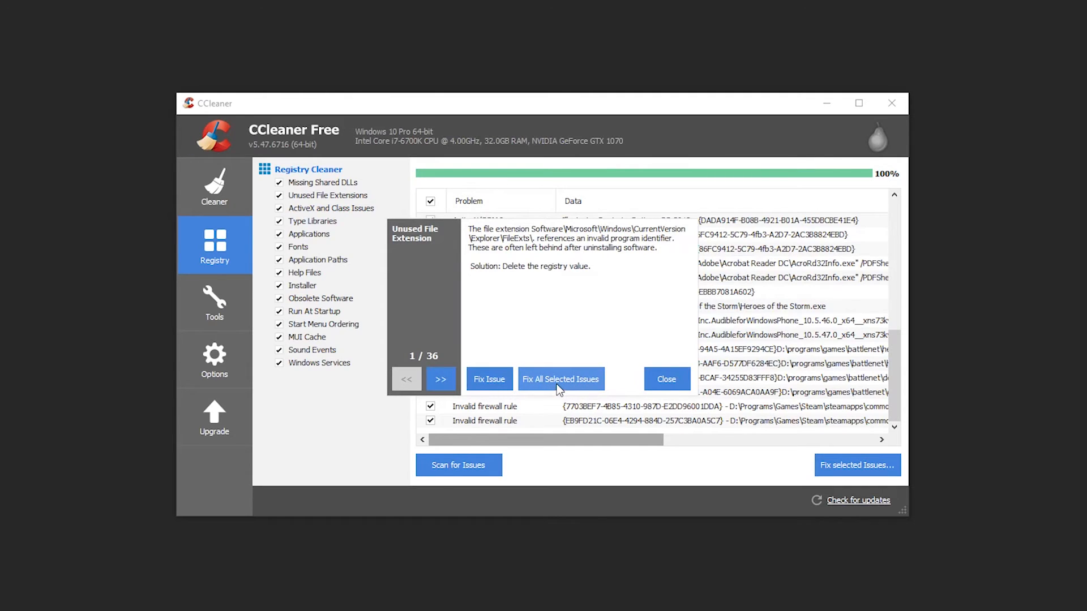
left_click(561, 379)
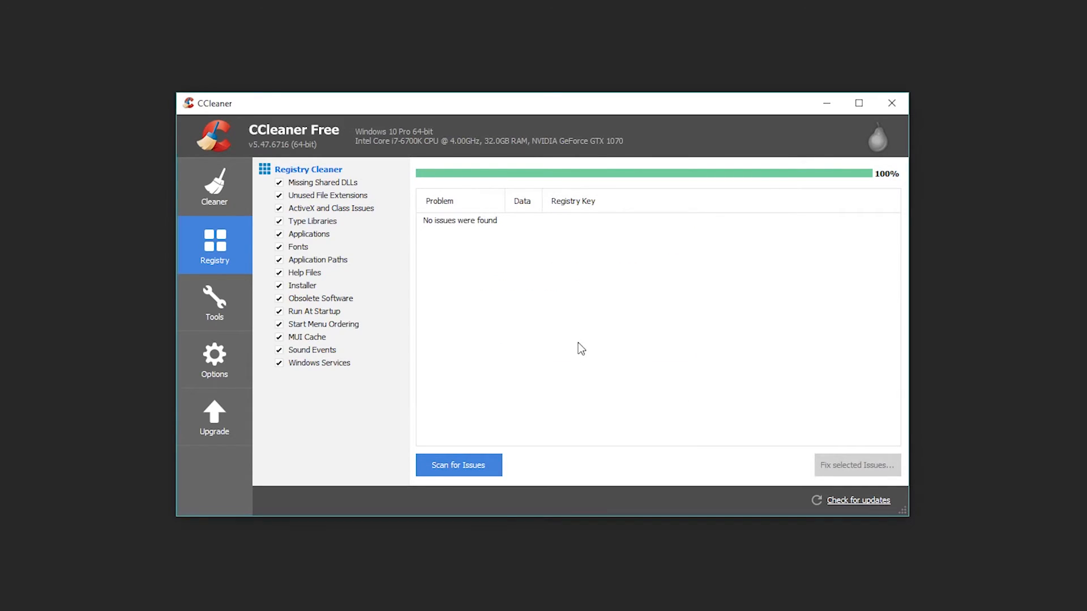
mouse_move(154, 292)
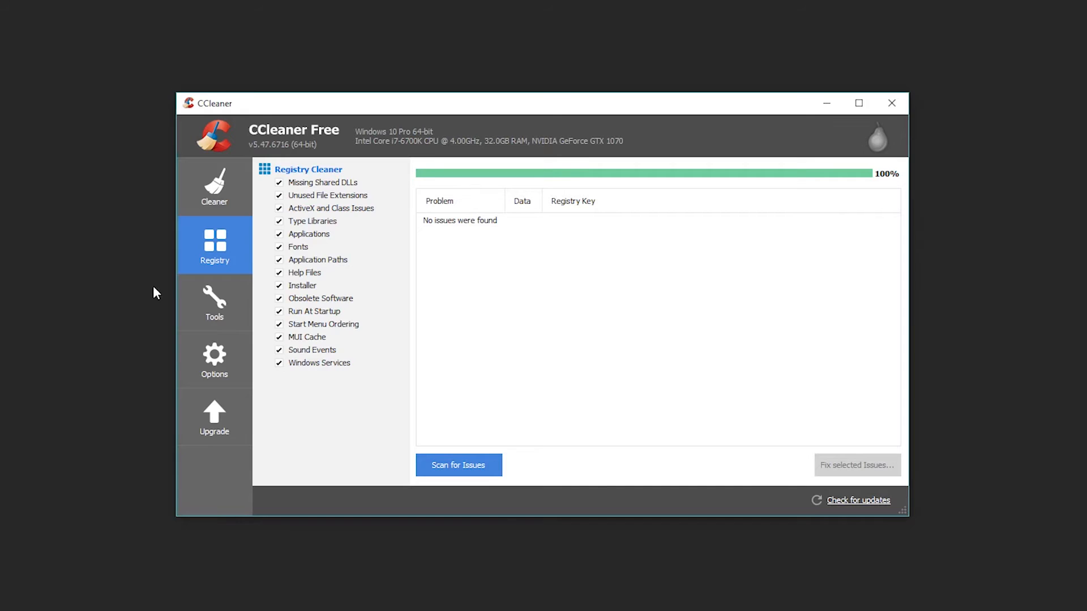
In Tools, glance at Browser Plugins, then browse the Uninstall program list down to the G entries.
left_click(214, 304)
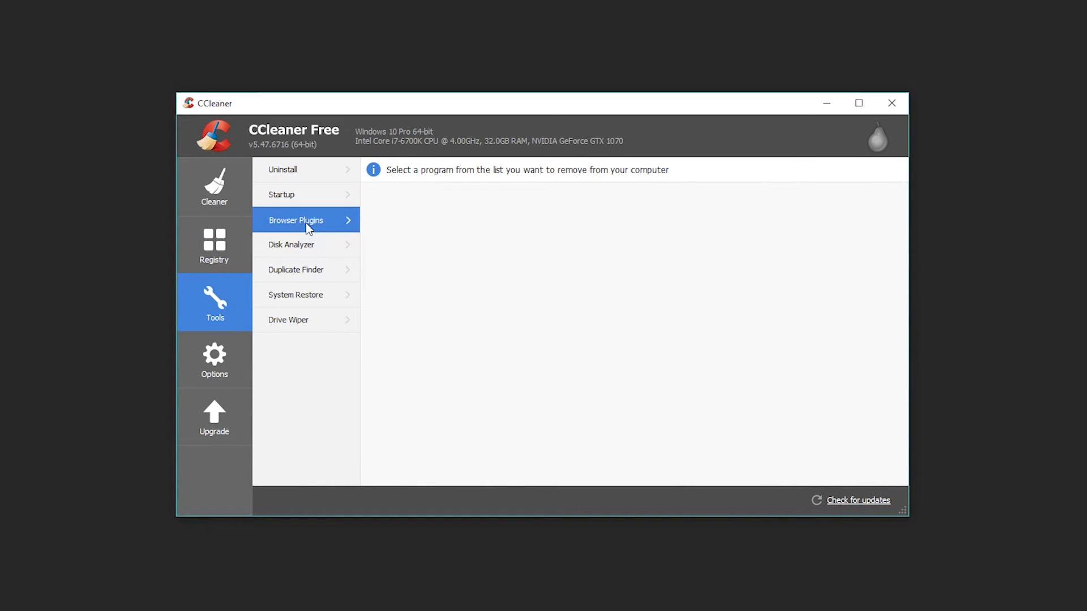
mouse_move(262, 215)
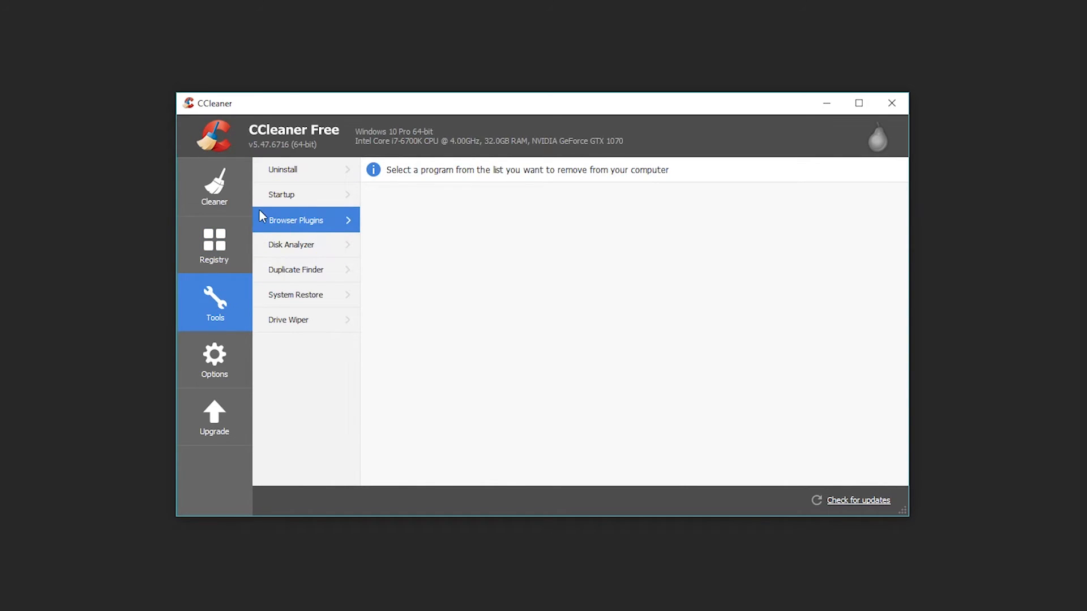
left_click(282, 194)
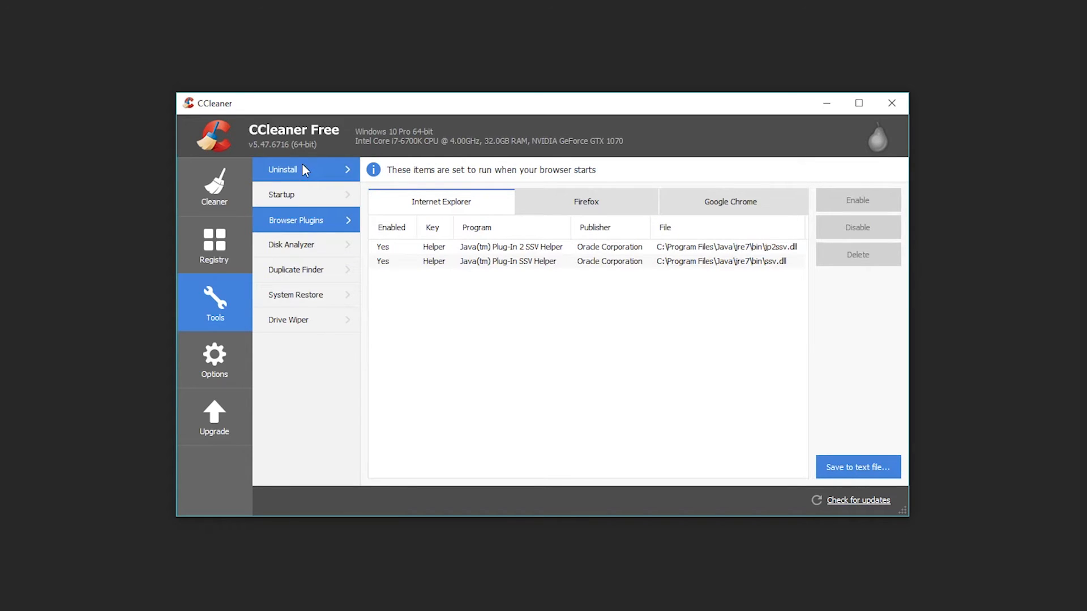
left_click(283, 170)
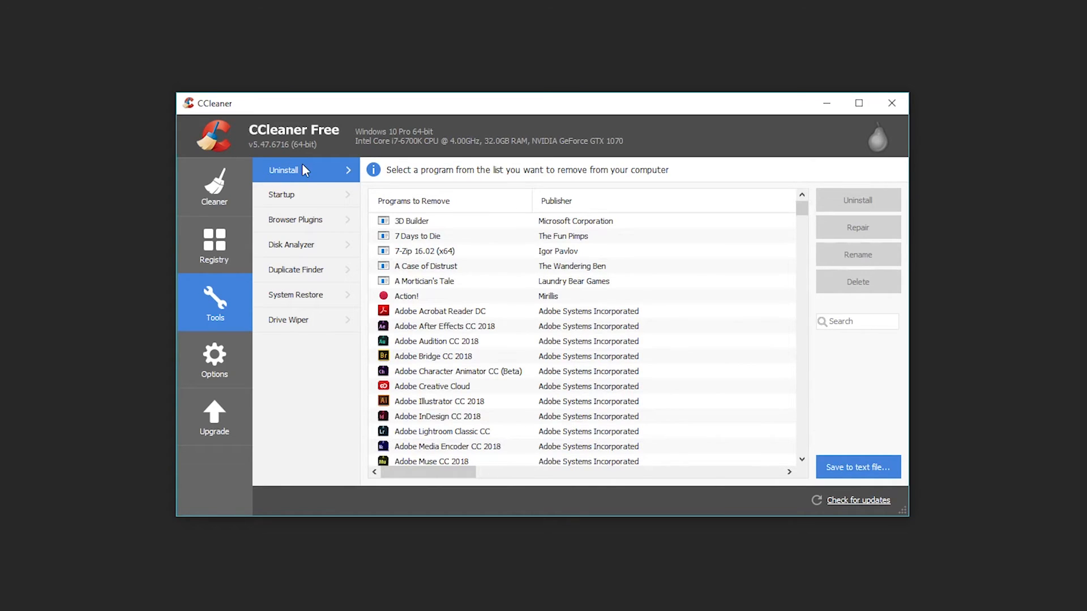
scroll("down", 3)
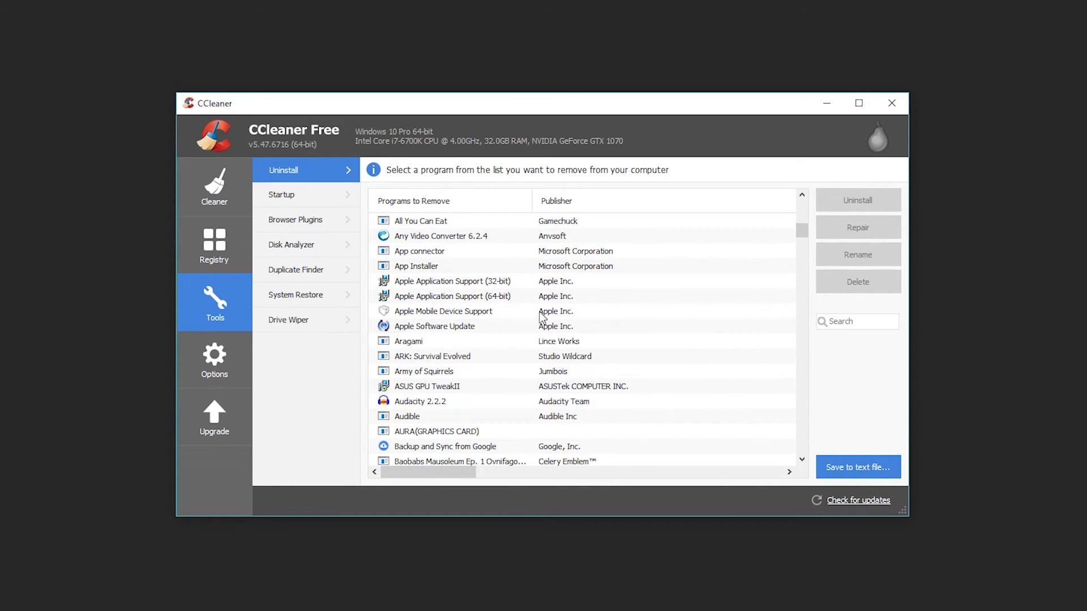
scroll("down", 3)
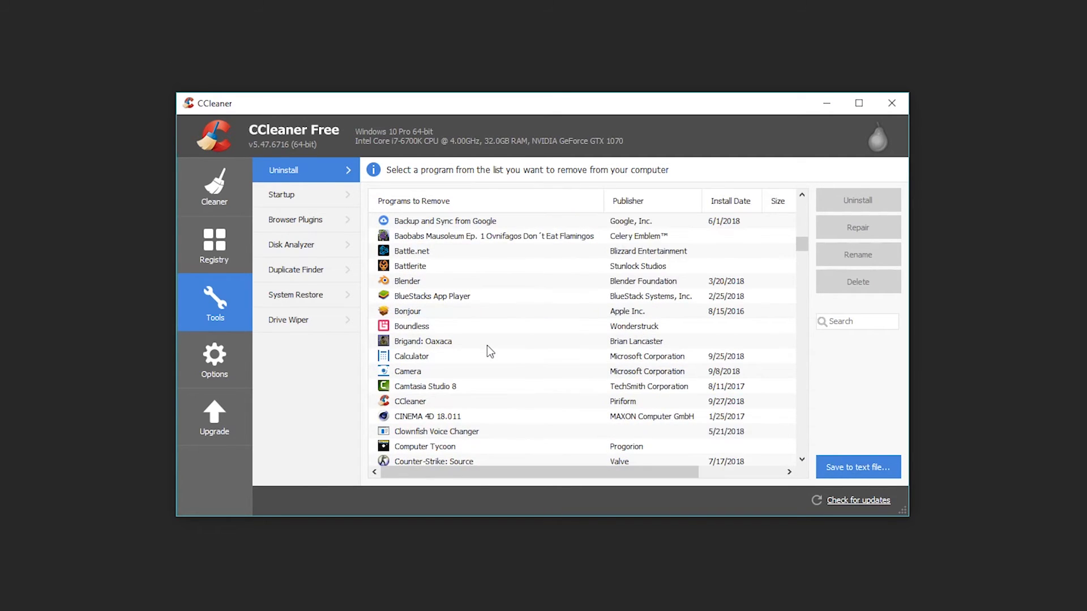
scroll("down", 3)
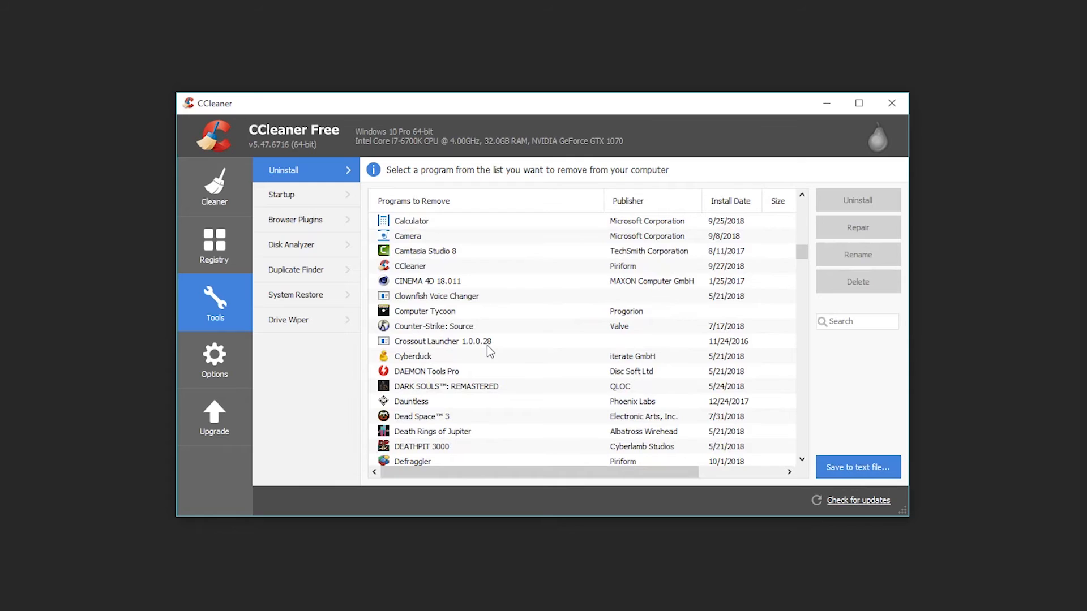
scroll("down", 3)
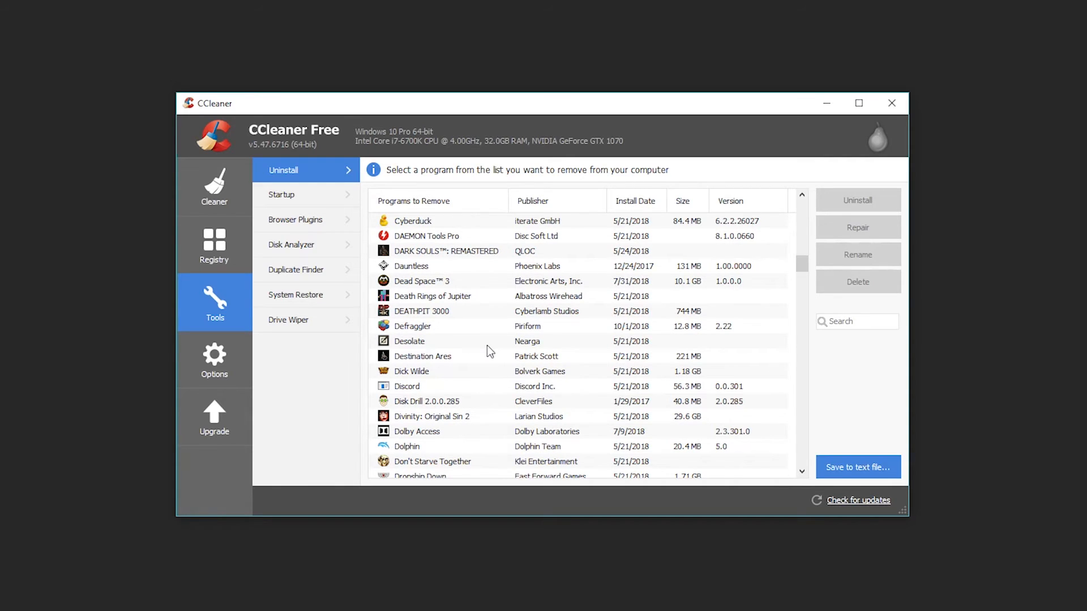
scroll("down", 3)
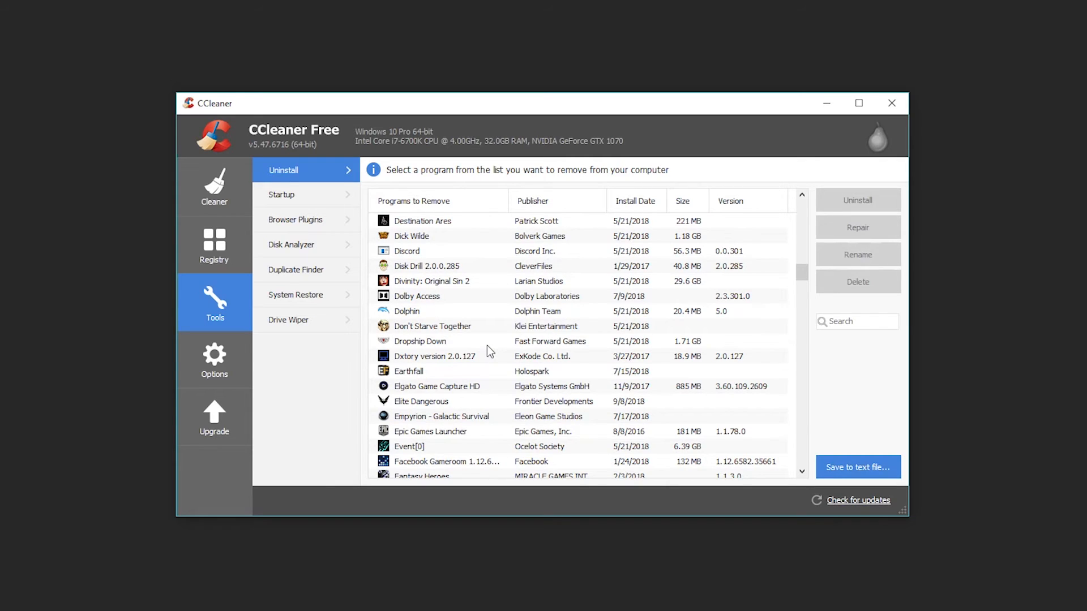
scroll("down", 3)
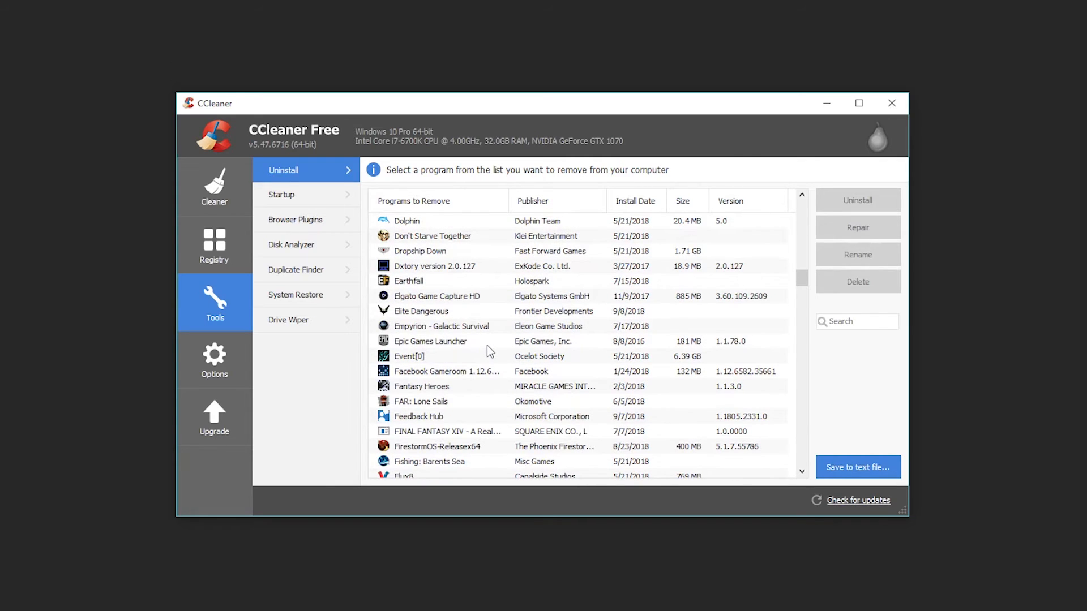
scroll("down", 3)
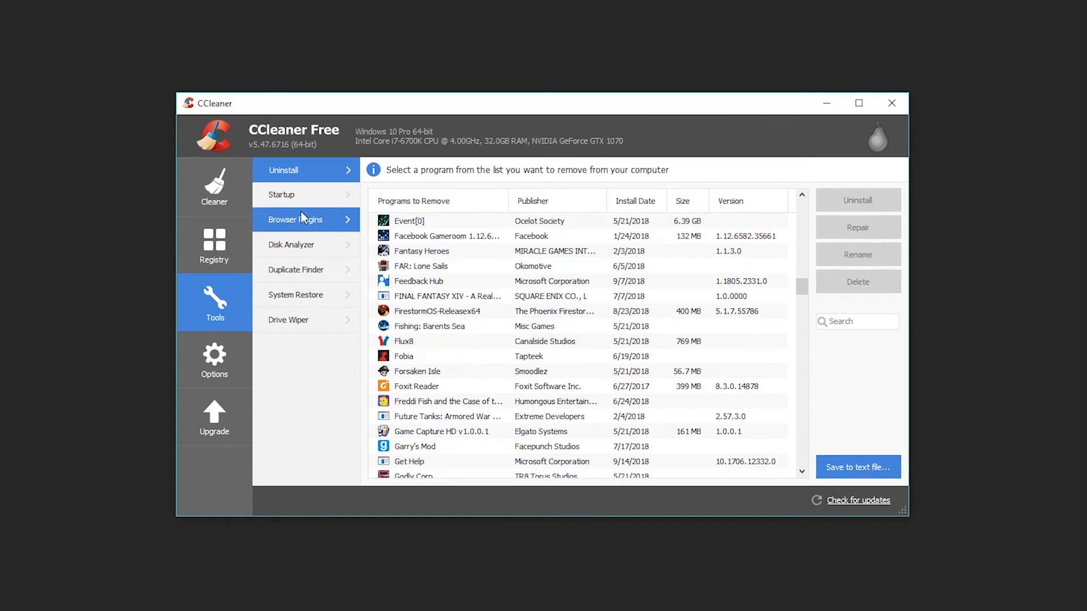
Review the Windows Startup entries, select Gyazo, then move on to Disk Analyzer.
left_click(282, 194)
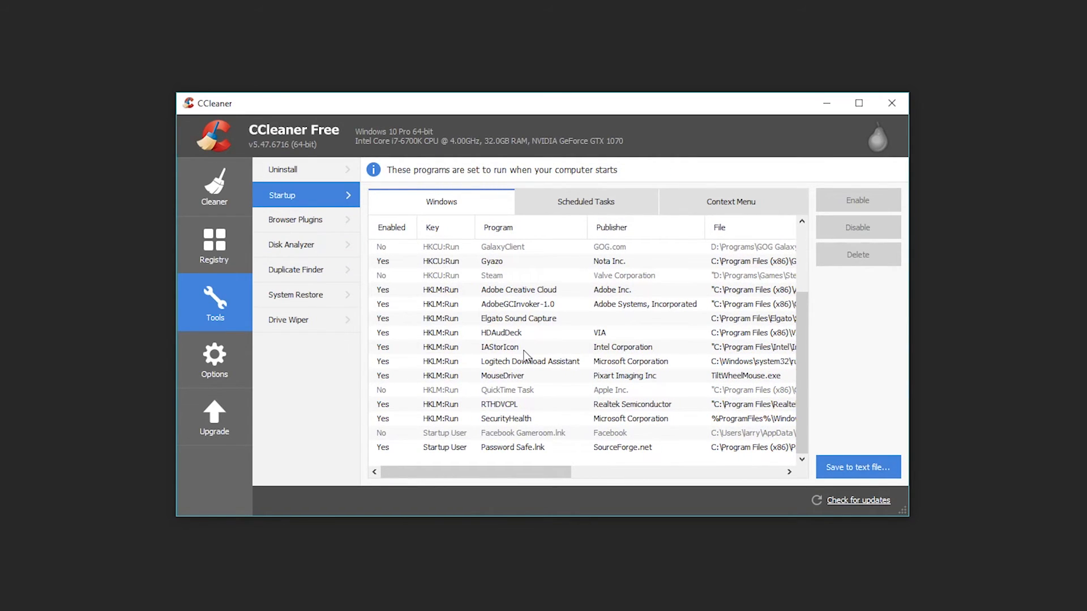
scroll("up", 3)
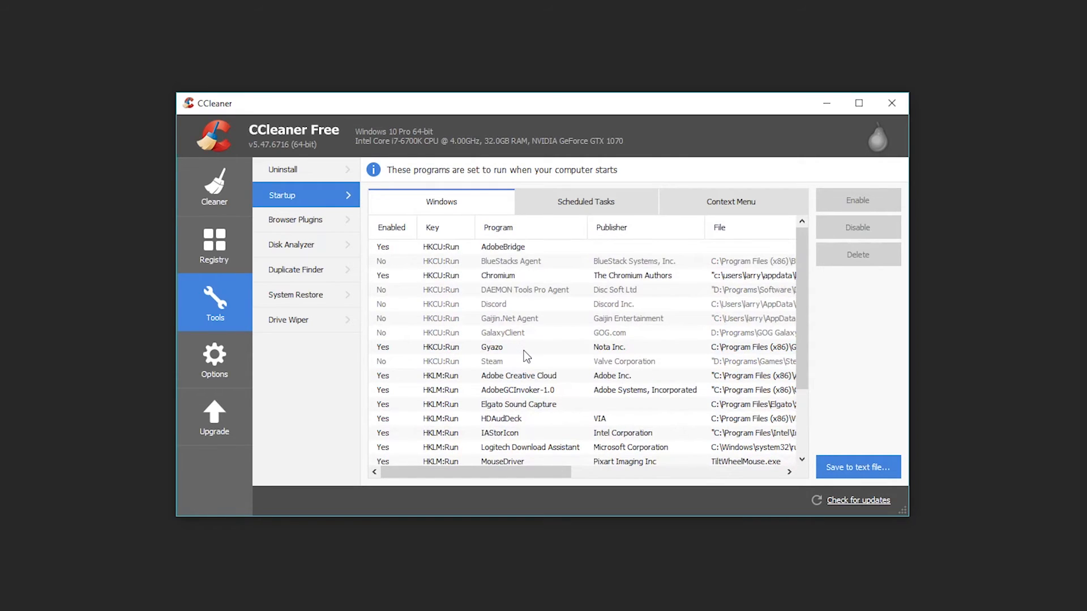
scroll("down", 3)
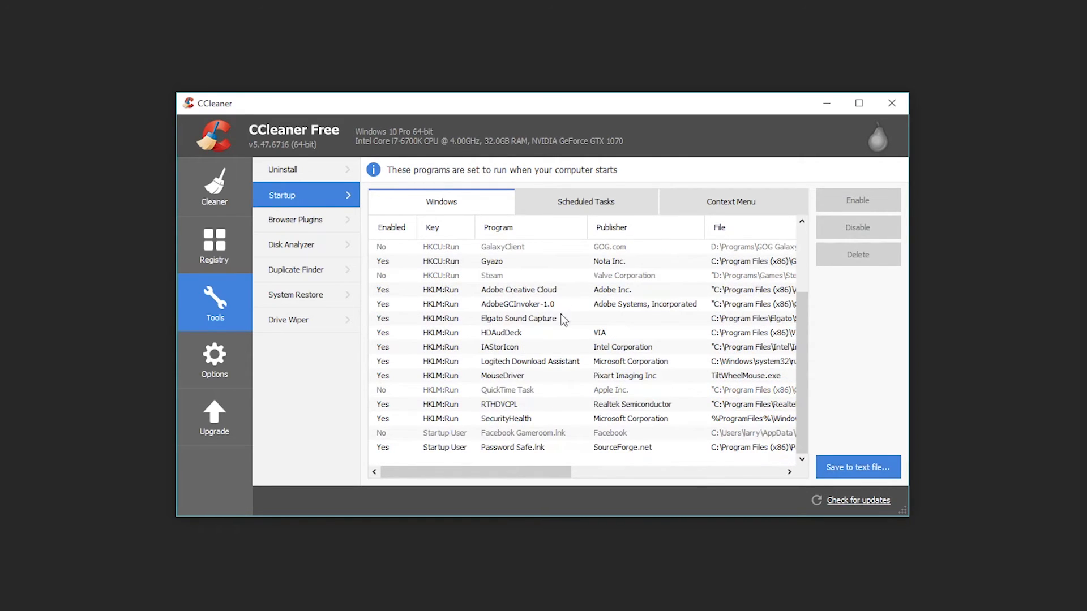
mouse_move(572, 464)
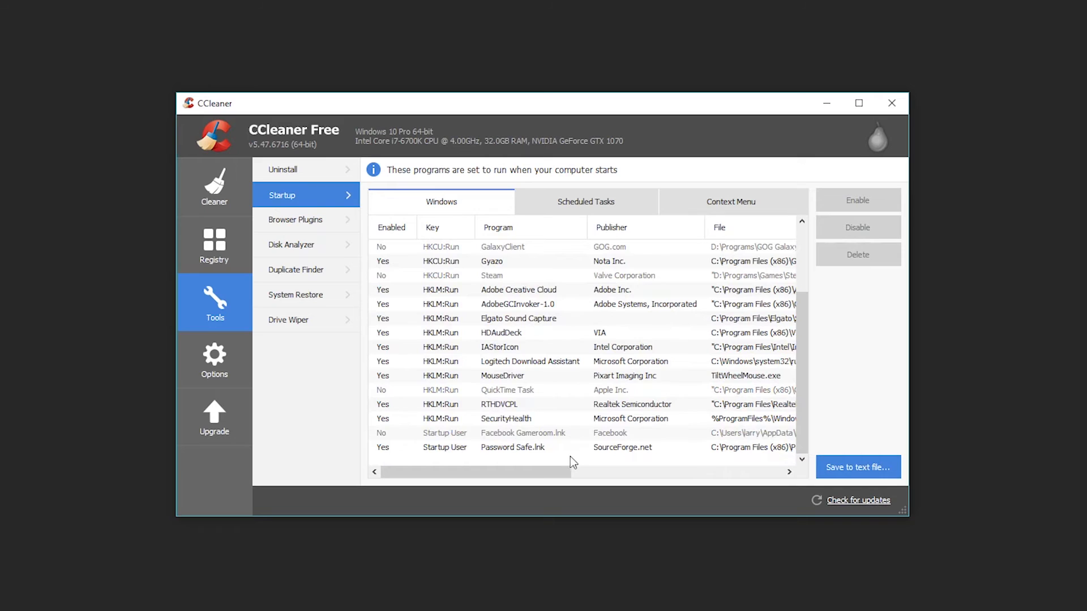
mouse_move(520, 460)
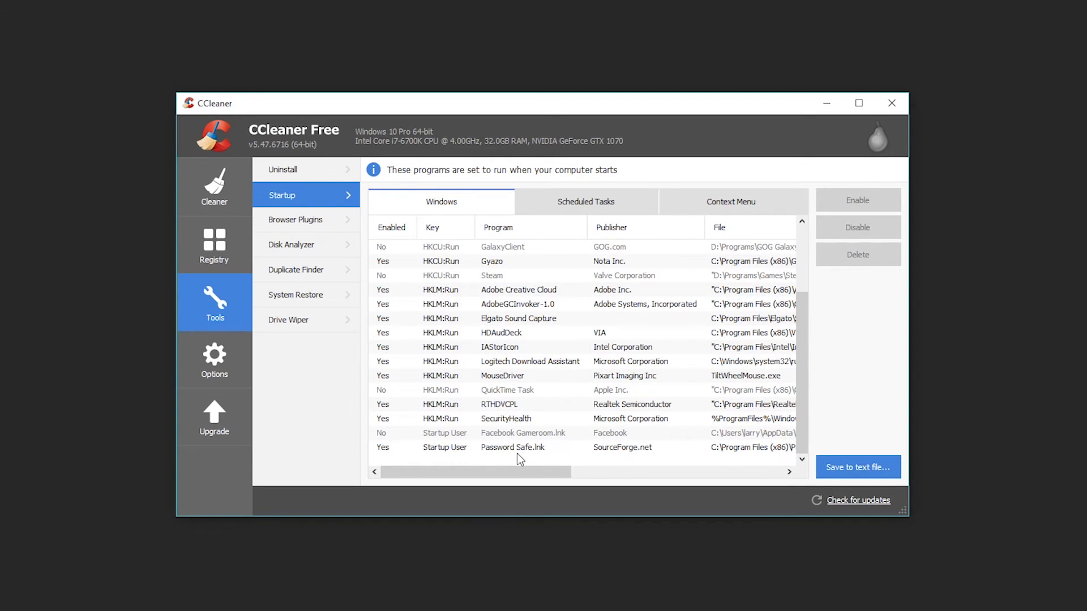
scroll("up", 3)
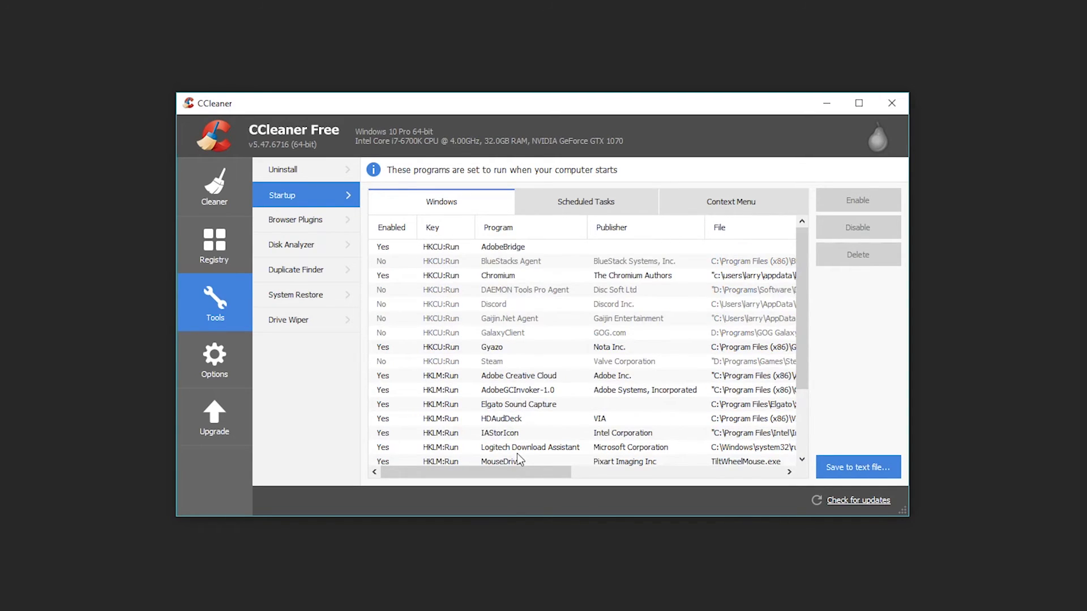
mouse_move(532, 388)
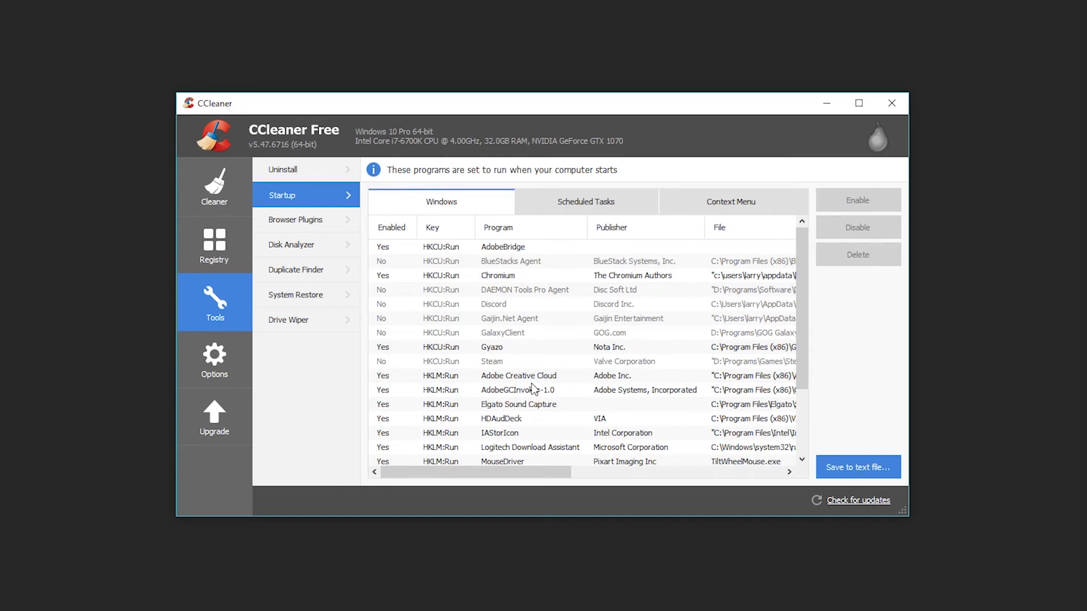
mouse_move(489, 350)
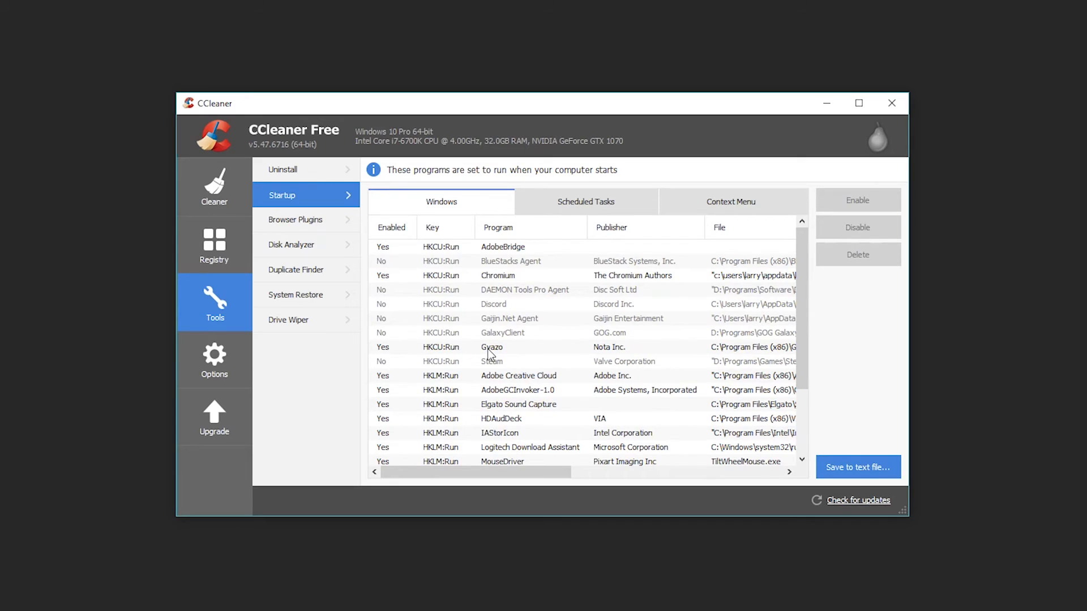
left_click(494, 305)
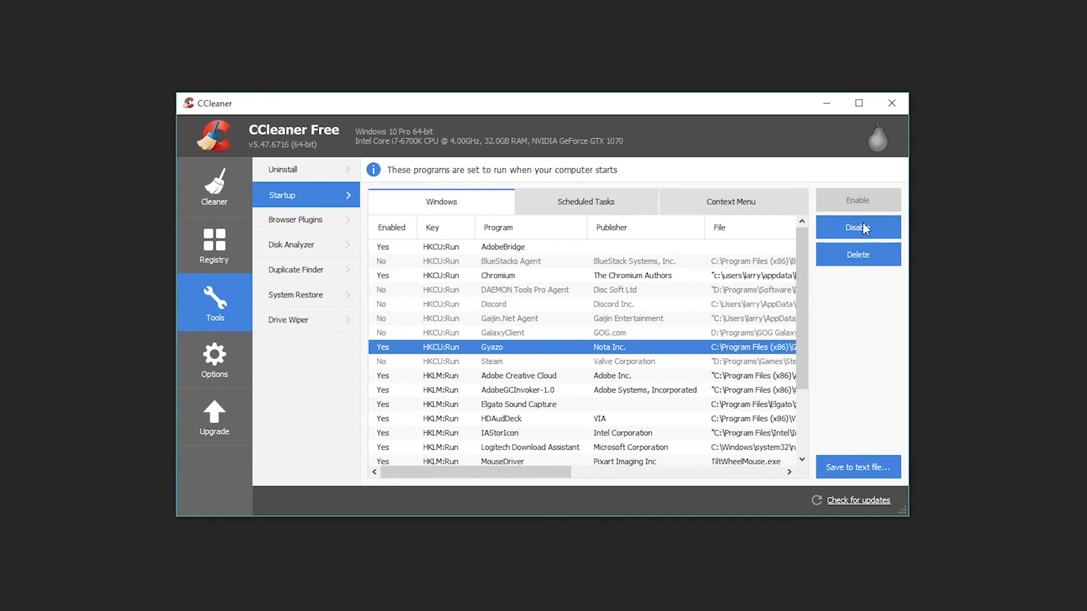
mouse_move(857, 254)
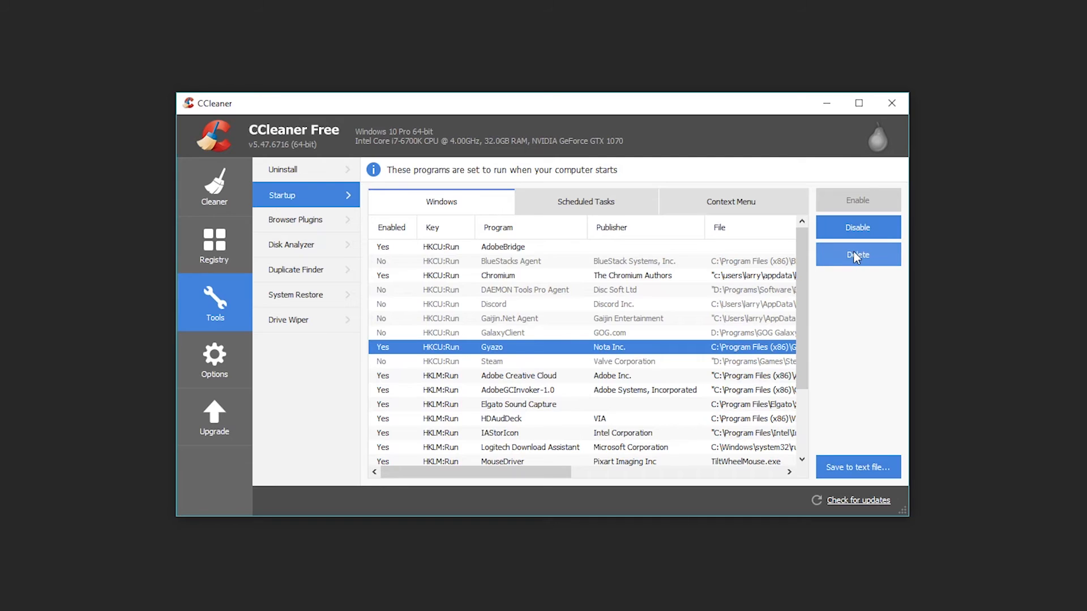
mouse_move(725, 122)
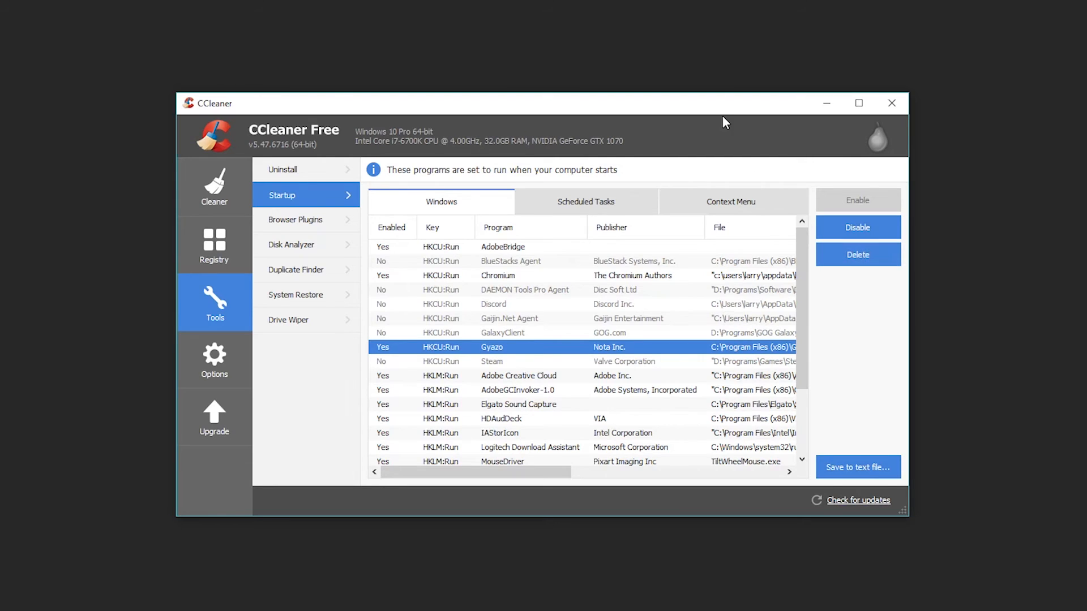
left_click(291, 245)
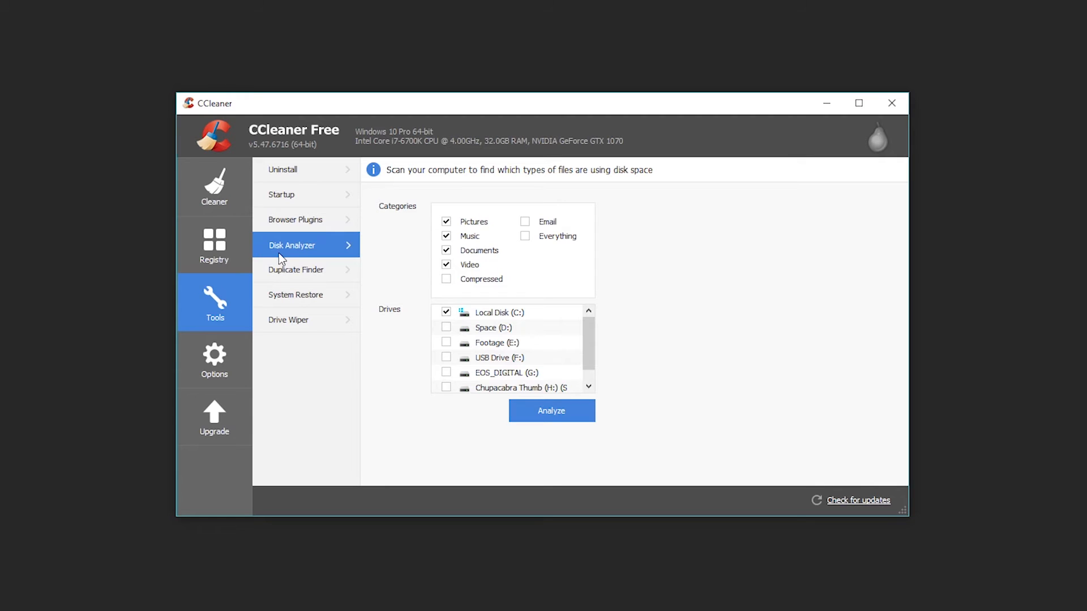
mouse_move(296, 269)
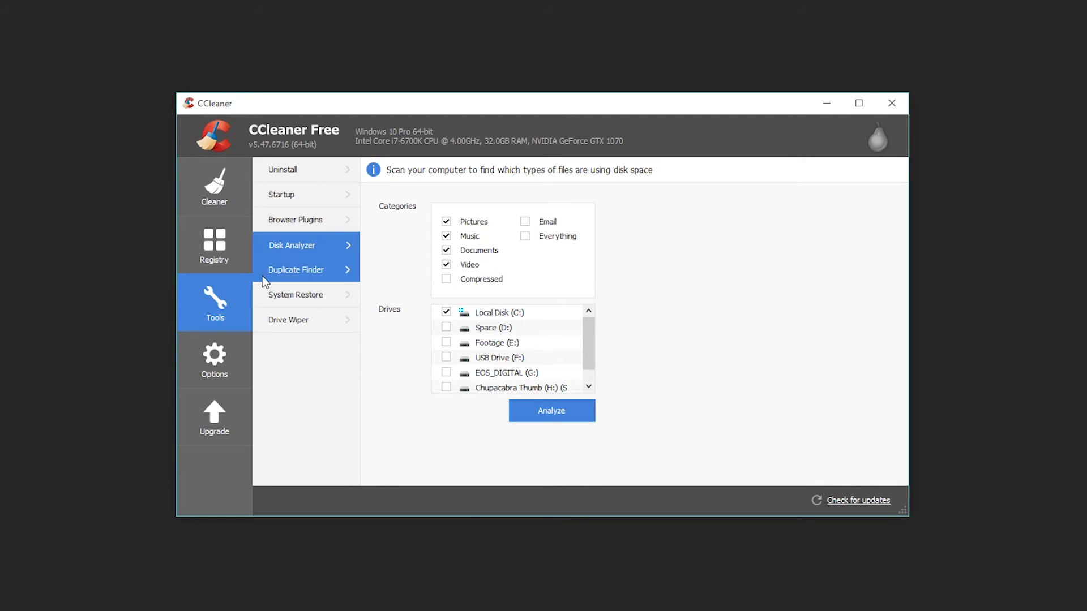
Step through Duplicate Finder and System Restore to reach the Drive Wiper tool.
left_click(296, 270)
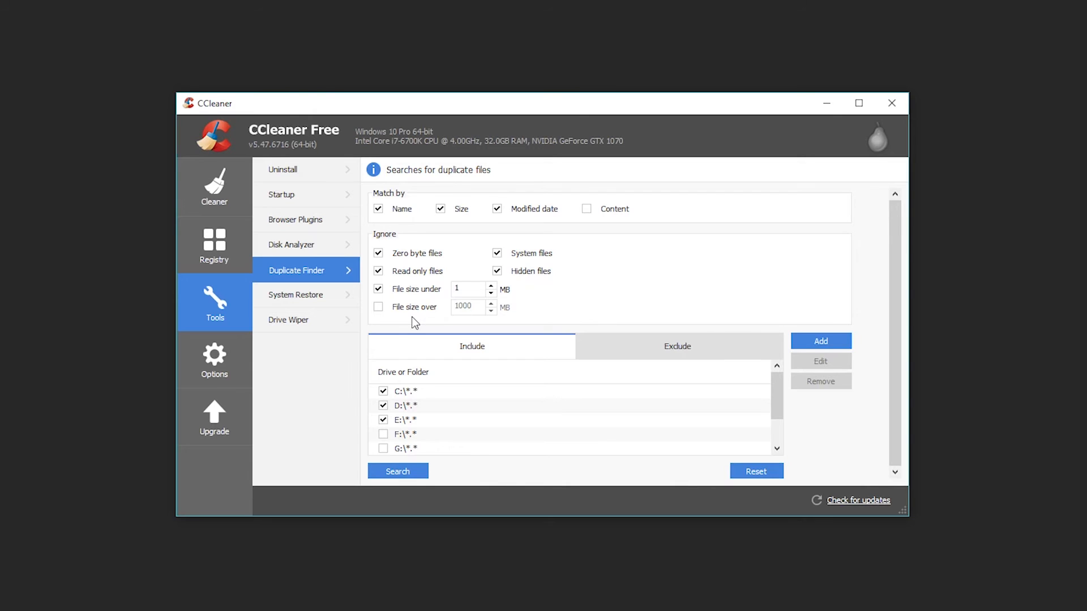
mouse_move(295, 294)
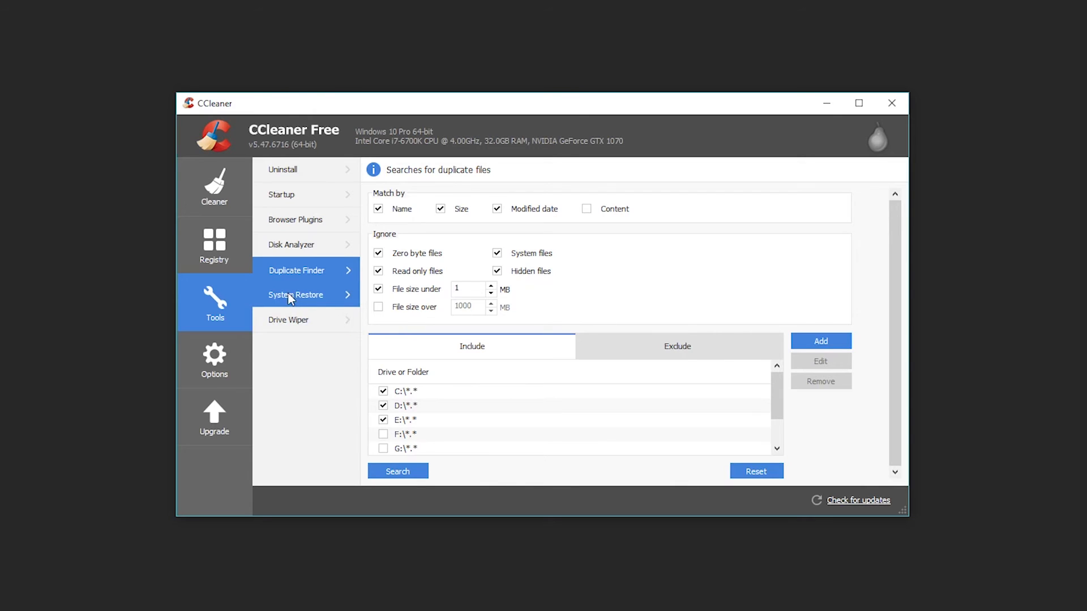
left_click(296, 294)
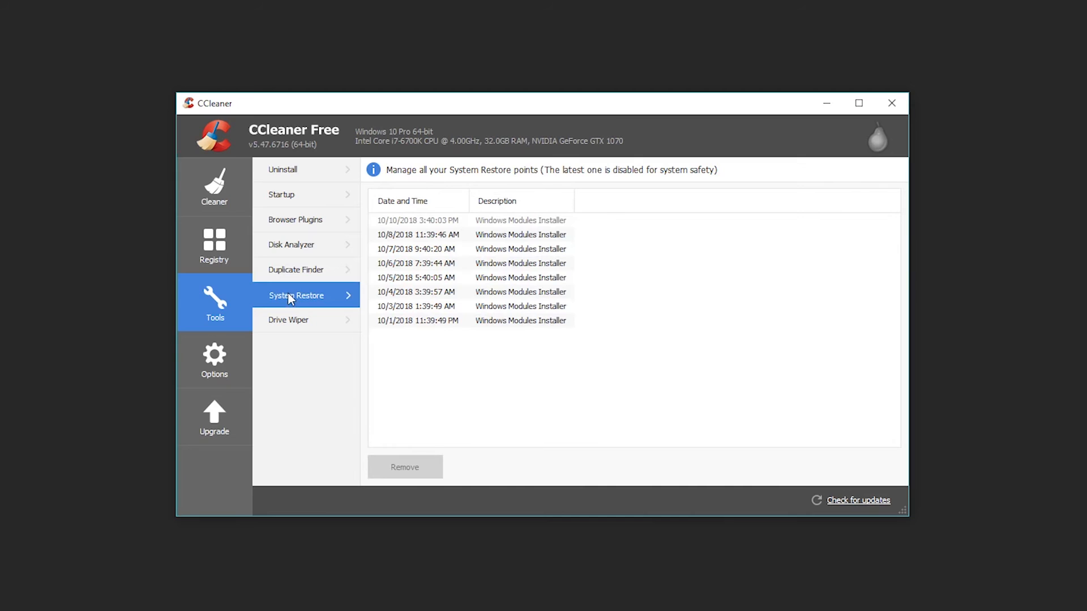
left_click(289, 321)
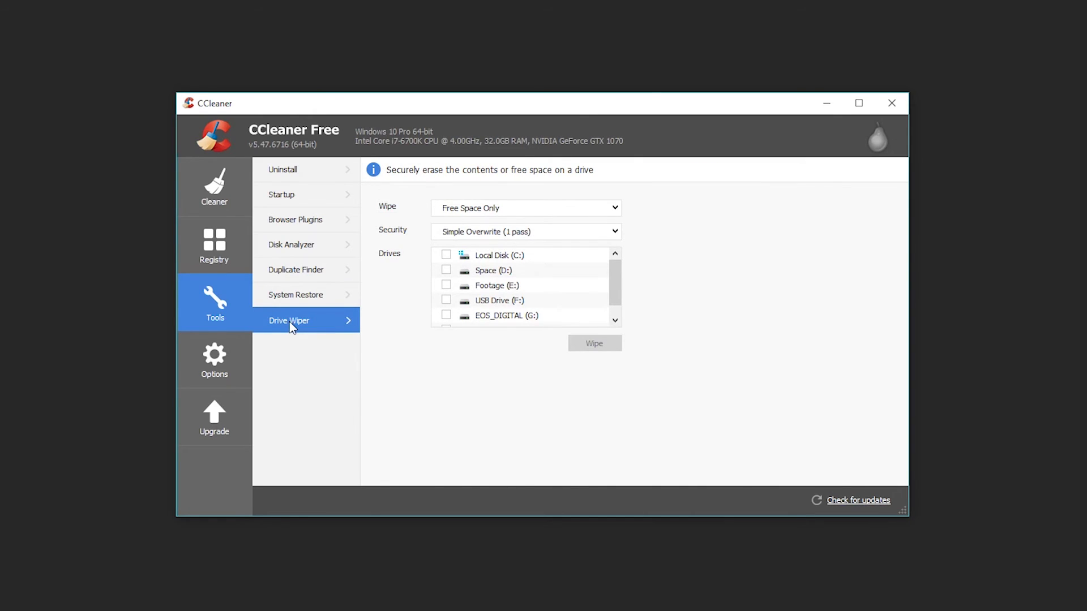
mouse_move(431, 375)
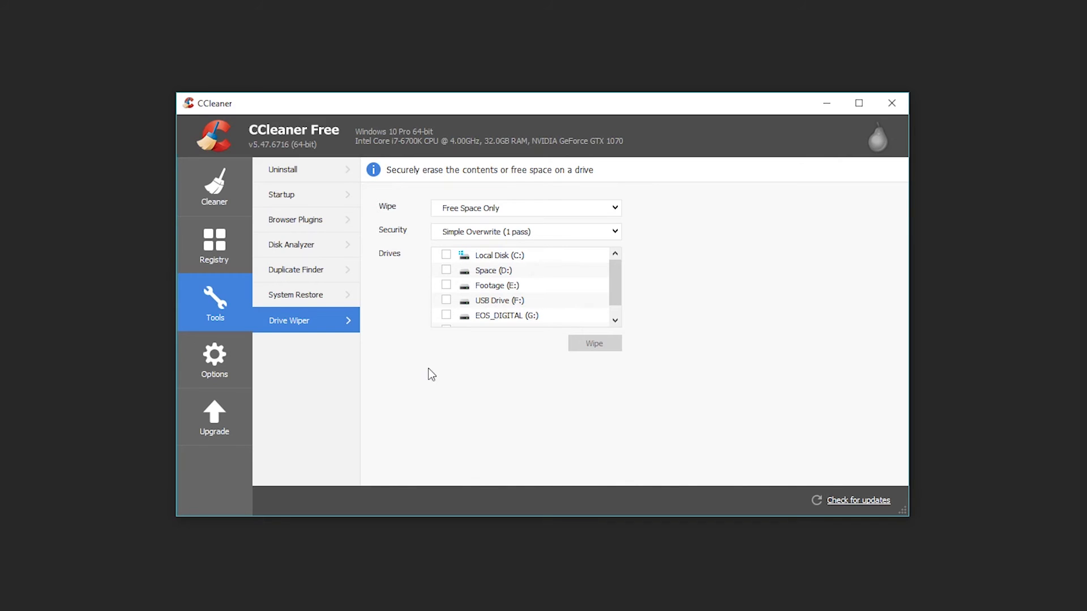
mouse_move(541, 274)
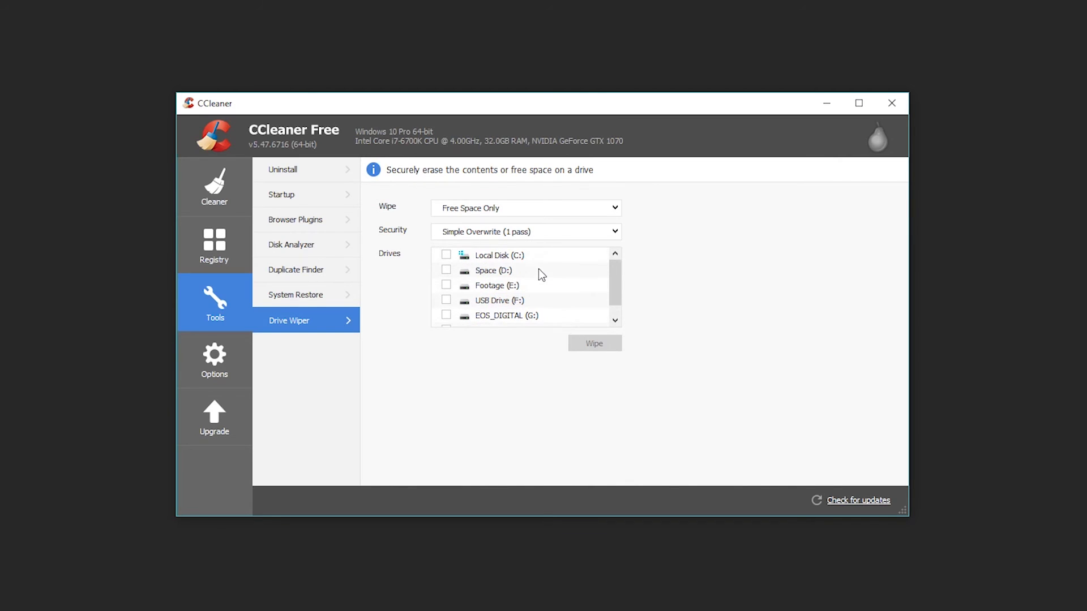
Check the wipe Security levels, keep Simple Overwrite (1 pass), and go to Options.
left_click(613, 231)
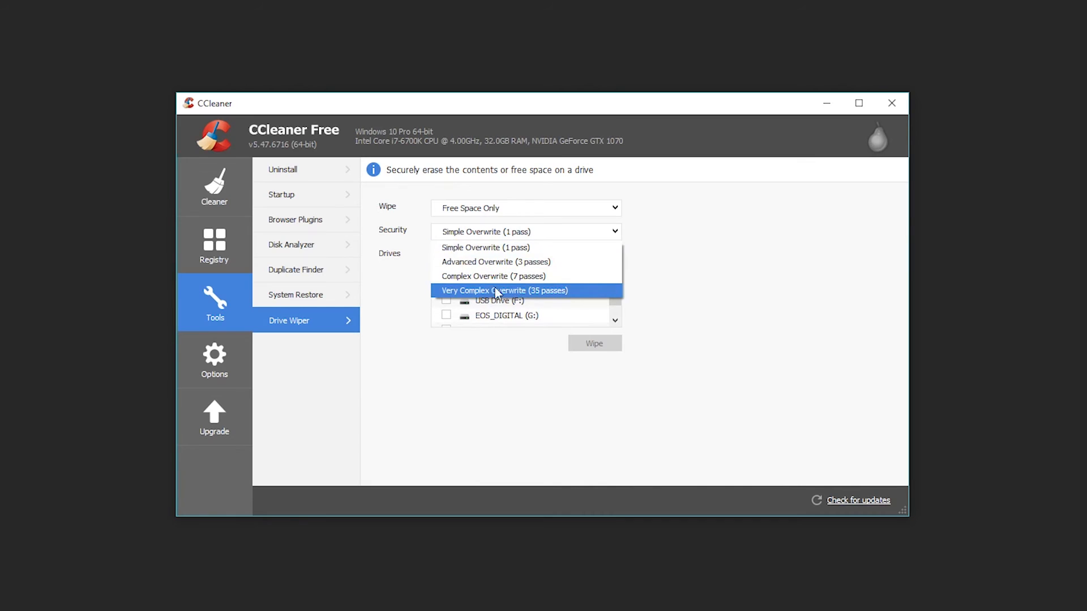
mouse_move(610, 295)
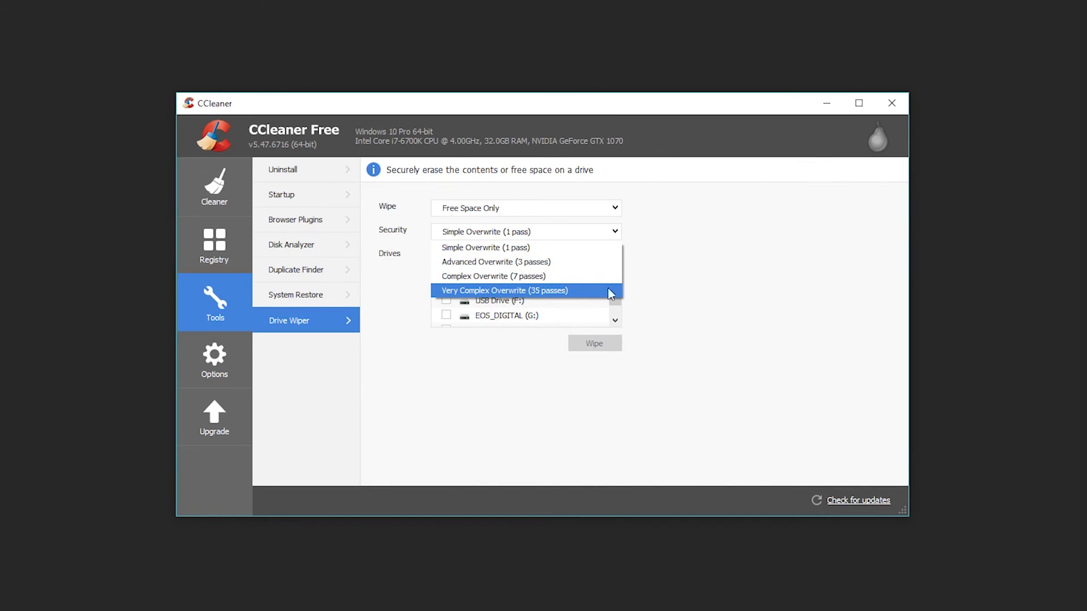
left_click(486, 231)
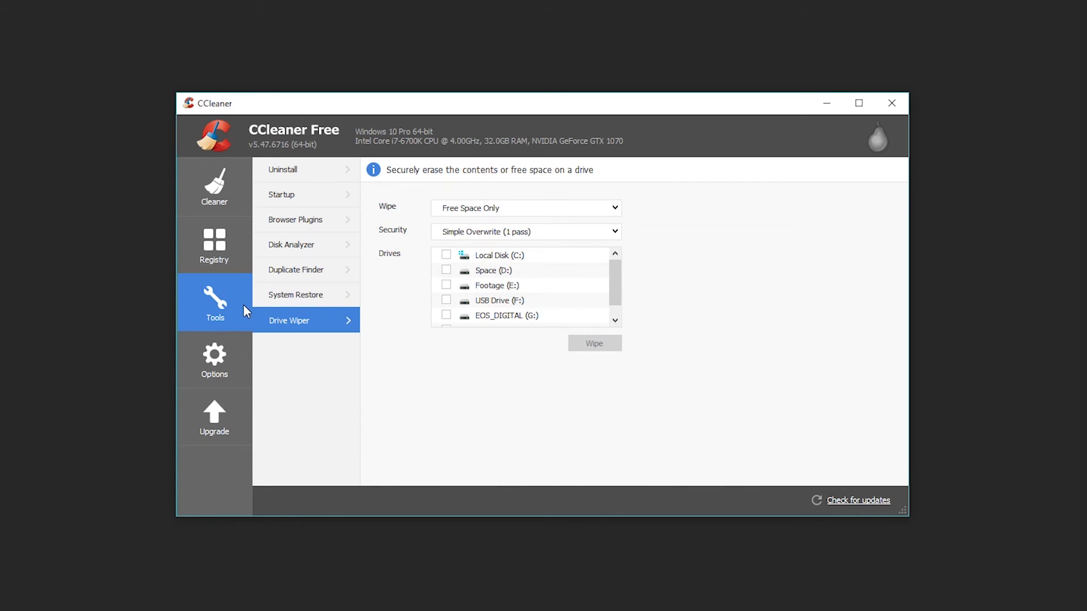
mouse_move(295, 270)
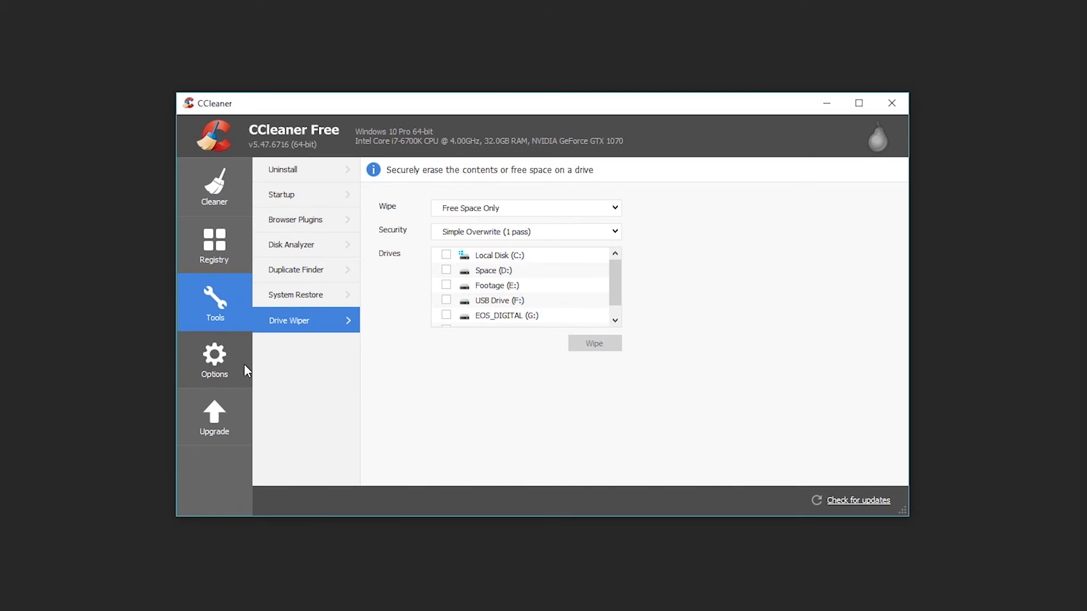
left_click(214, 359)
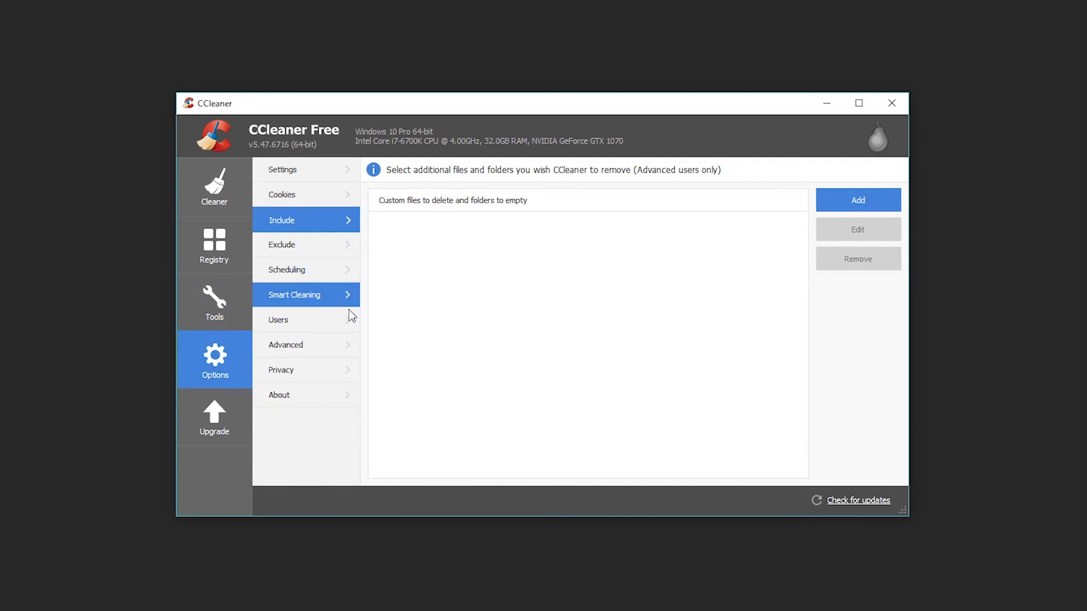
mouse_move(282, 193)
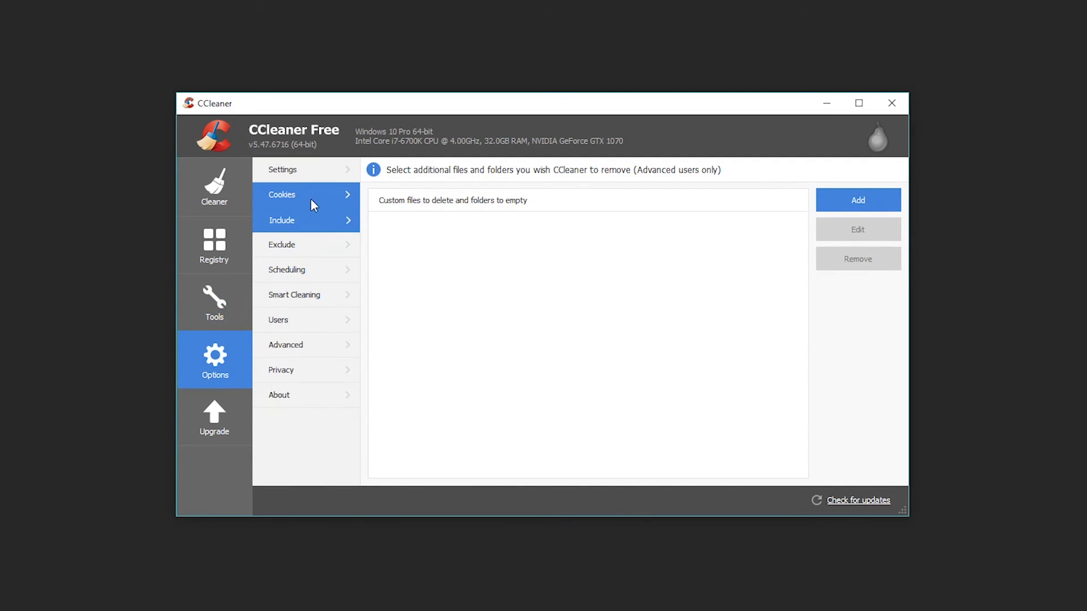
Browse the Exclude, Scheduling, Smart Cleaning and About pages, then show the Free-vs-Professional Upgrade page.
left_click(282, 244)
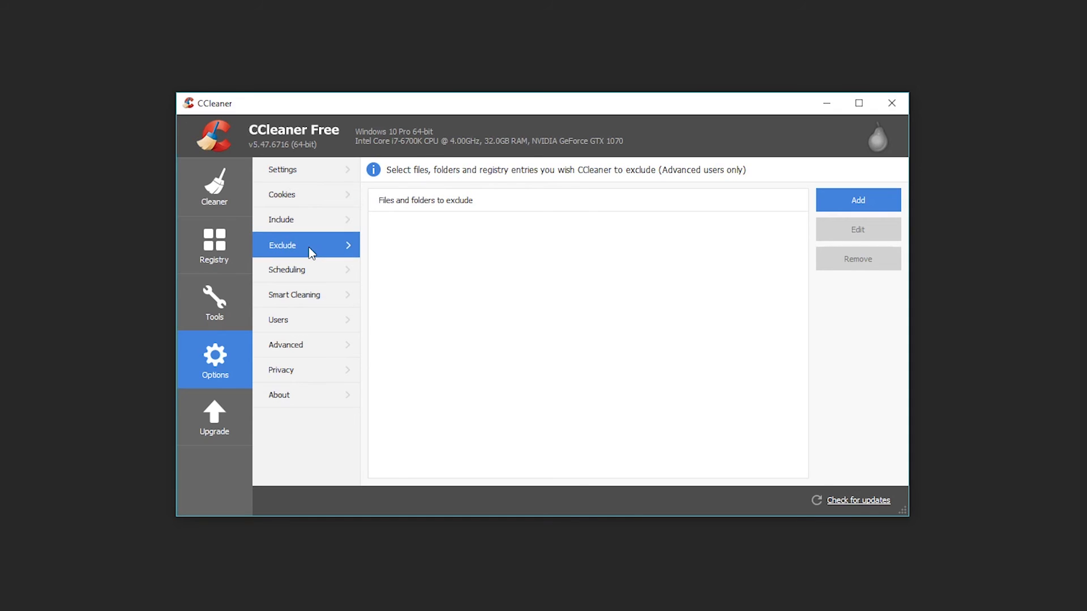
mouse_move(306, 269)
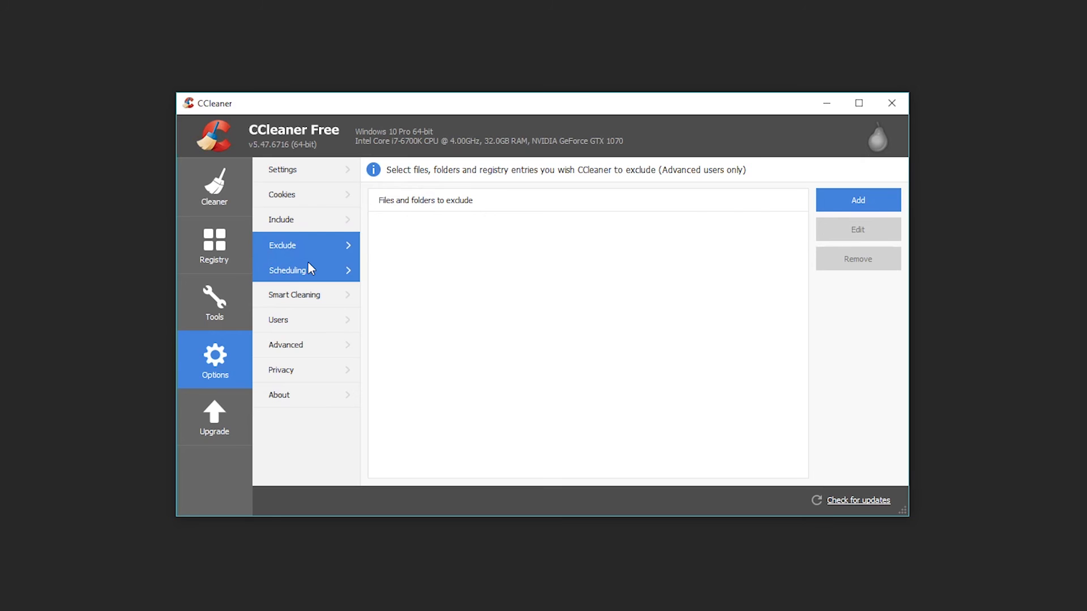
left_click(287, 270)
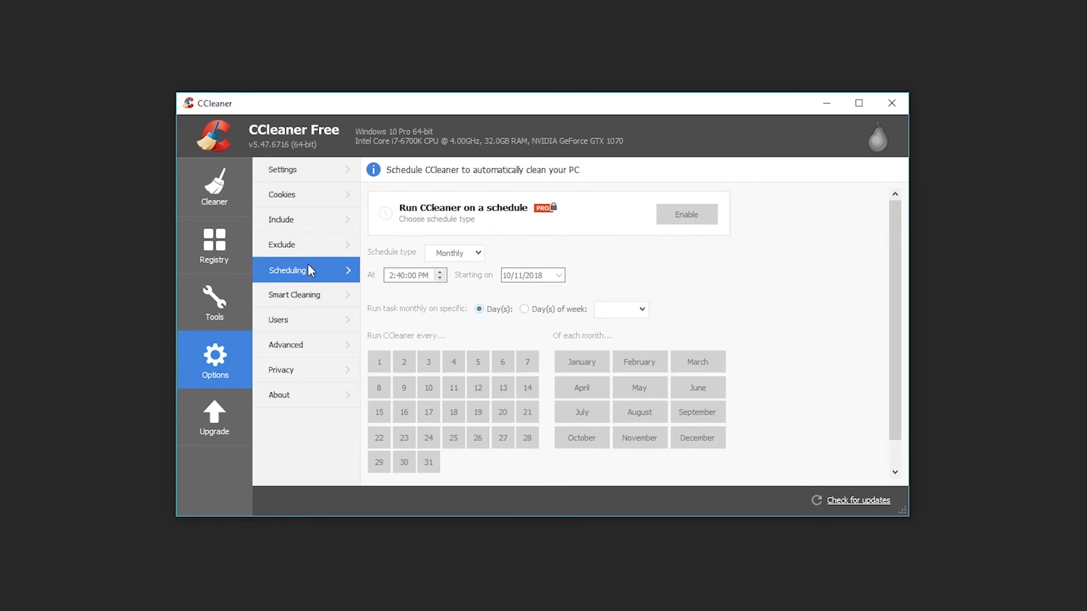
mouse_move(294, 295)
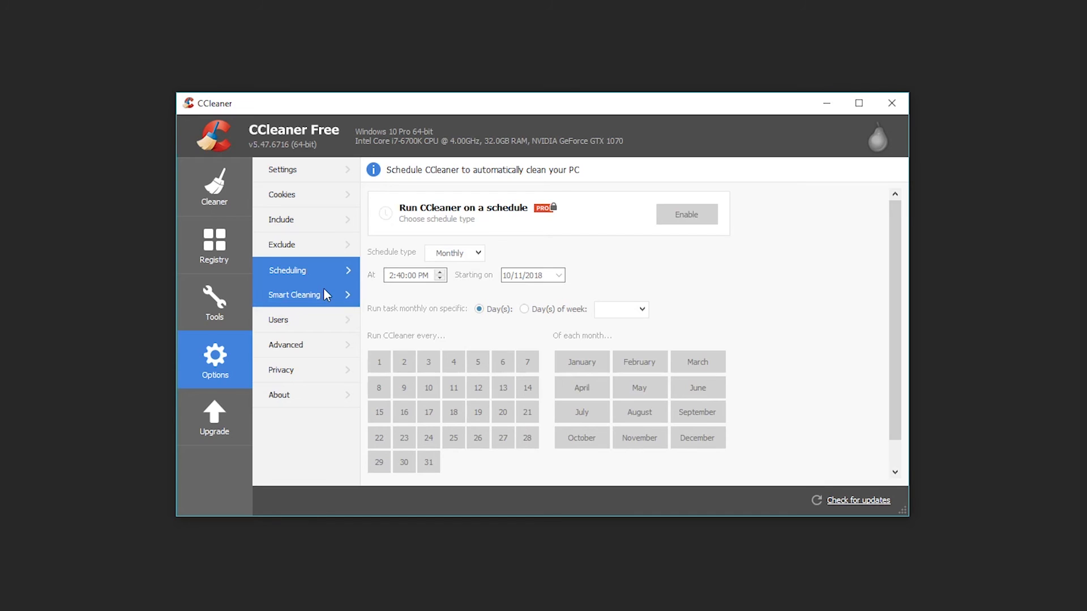
mouse_move(321, 344)
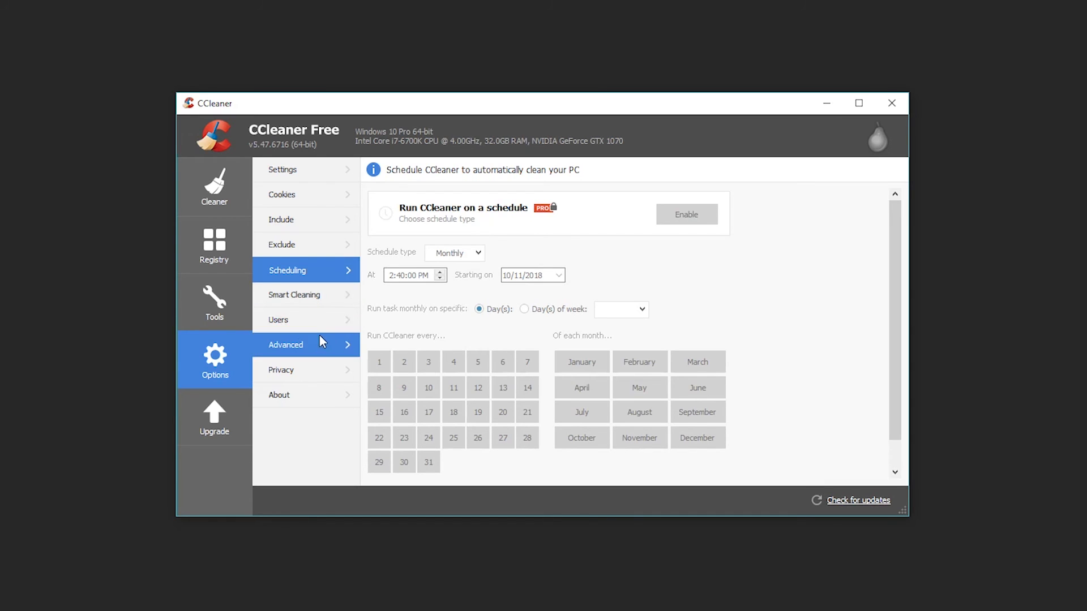
left_click(294, 295)
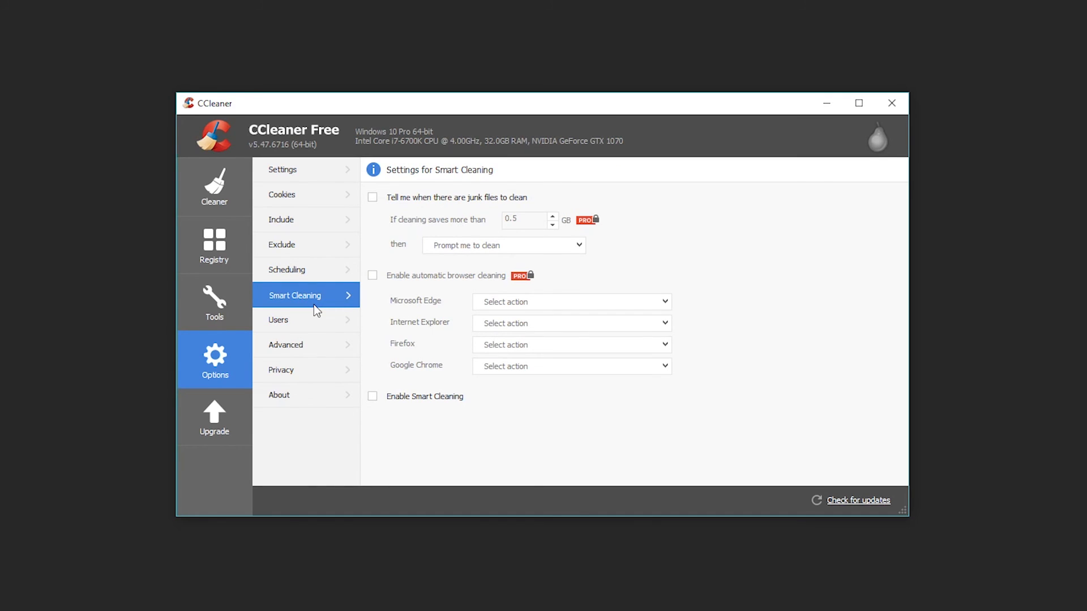
left_click(280, 396)
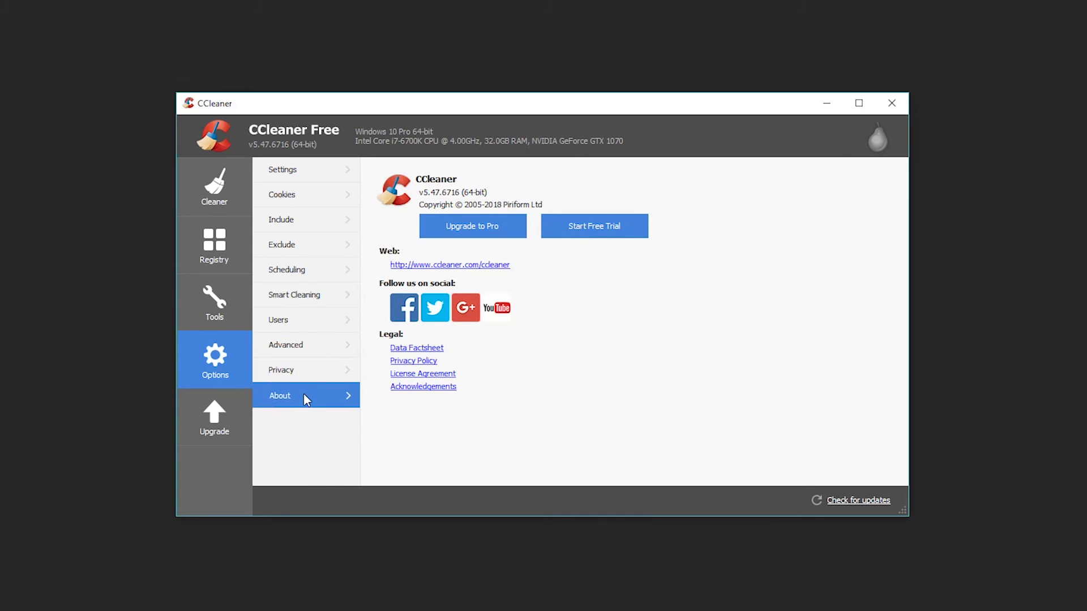
left_click(214, 416)
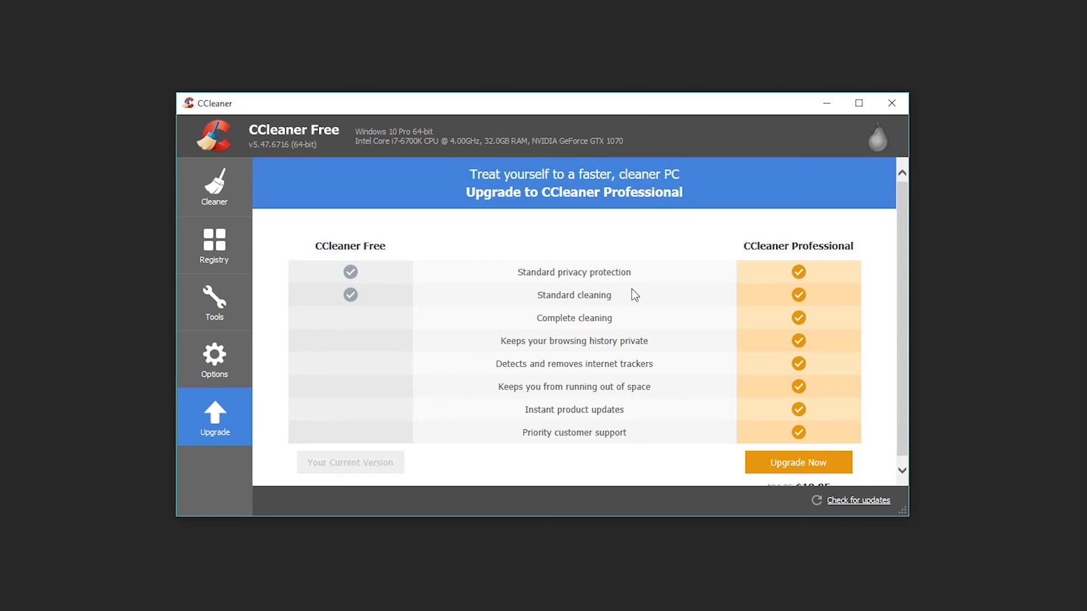
Return from the Upgrade page to the Cleaner summary showing 1,986 tracking files and 101,455 MB removed.
scroll("down", 3)
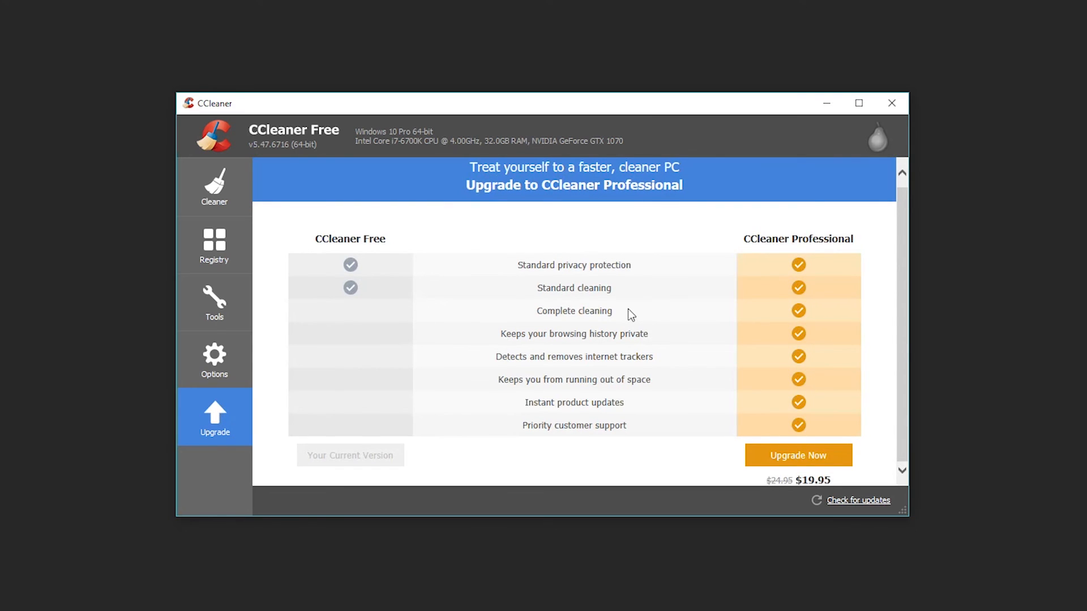
mouse_move(636, 318)
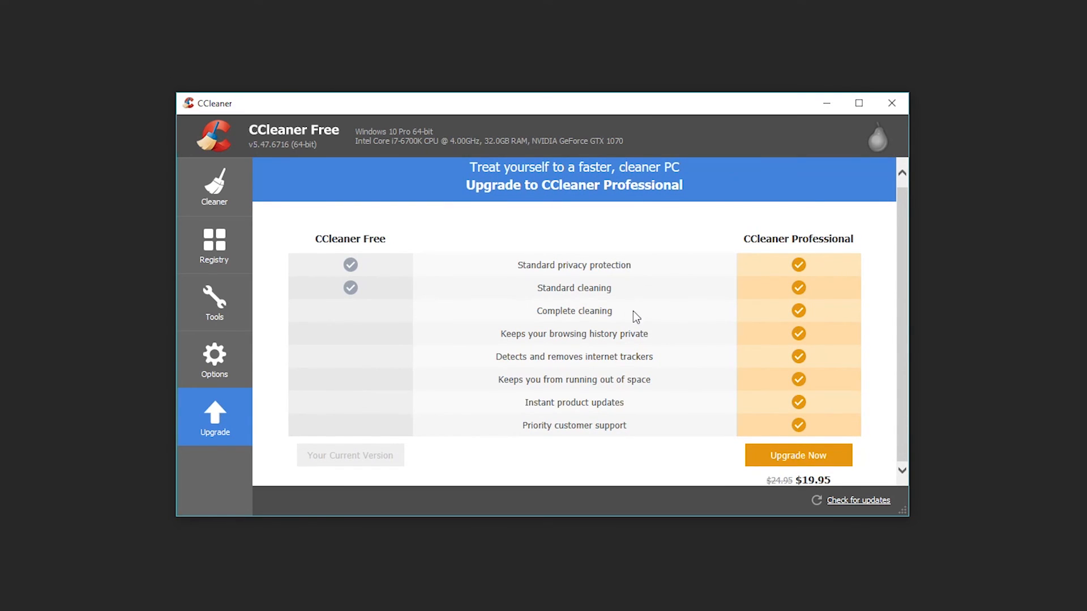
left_click(214, 186)
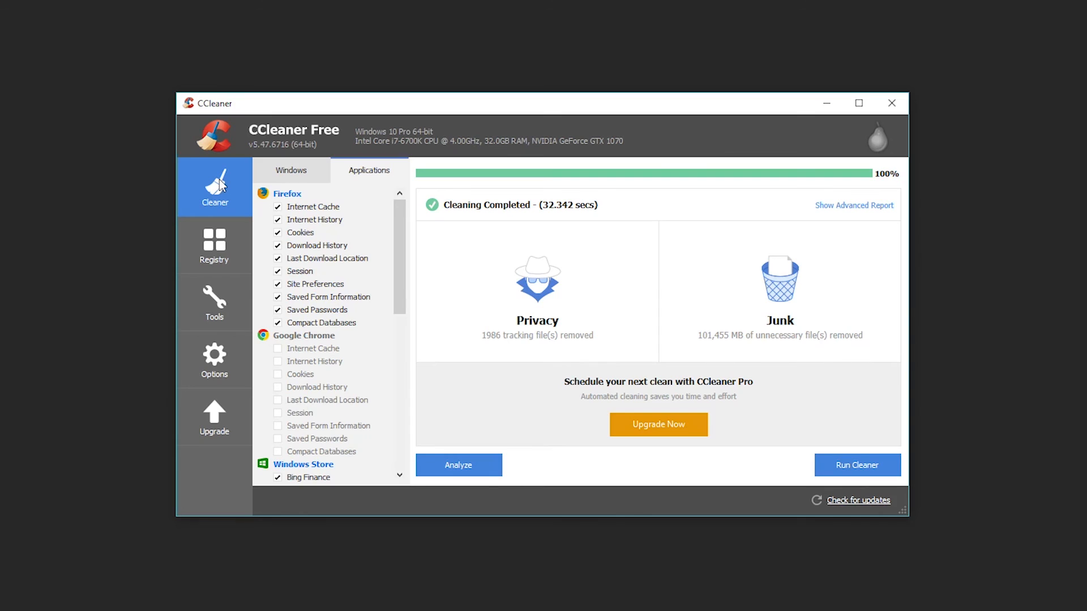
mouse_move(139, 199)
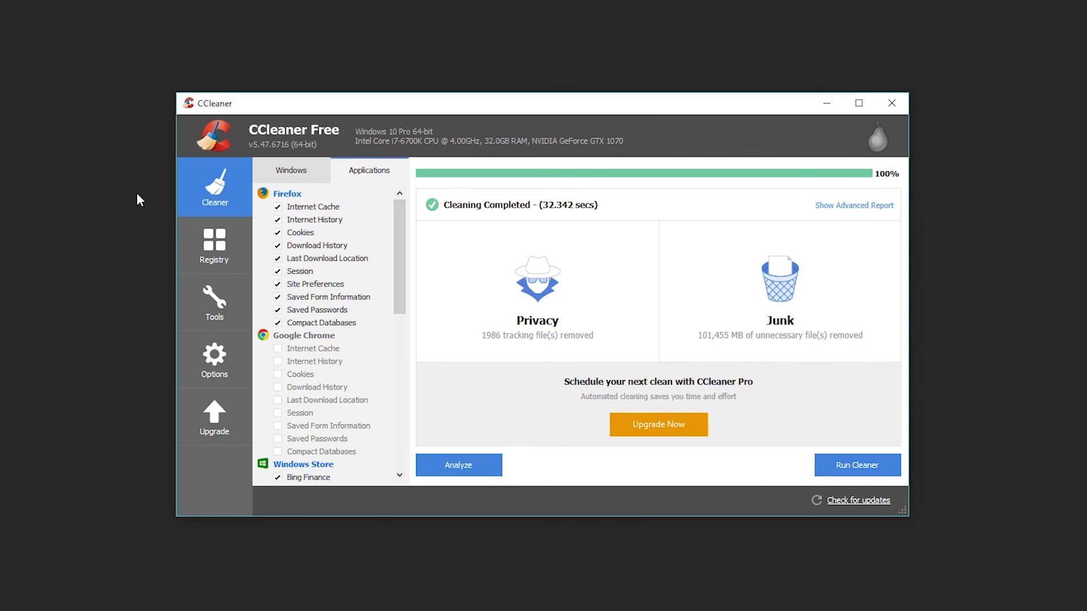
mouse_move(529, 193)
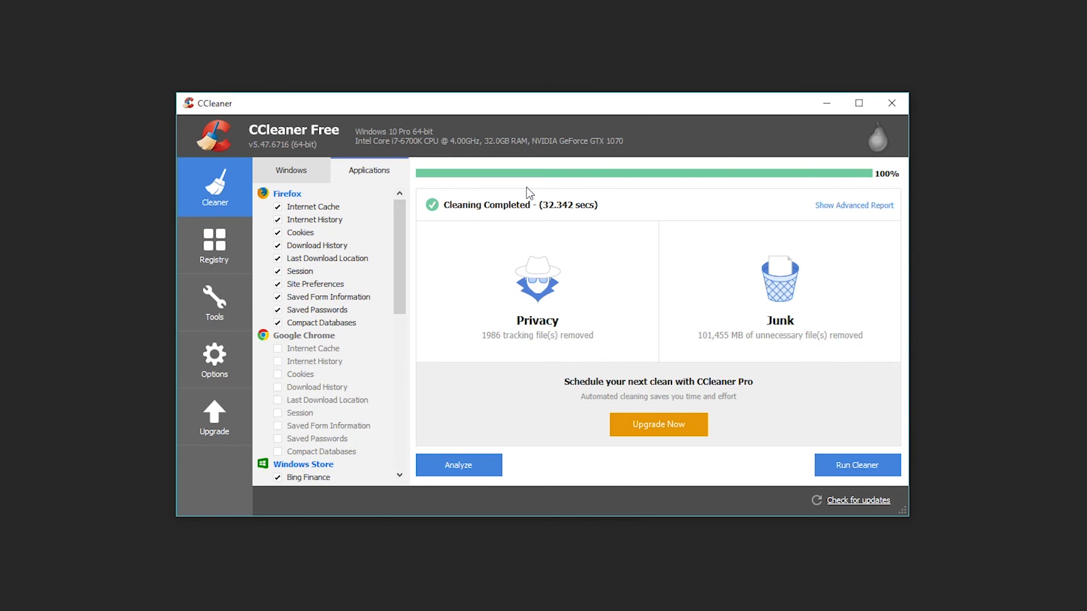